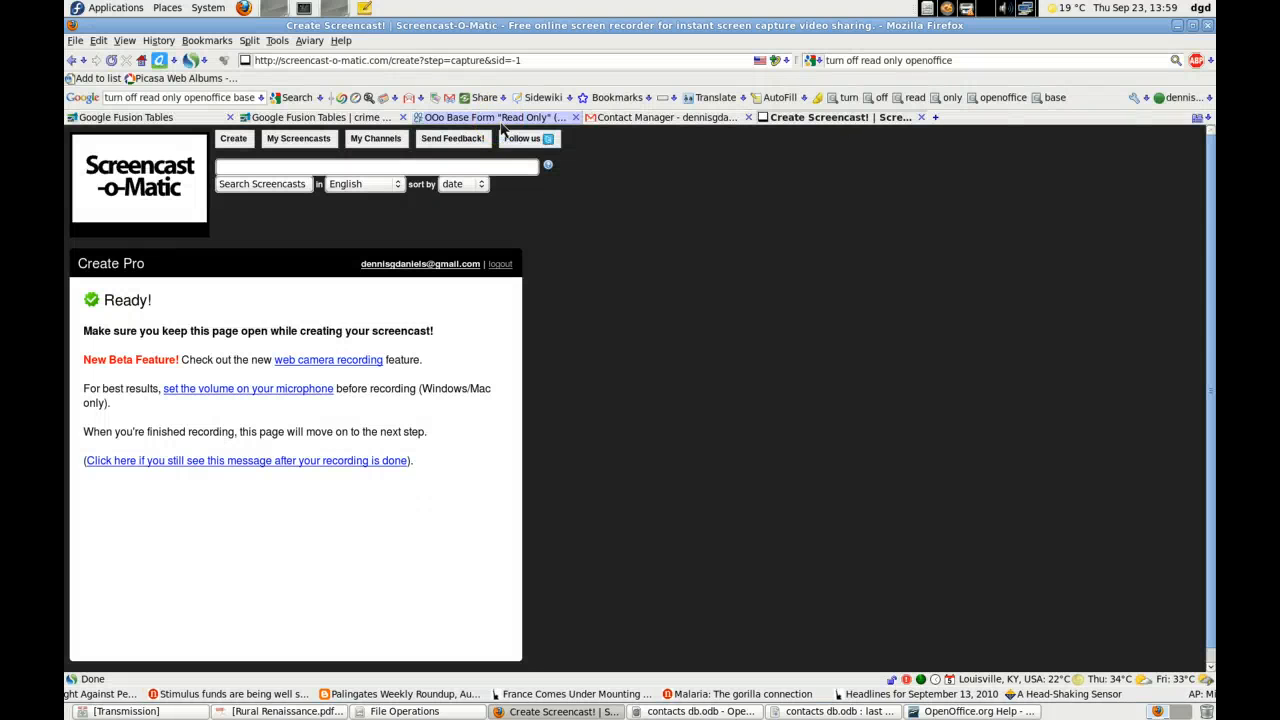
Check Base Help on editing form data, close it, and head to Firefox.
click(490, 117)
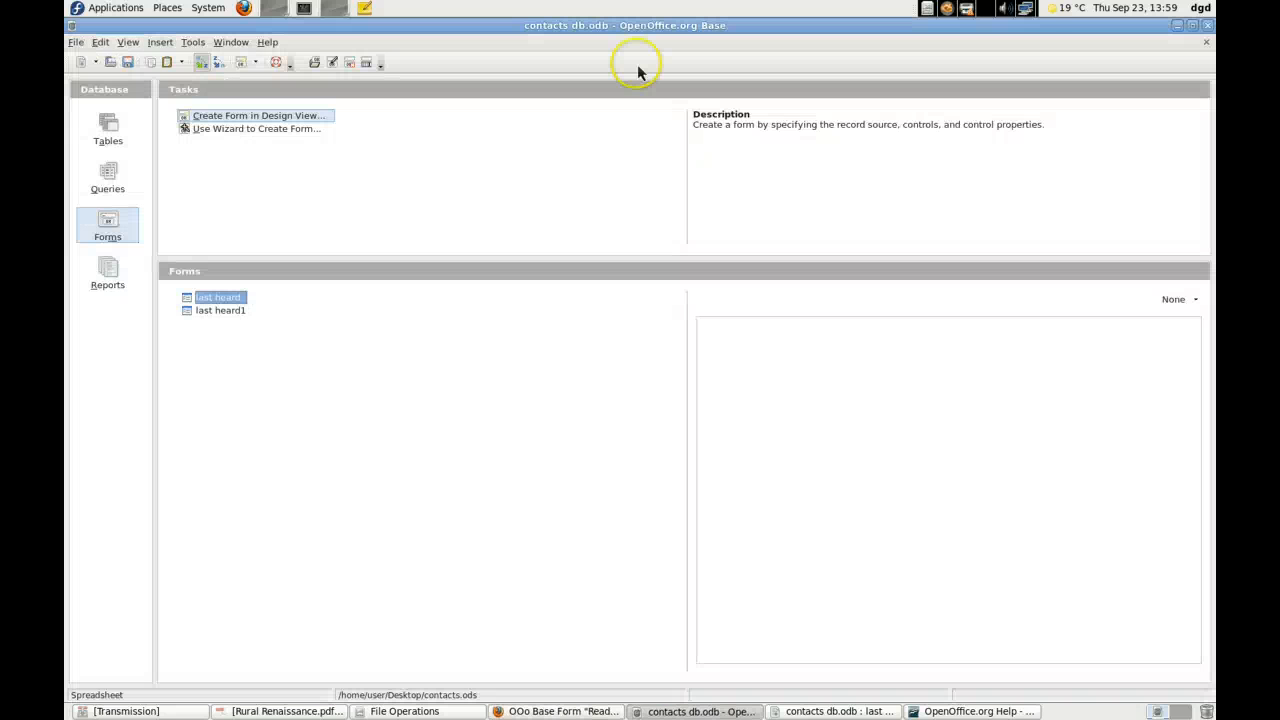
key(alt+Tab)
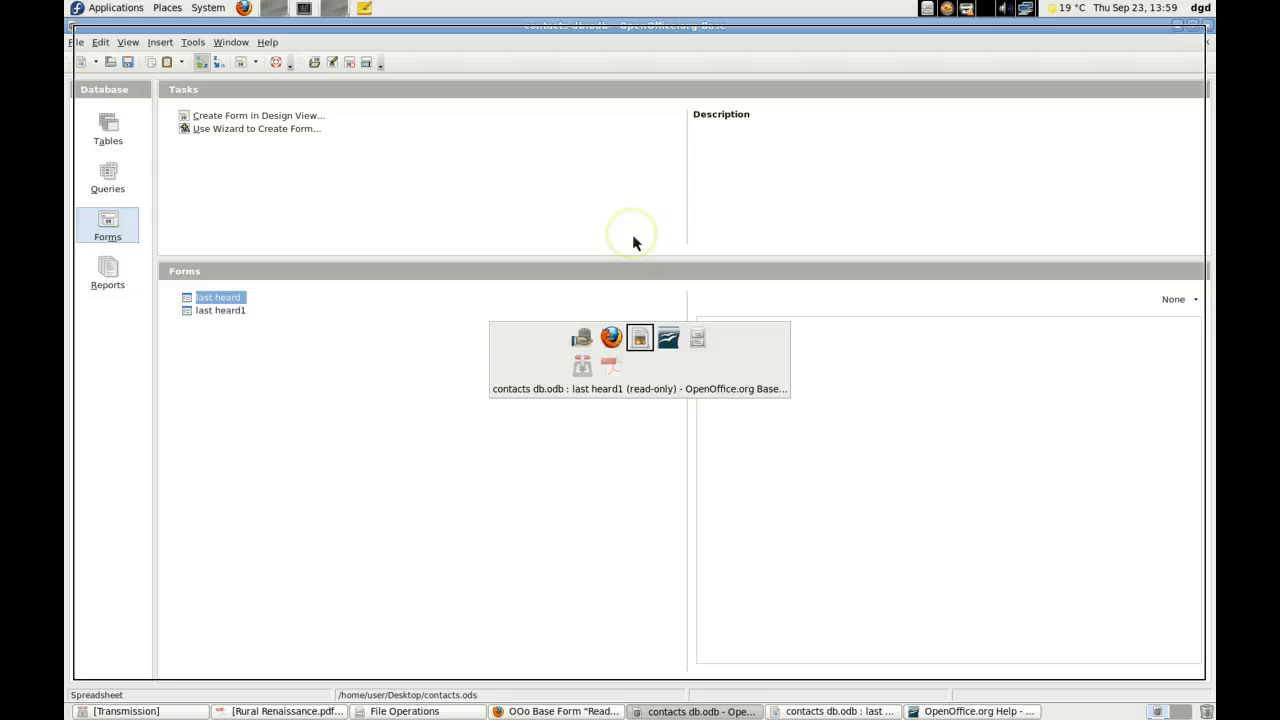
click(973, 711)
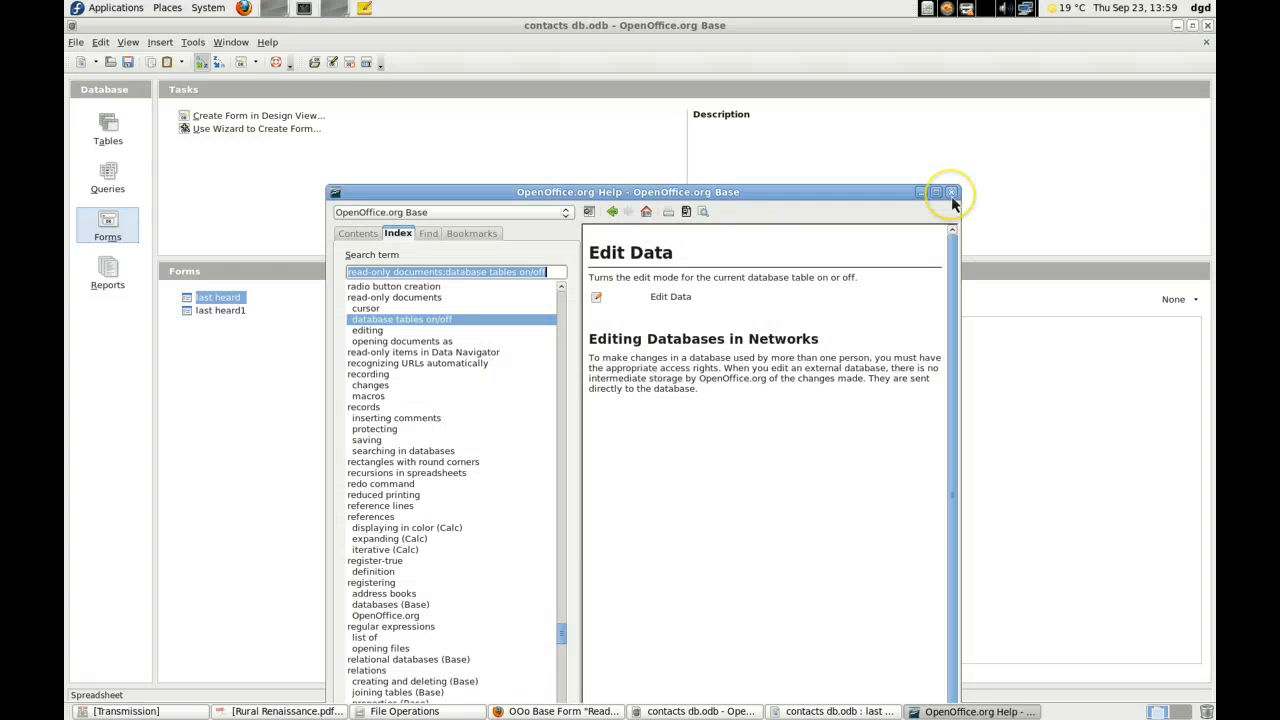
click(951, 192)
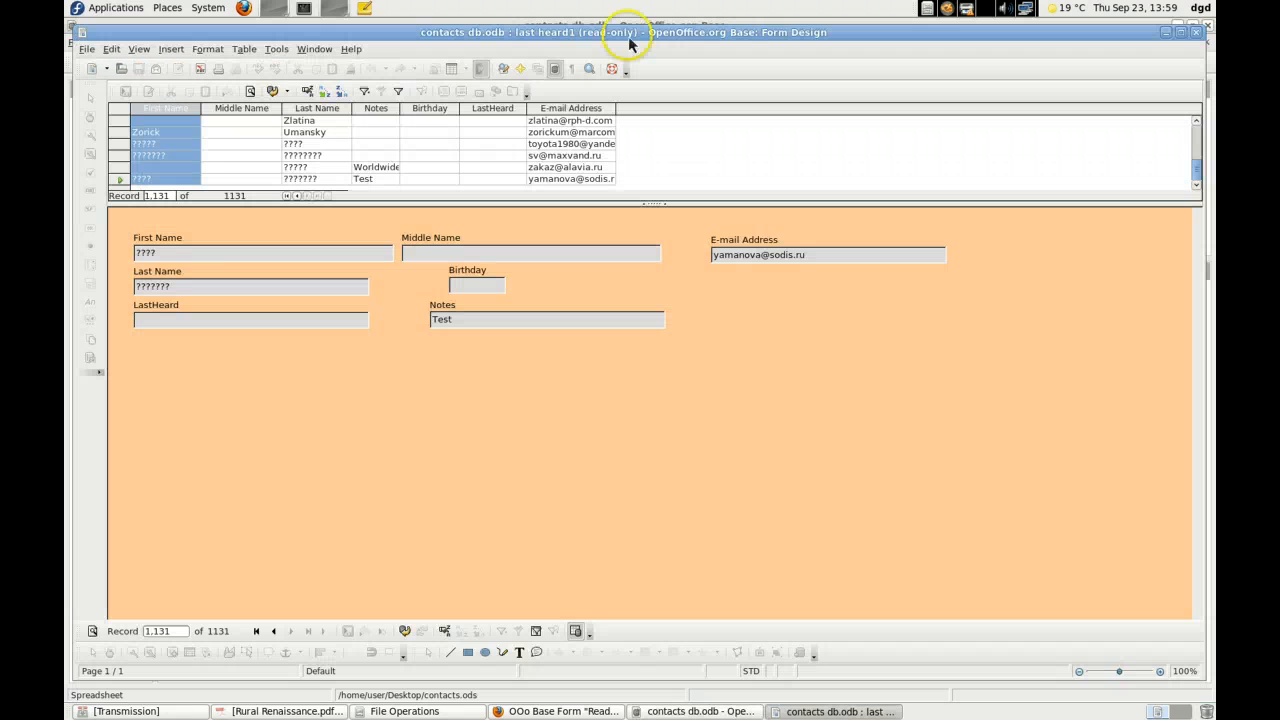
mouse_move(628, 50)
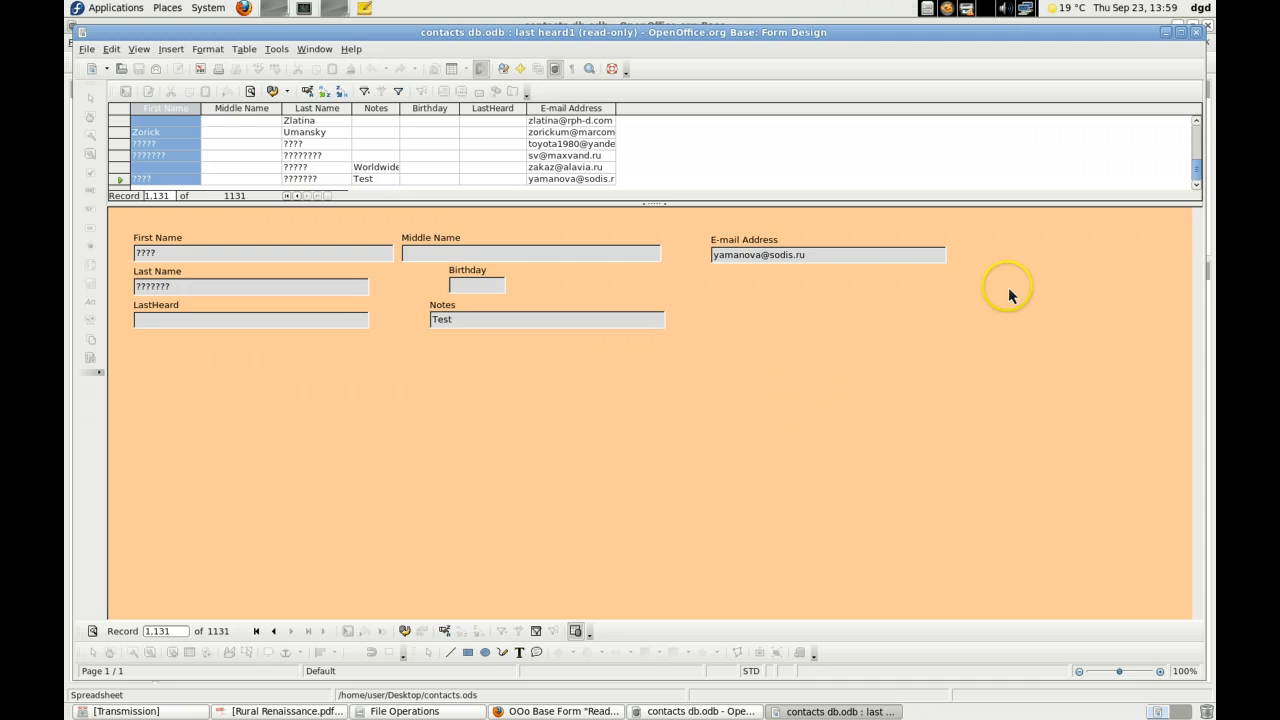
mouse_move(744, 388)
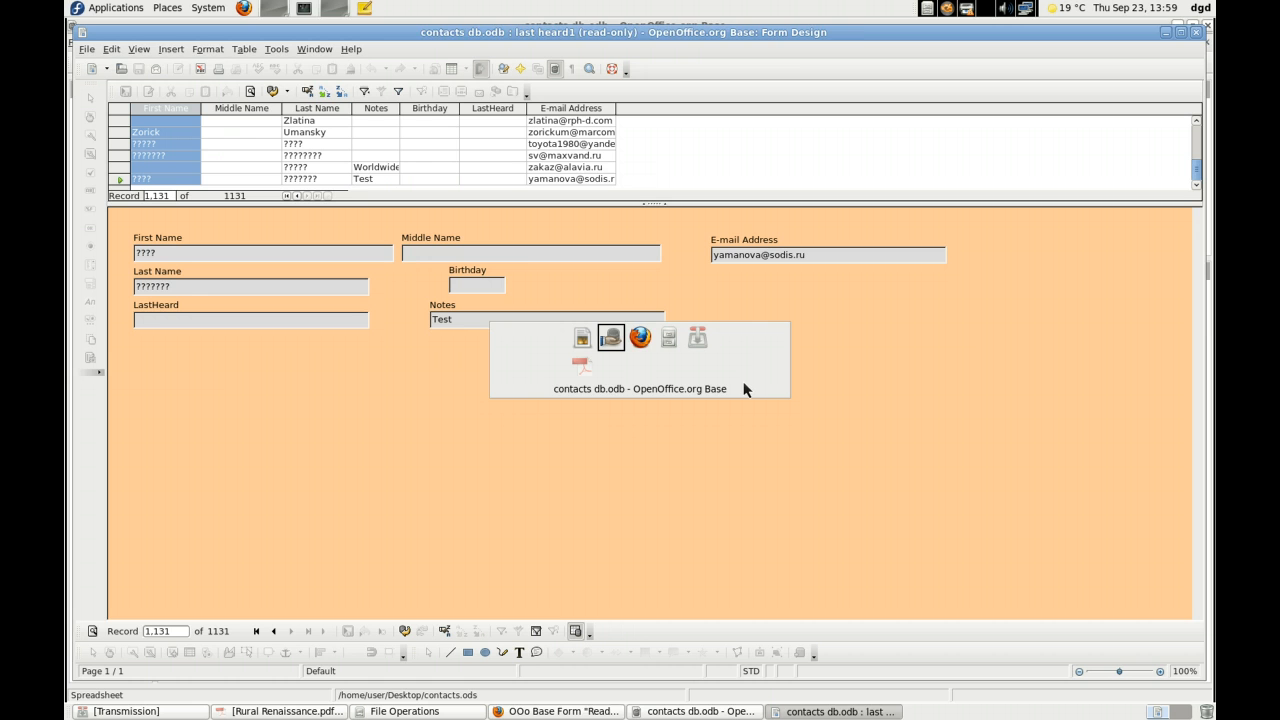
click(640, 338)
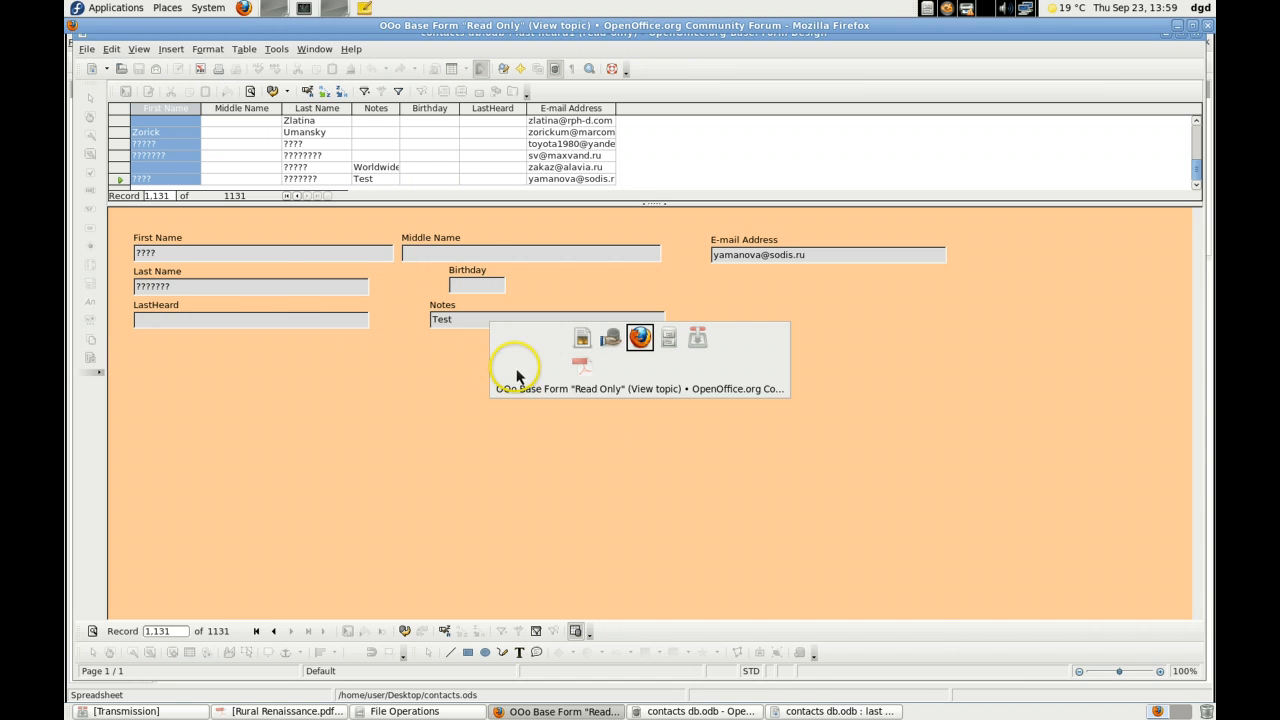
Read DrewJensen's forum reply: only Base tables with primary keys are editable.
click(639, 337)
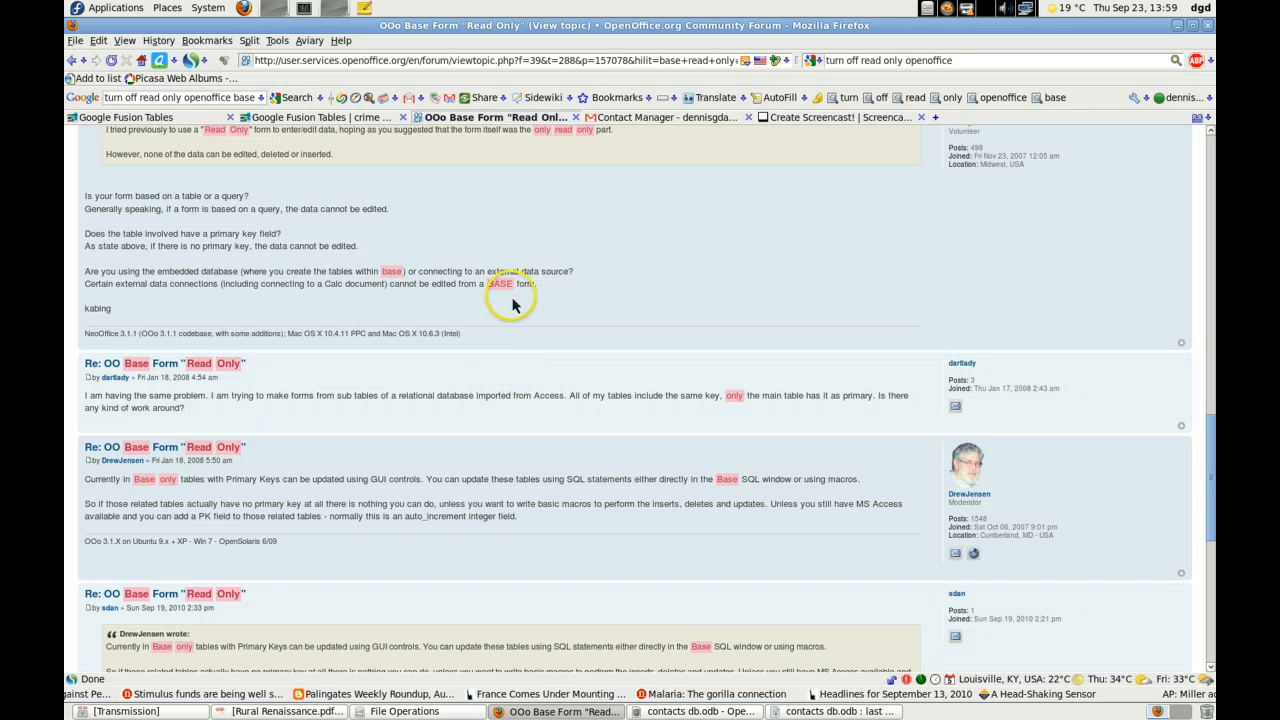
mouse_move(247, 291)
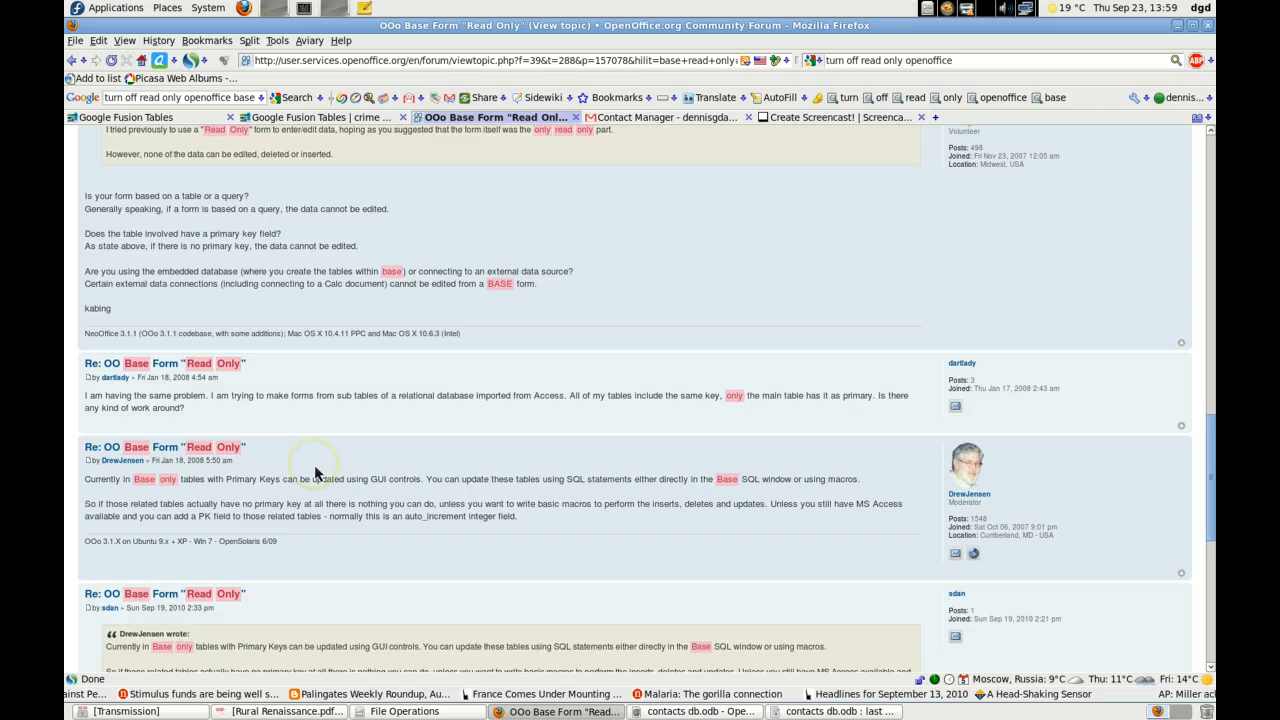
scroll(down, 3)
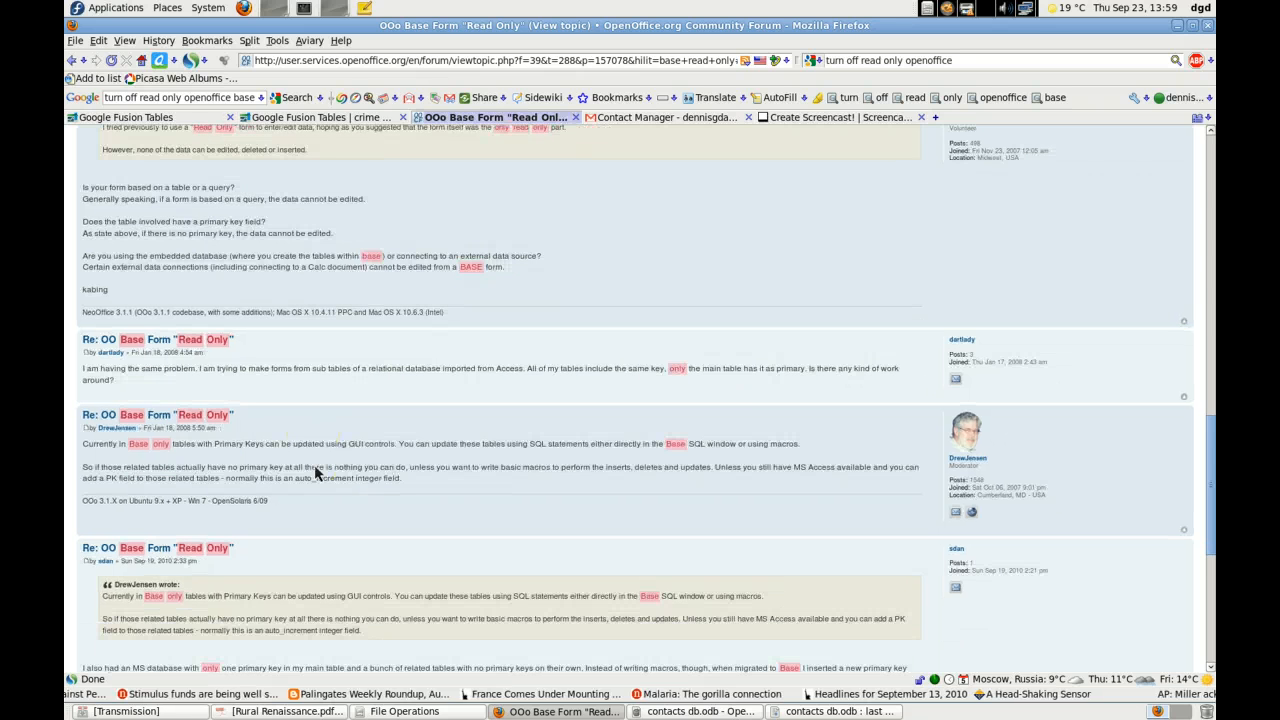
scroll(down, 3)
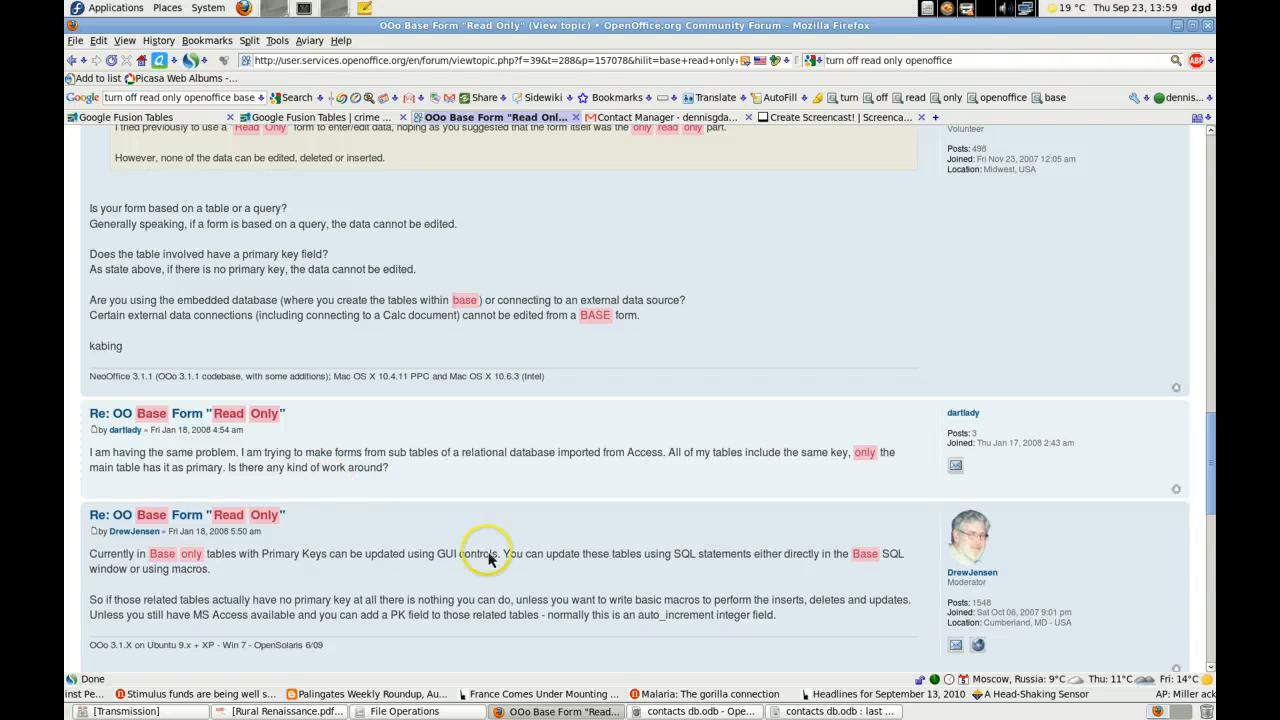
scroll(down, 3)
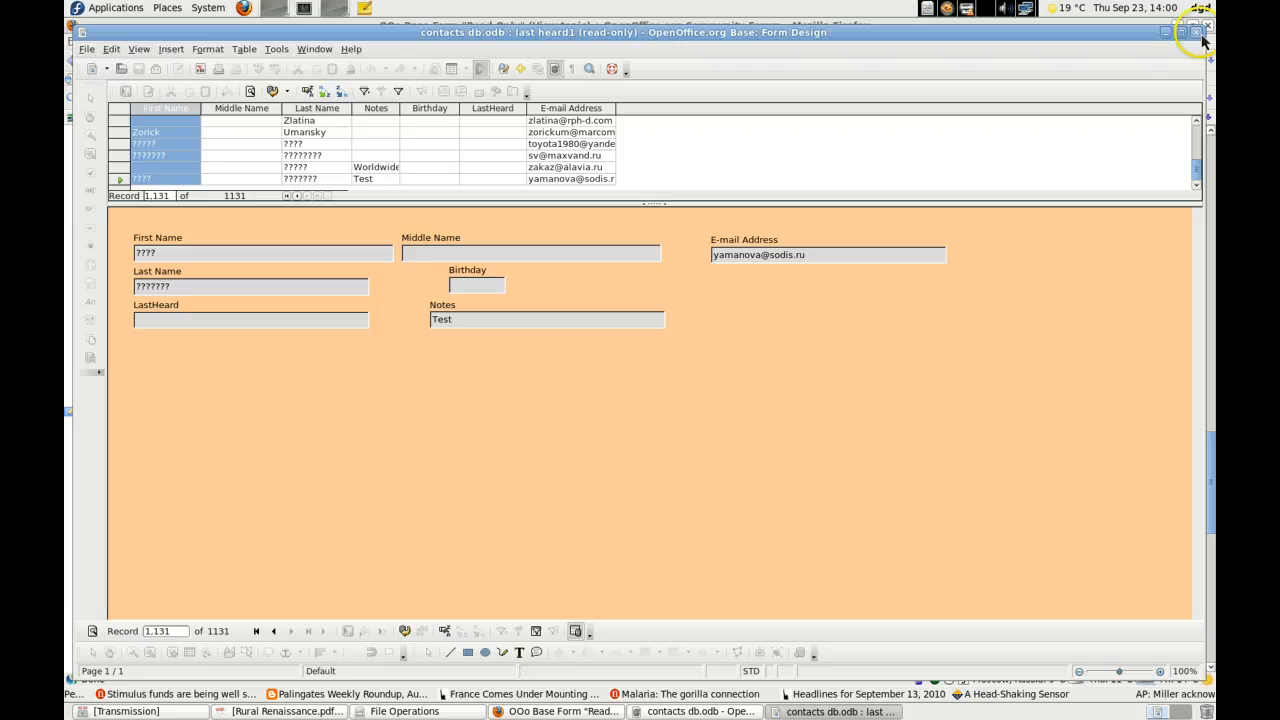
Close the read-only form and open /home/user/Desktop/contacts.ods from Recent Documents.
click(1195, 32)
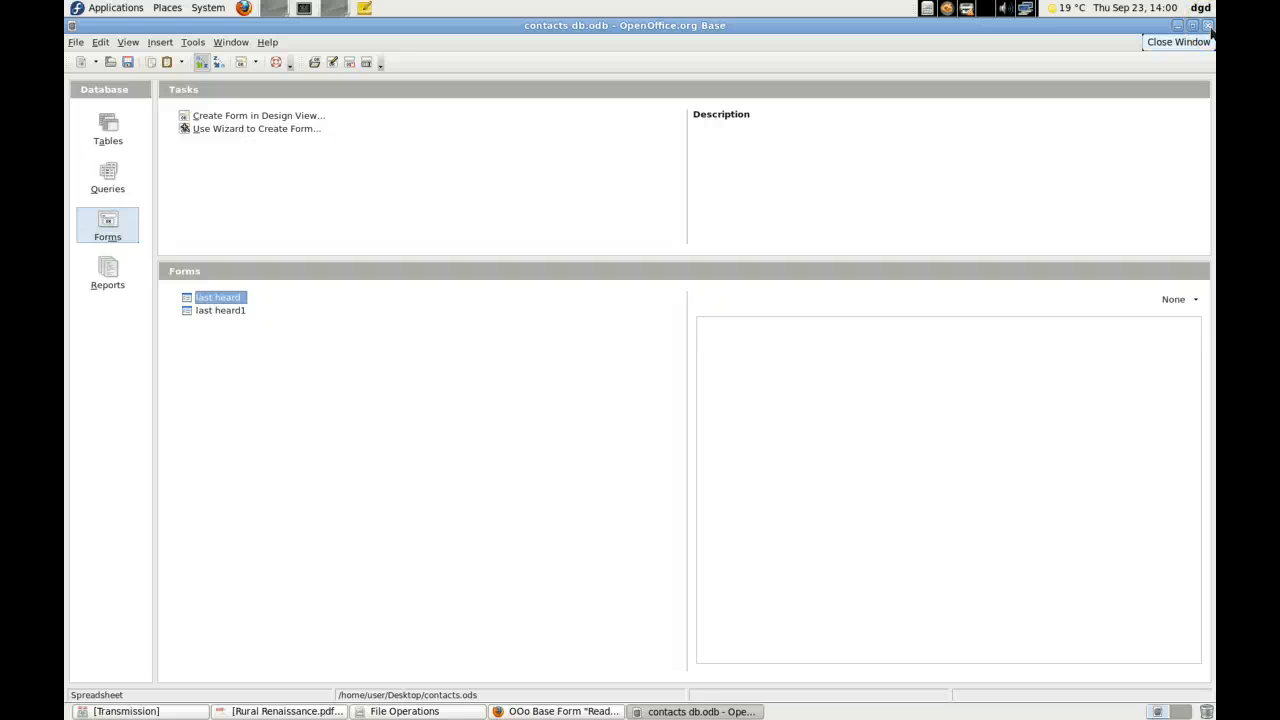
mouse_move(1207, 25)
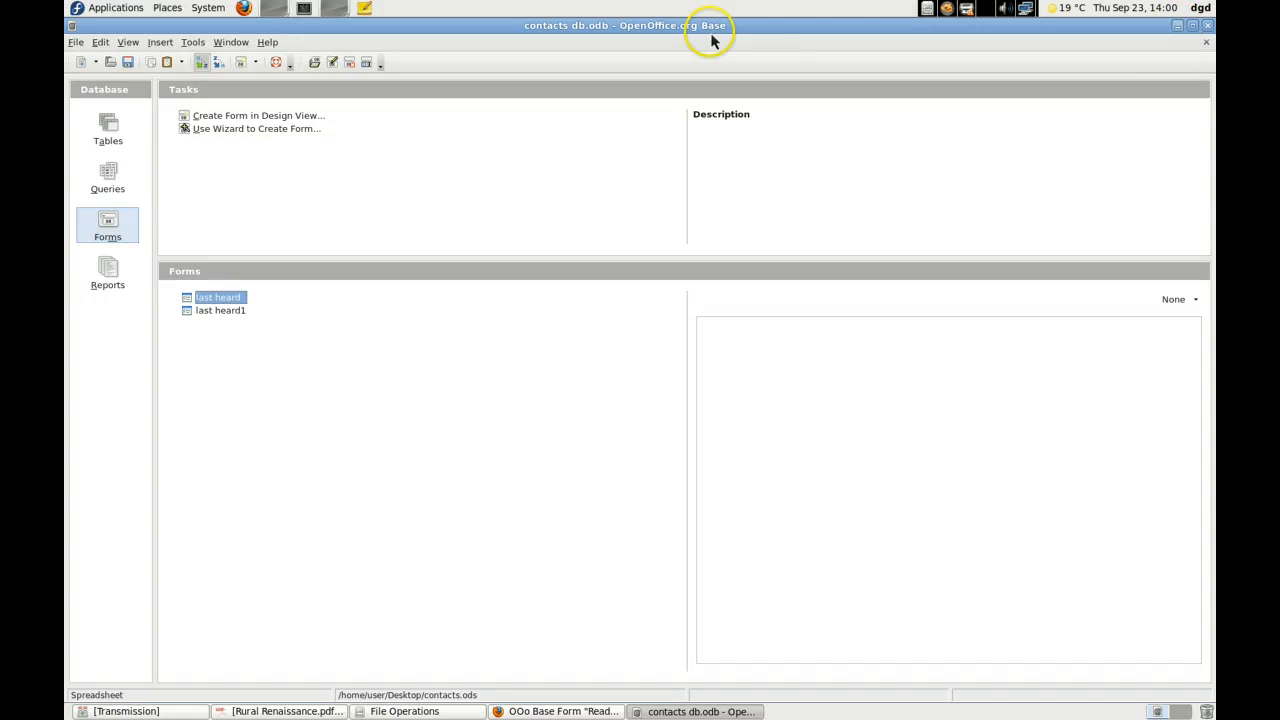
click(76, 42)
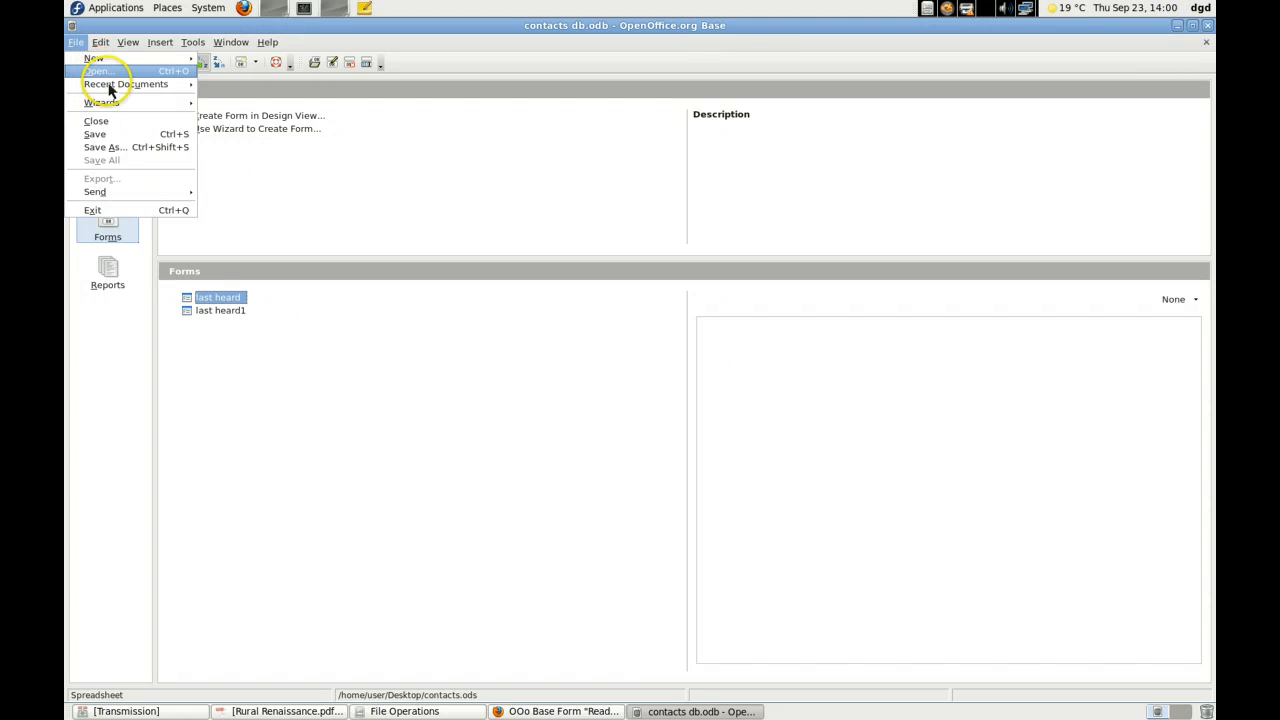
mouse_move(125, 84)
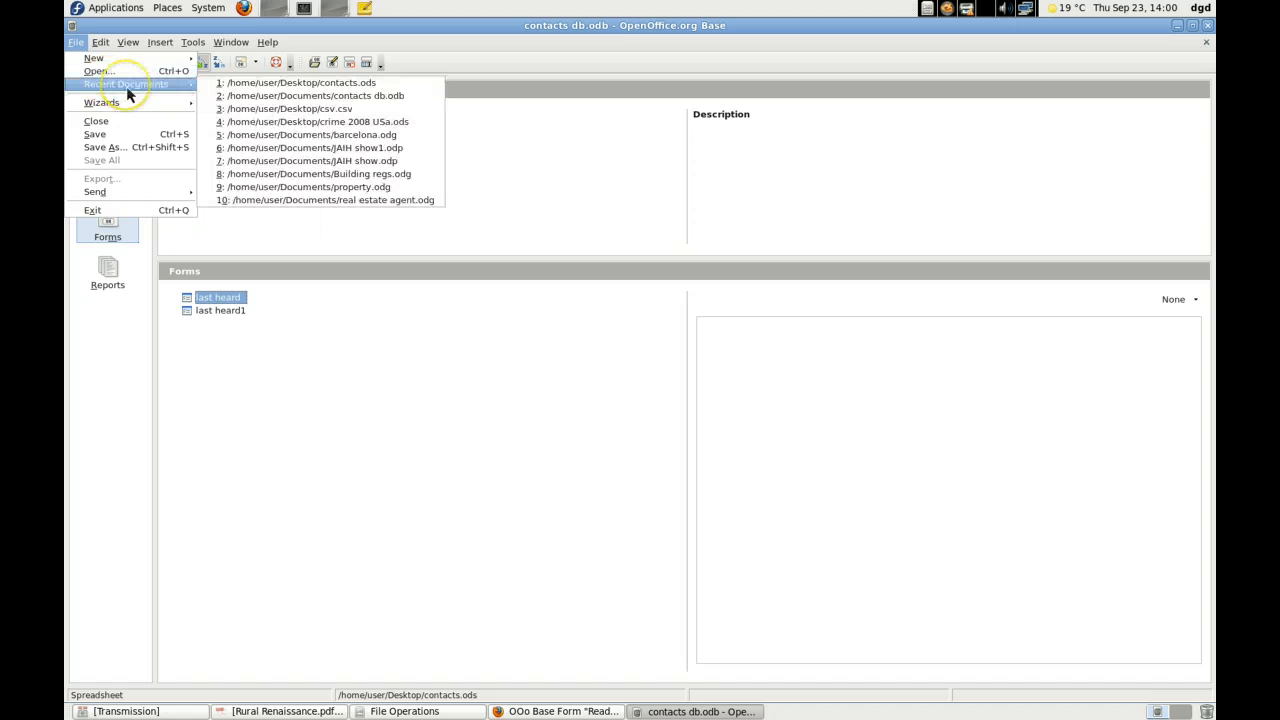
mouse_move(192, 95)
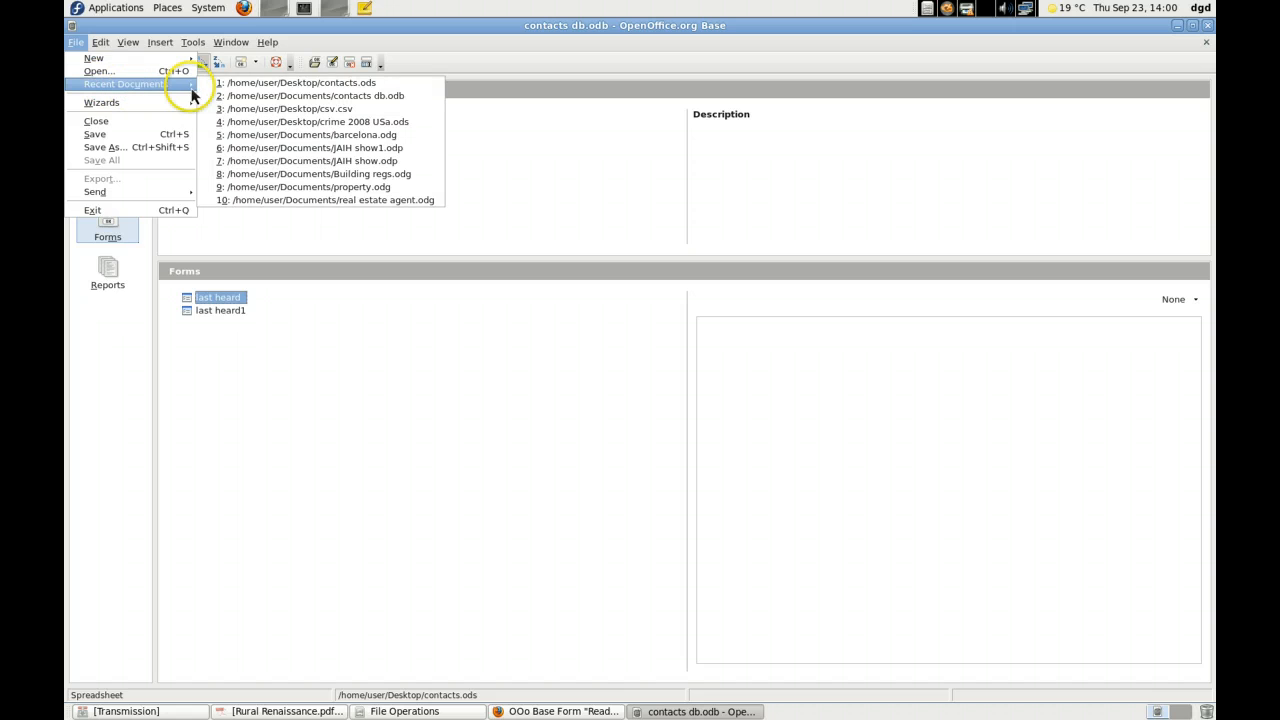
click(300, 82)
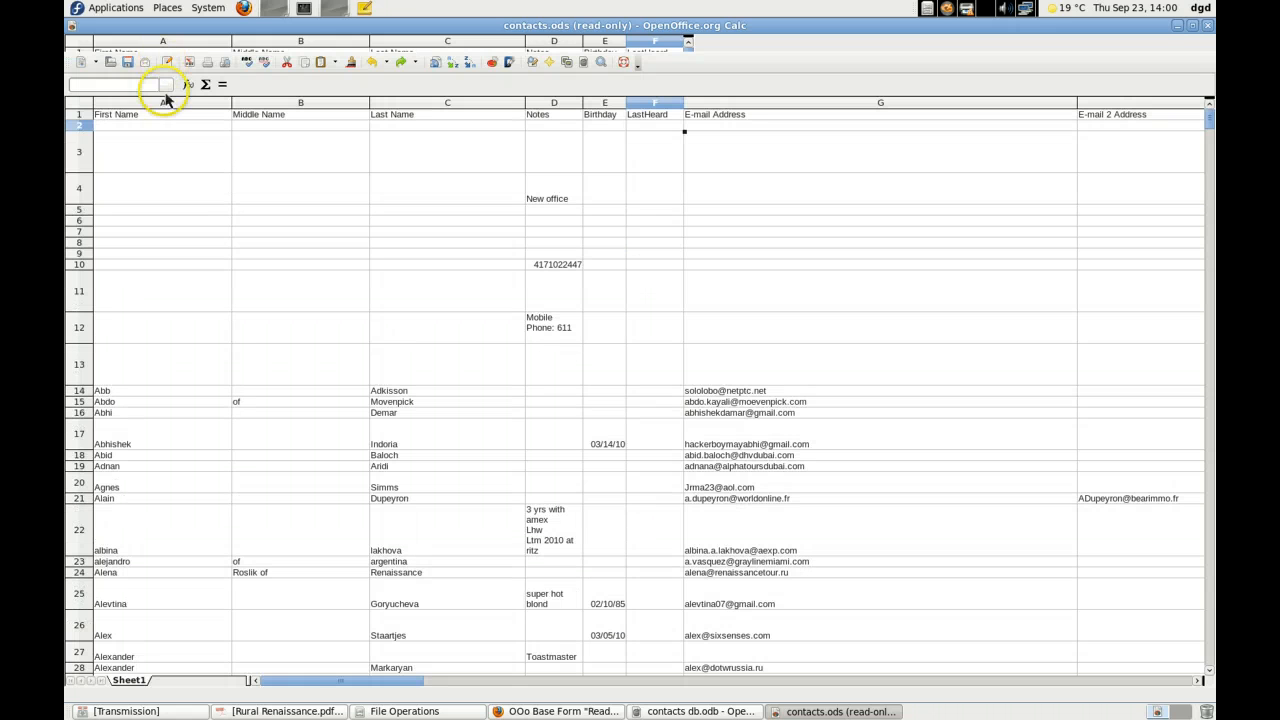
right_click(162, 101)
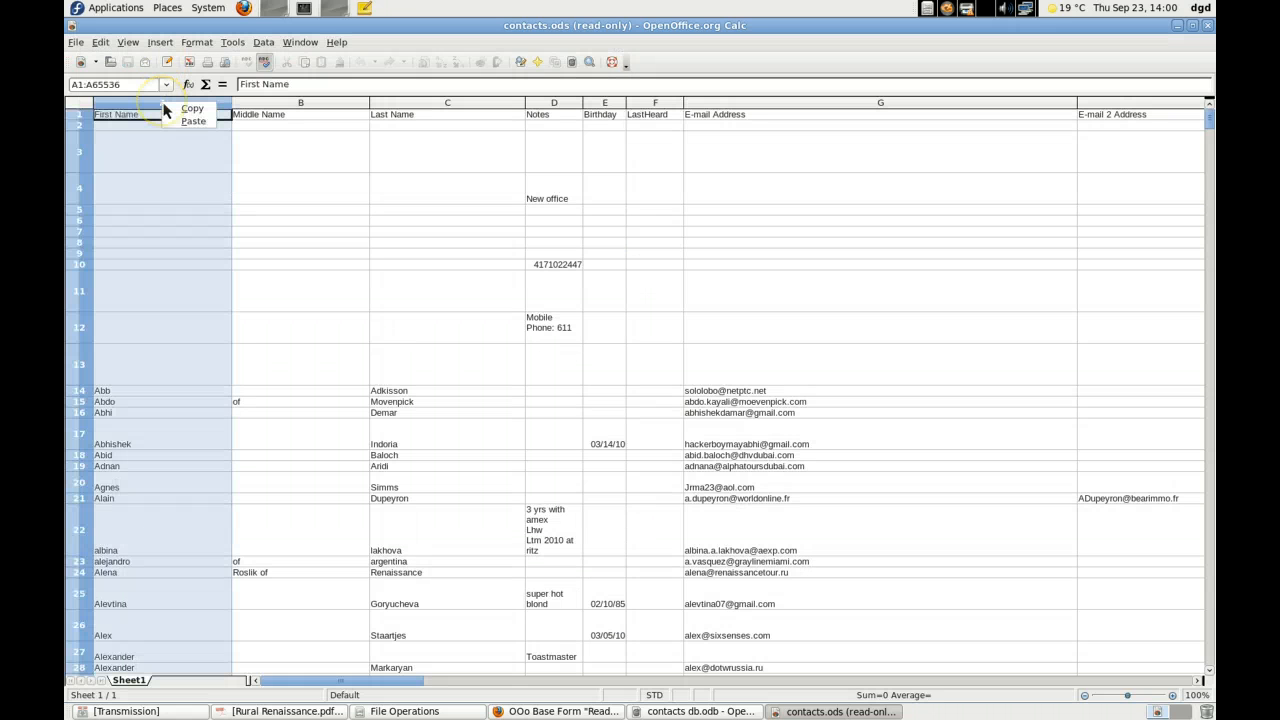
mouse_move(182, 83)
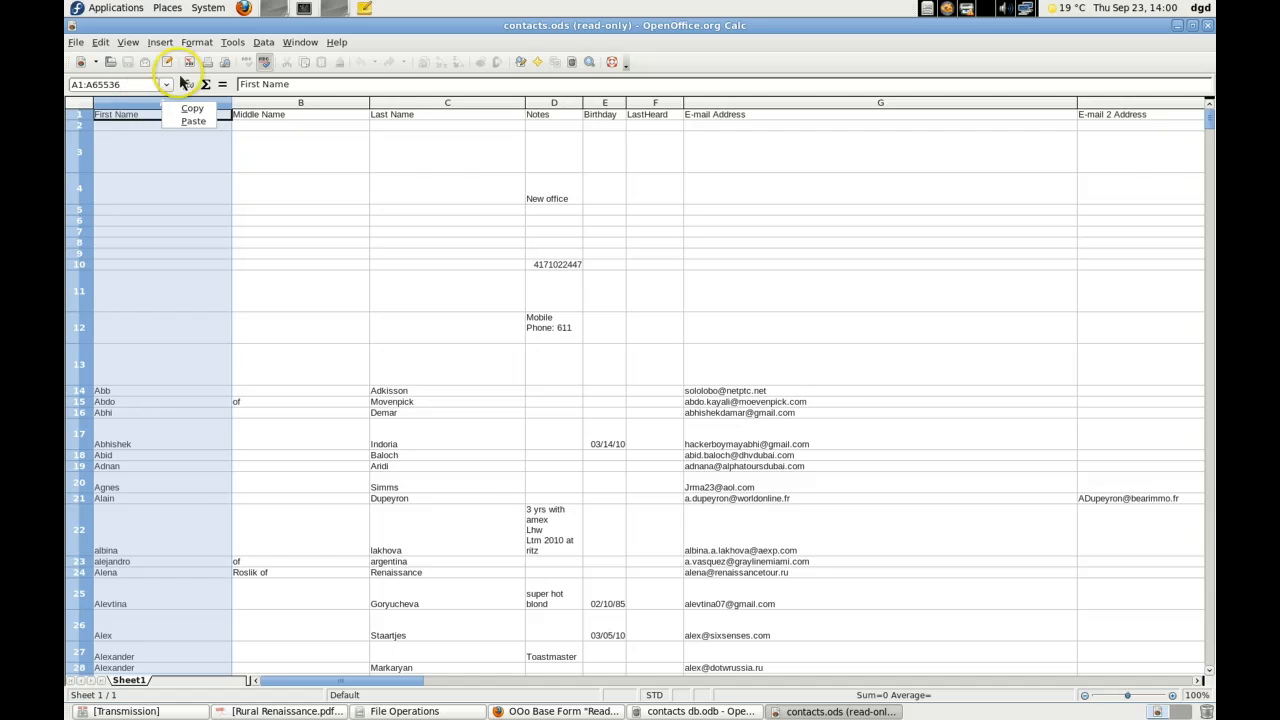
click(160, 42)
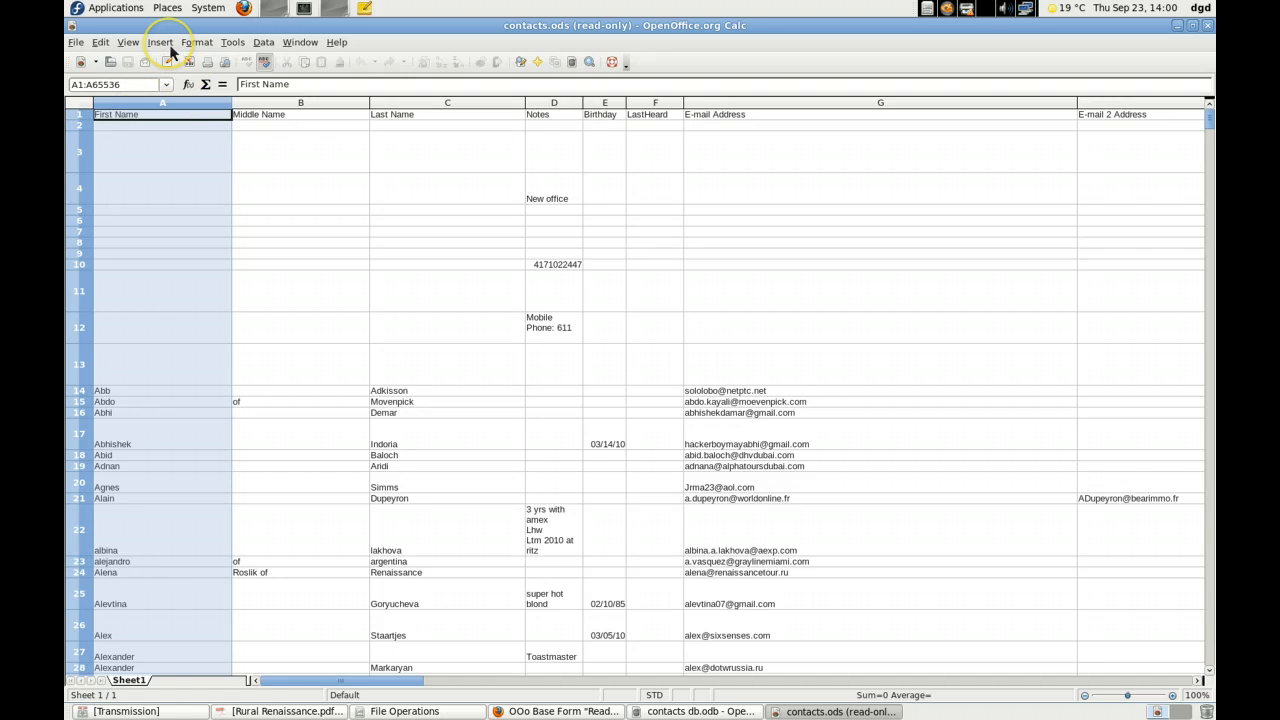
click(159, 42)
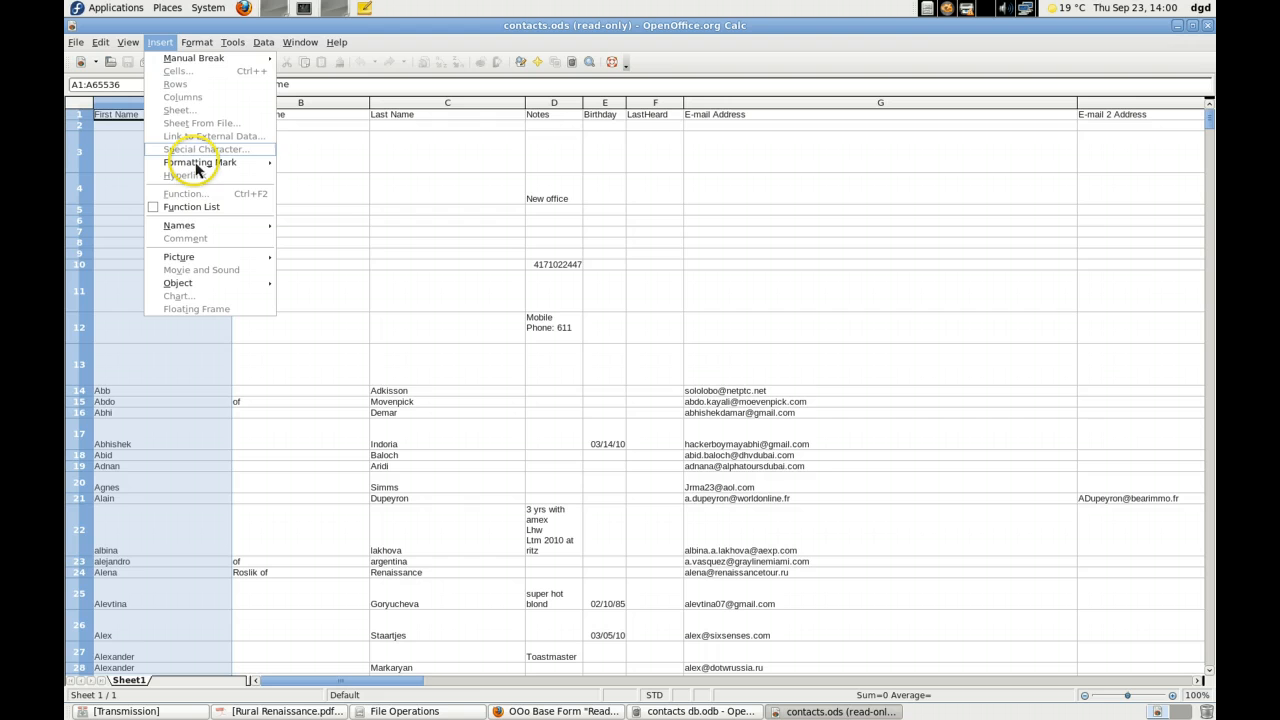
mouse_move(125, 105)
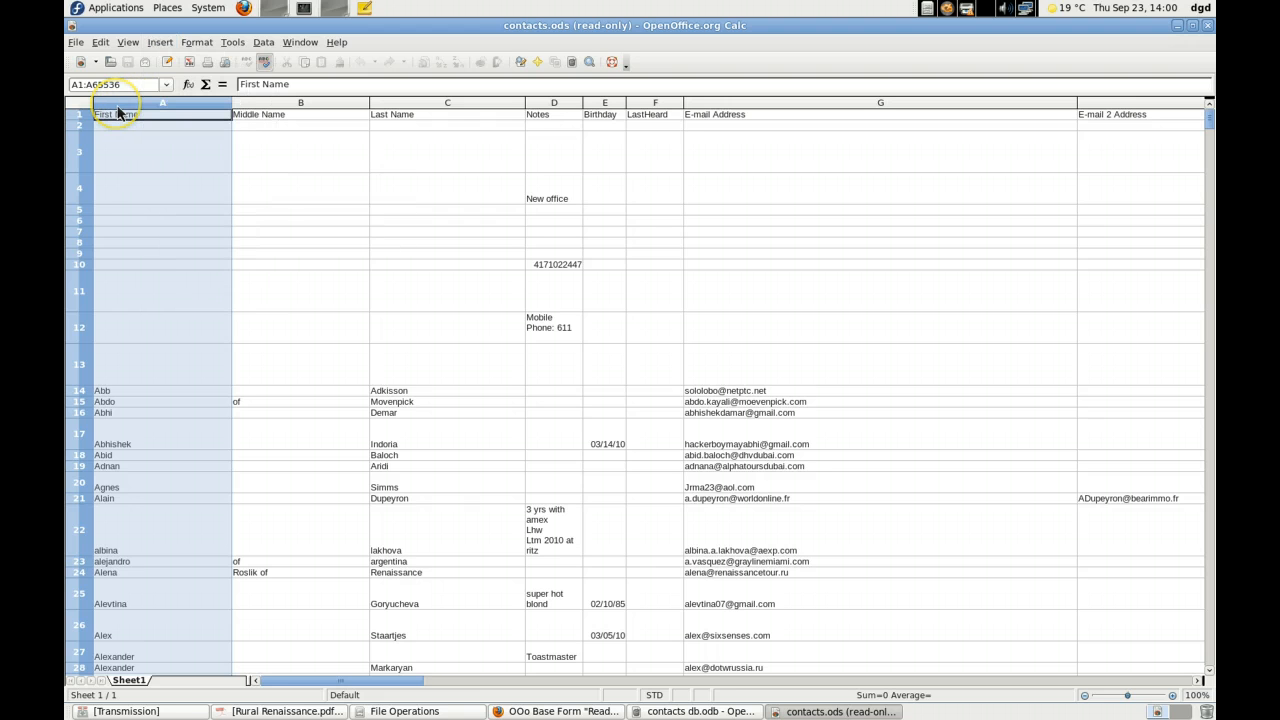
right_click(115, 114)
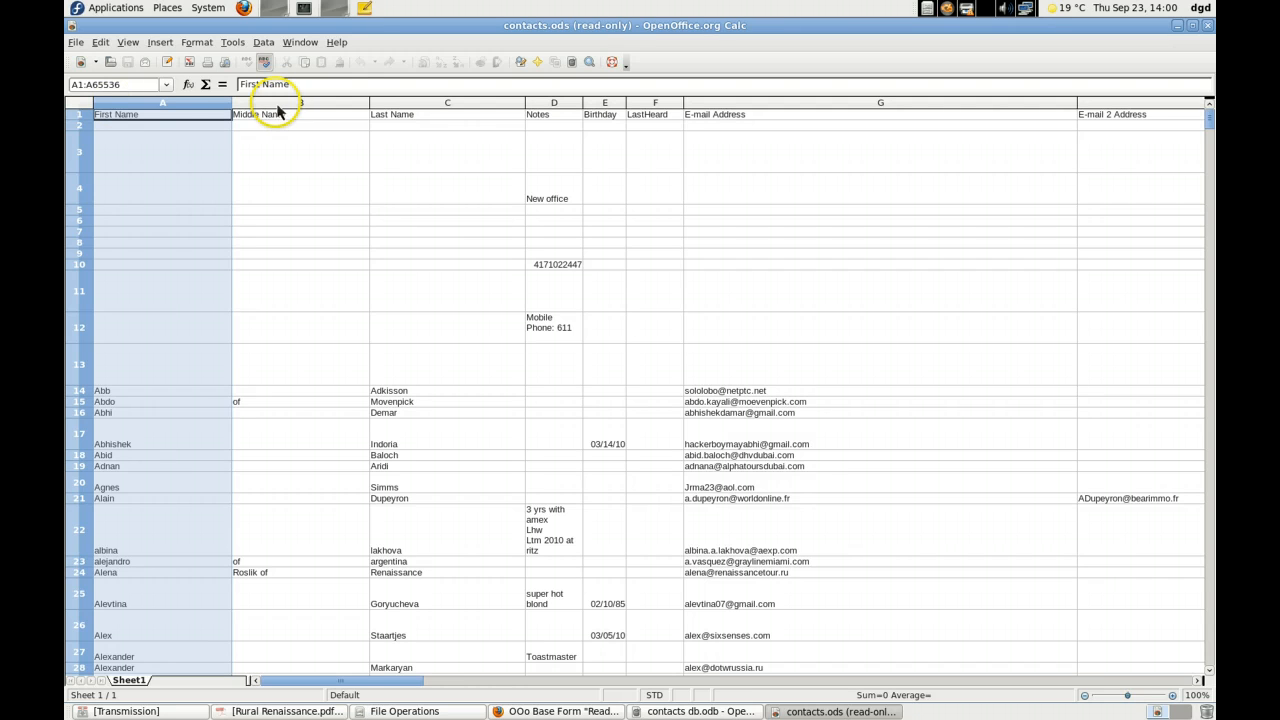
click(300, 102)
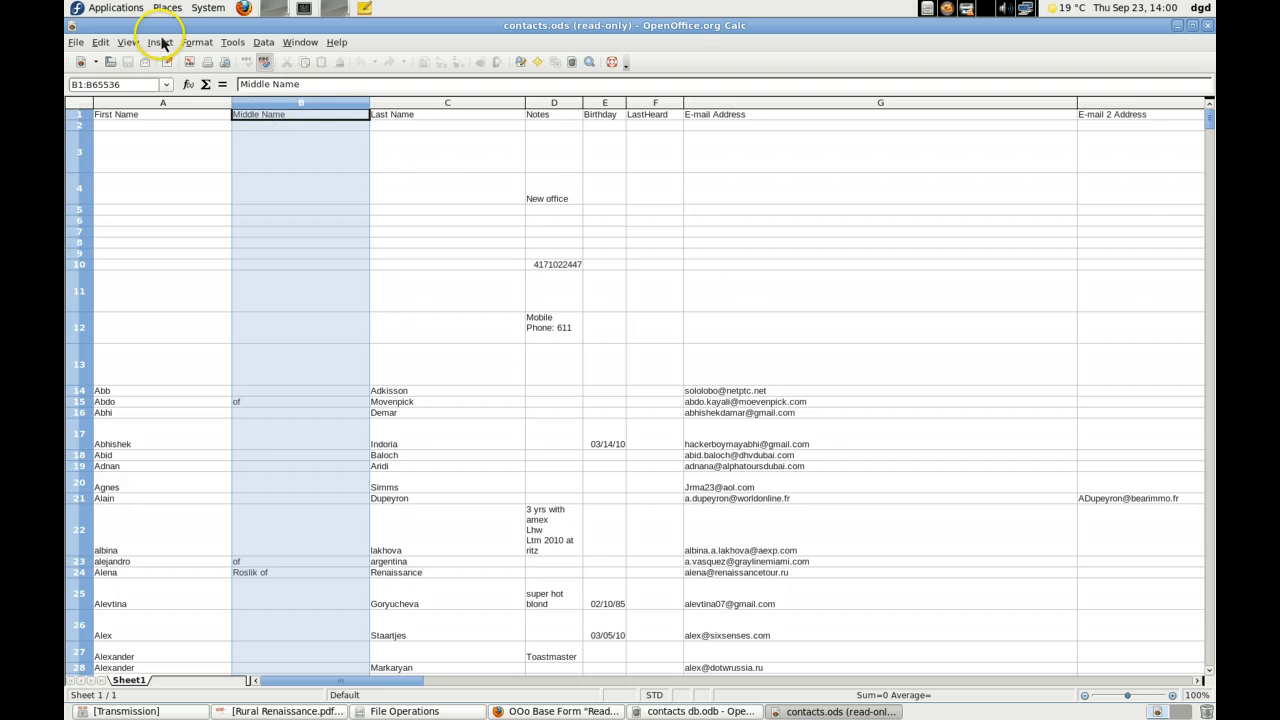
click(160, 42)
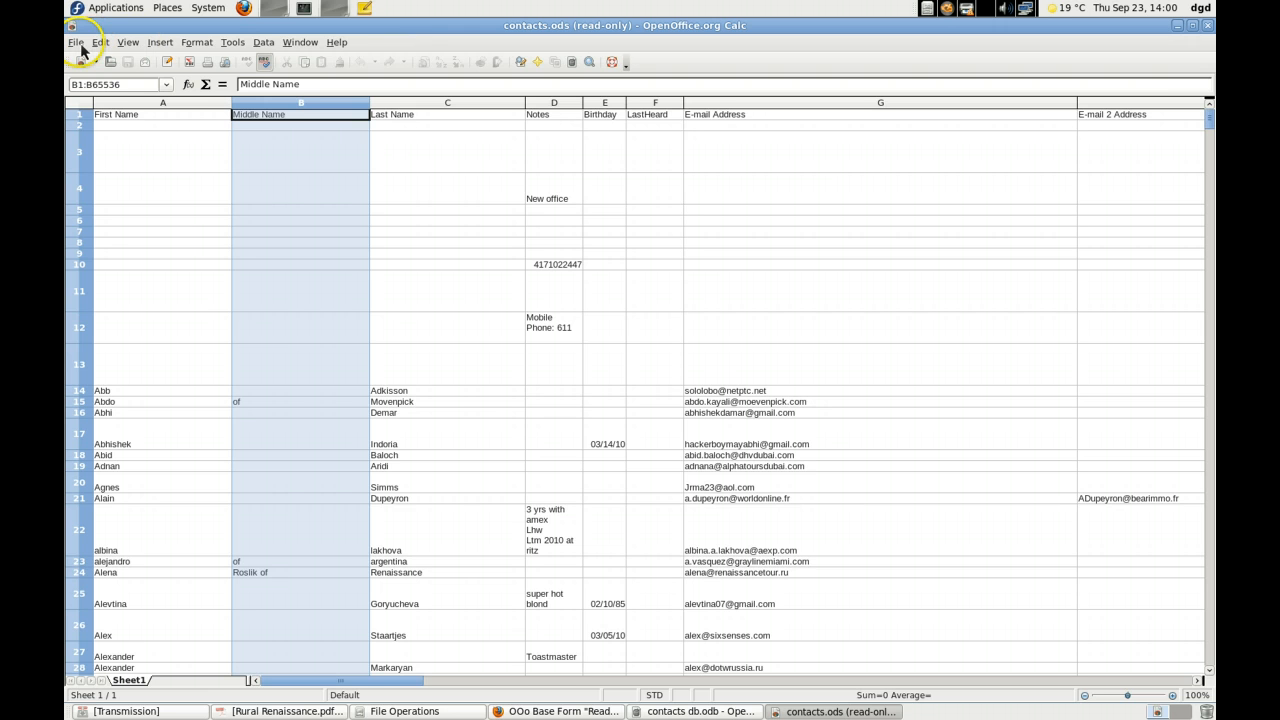
click(74, 42)
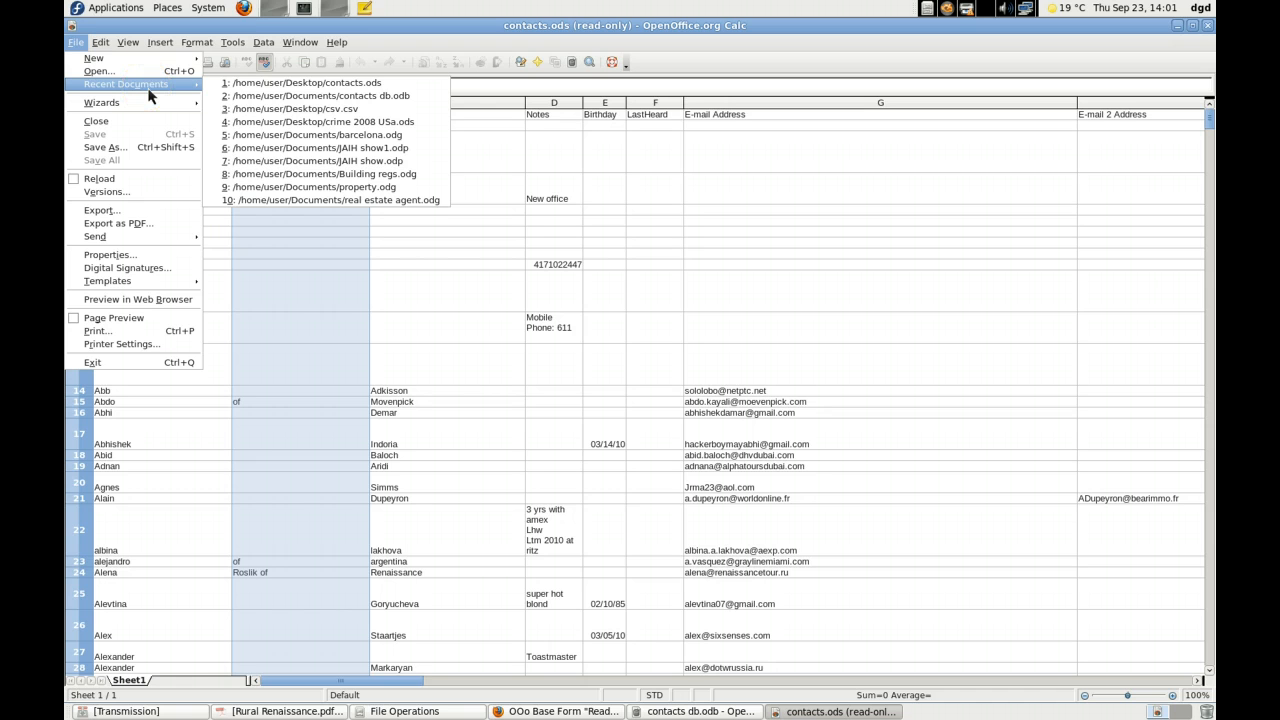
mouse_move(100, 40)
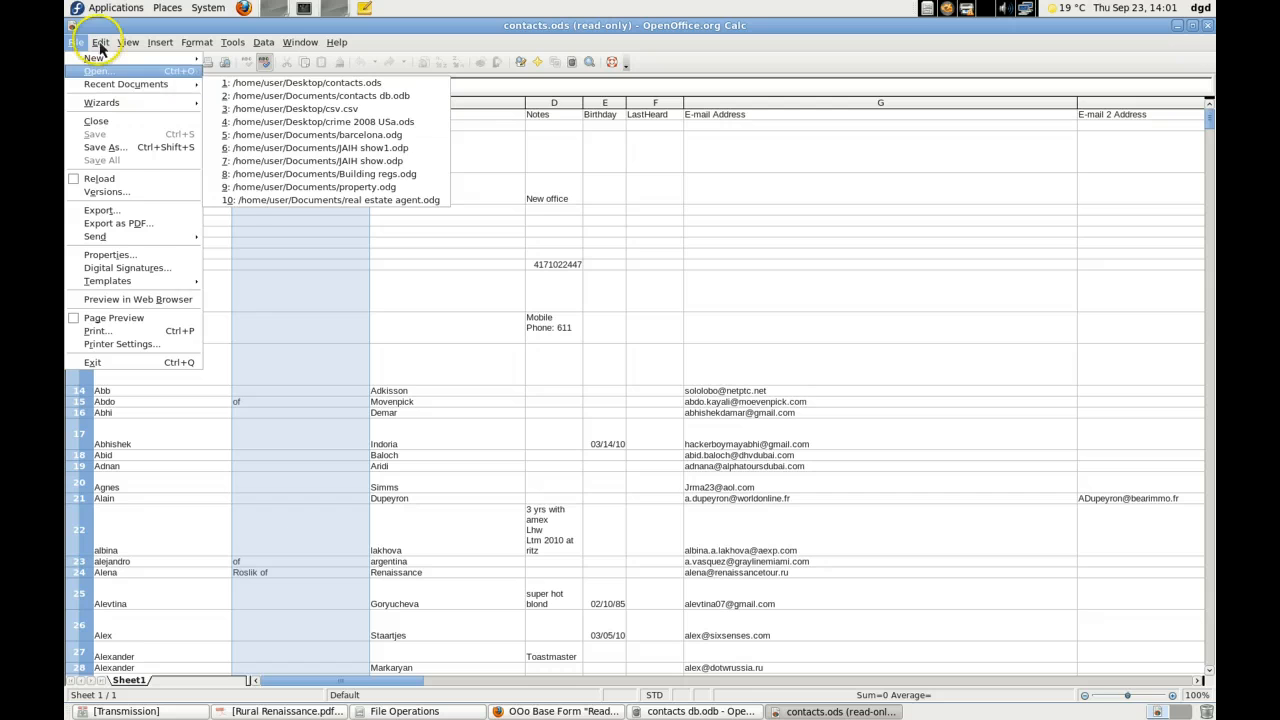
click(100, 42)
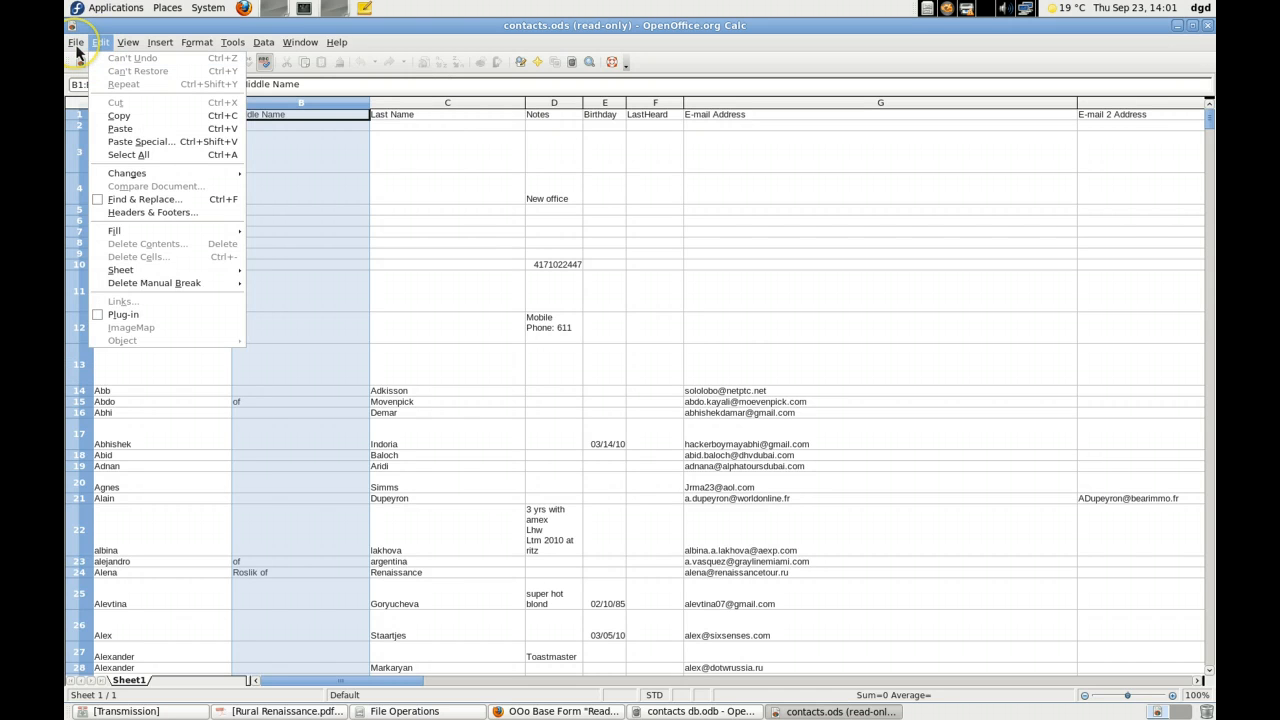
click(99, 42)
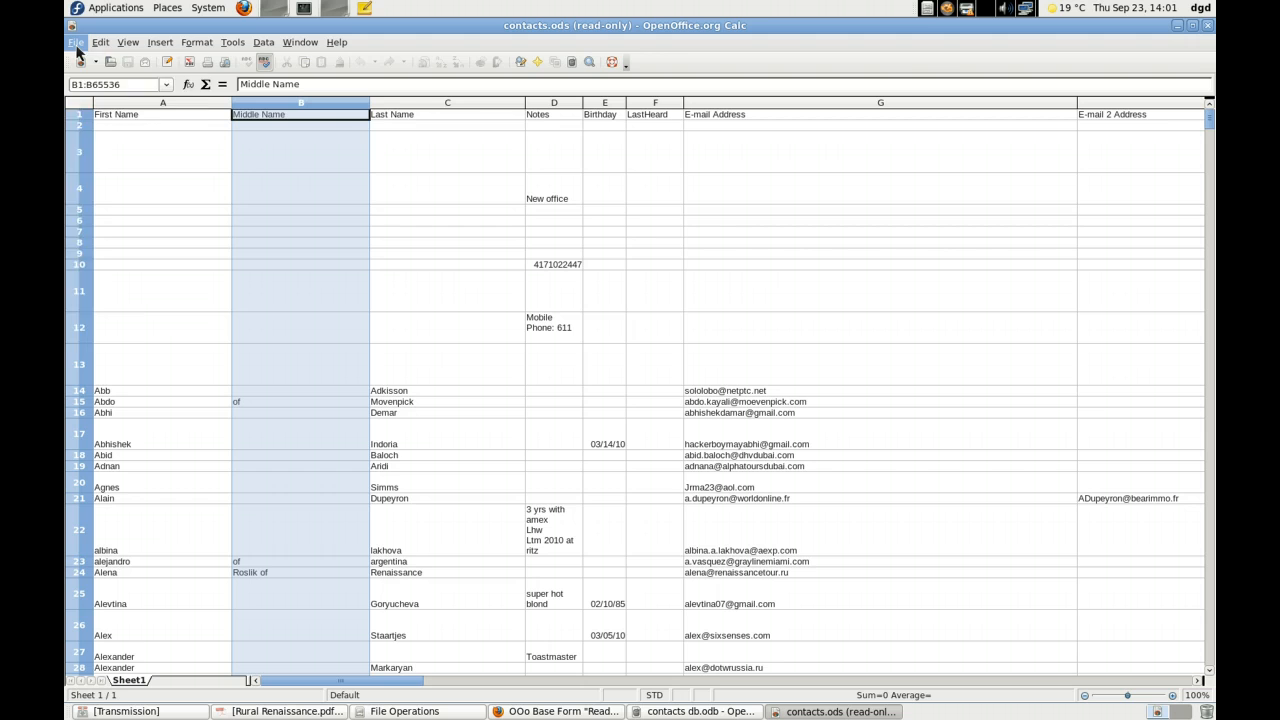
click(75, 42)
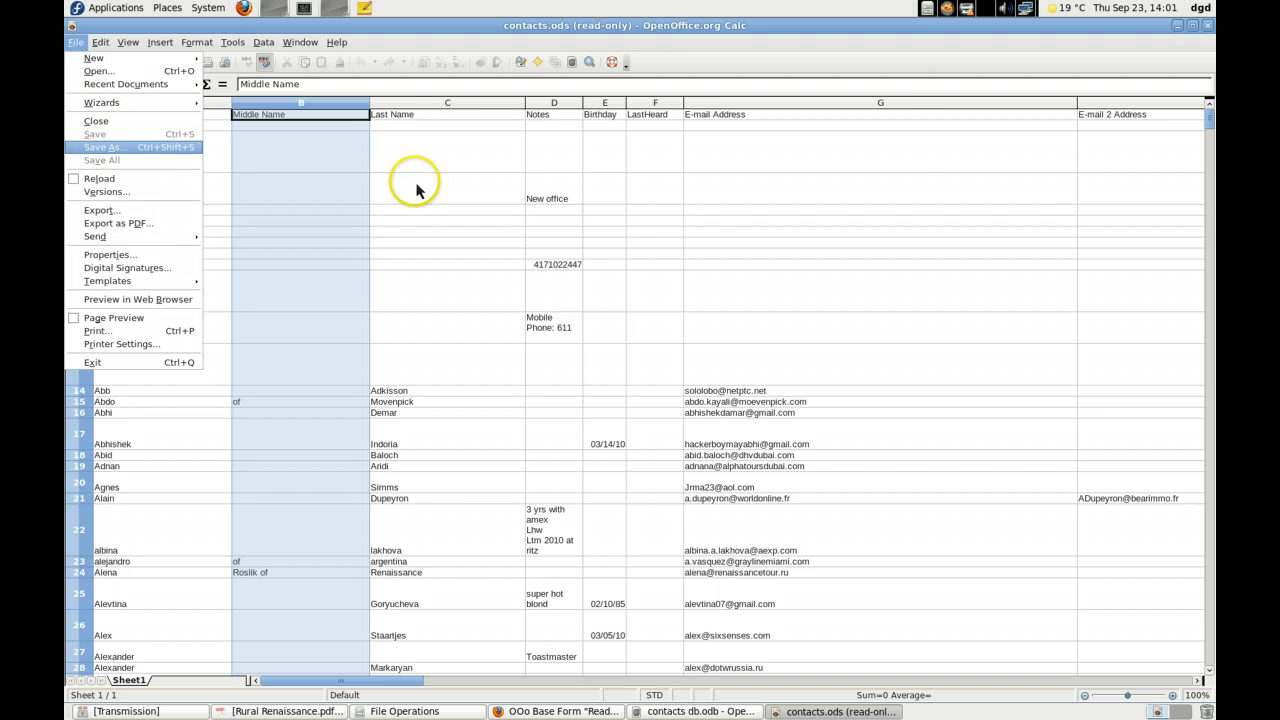
Save the spreadsheet as contactsa.ods in the Desktop folder and select column A.
click(103, 147)
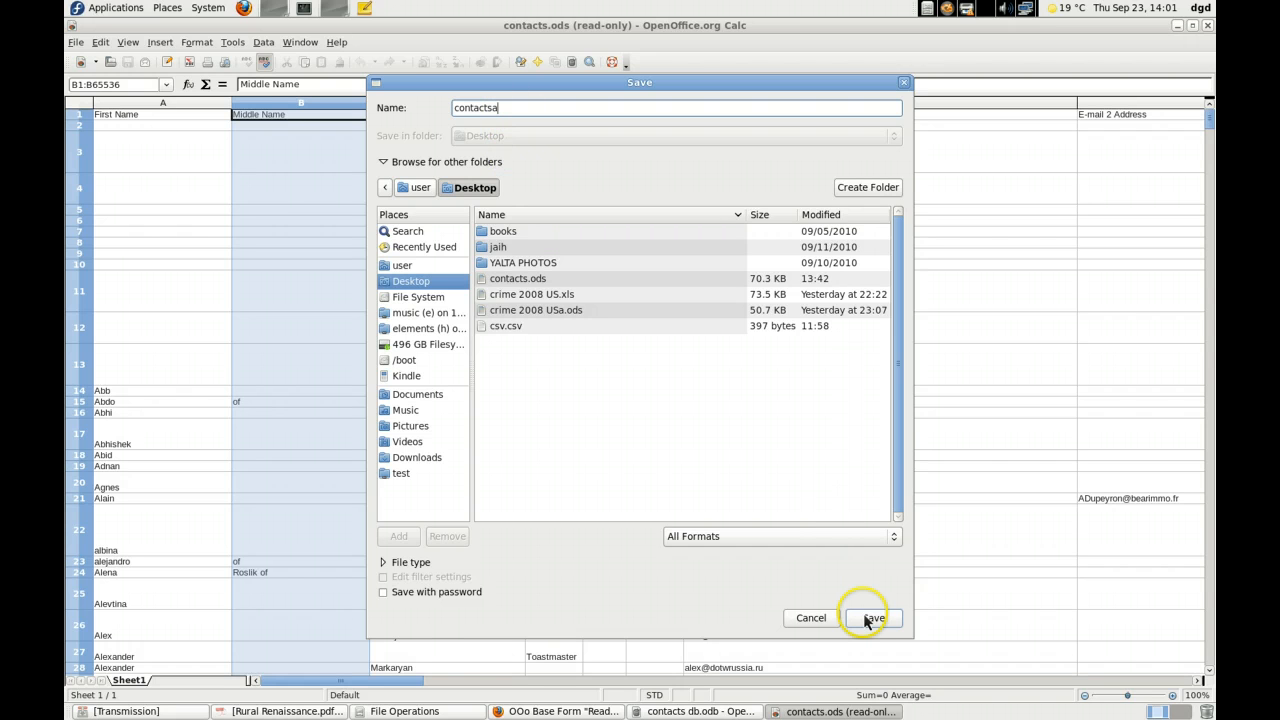
click(869, 617)
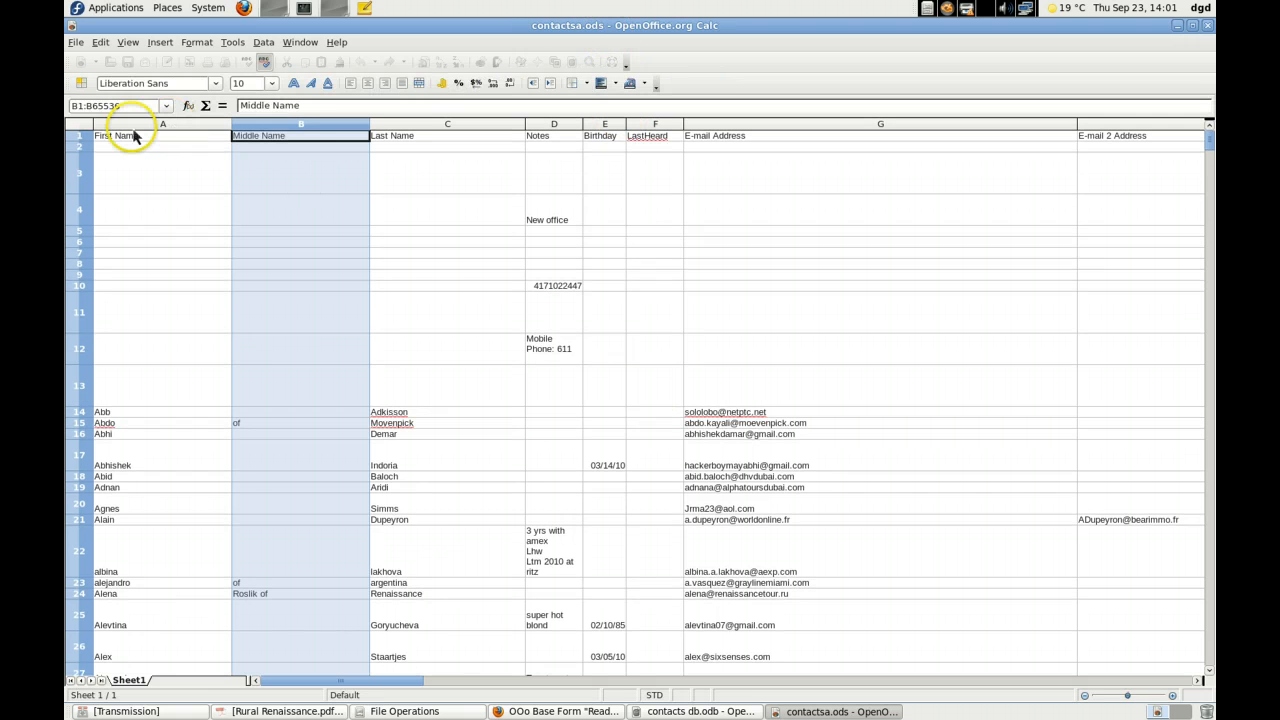
click(130, 135)
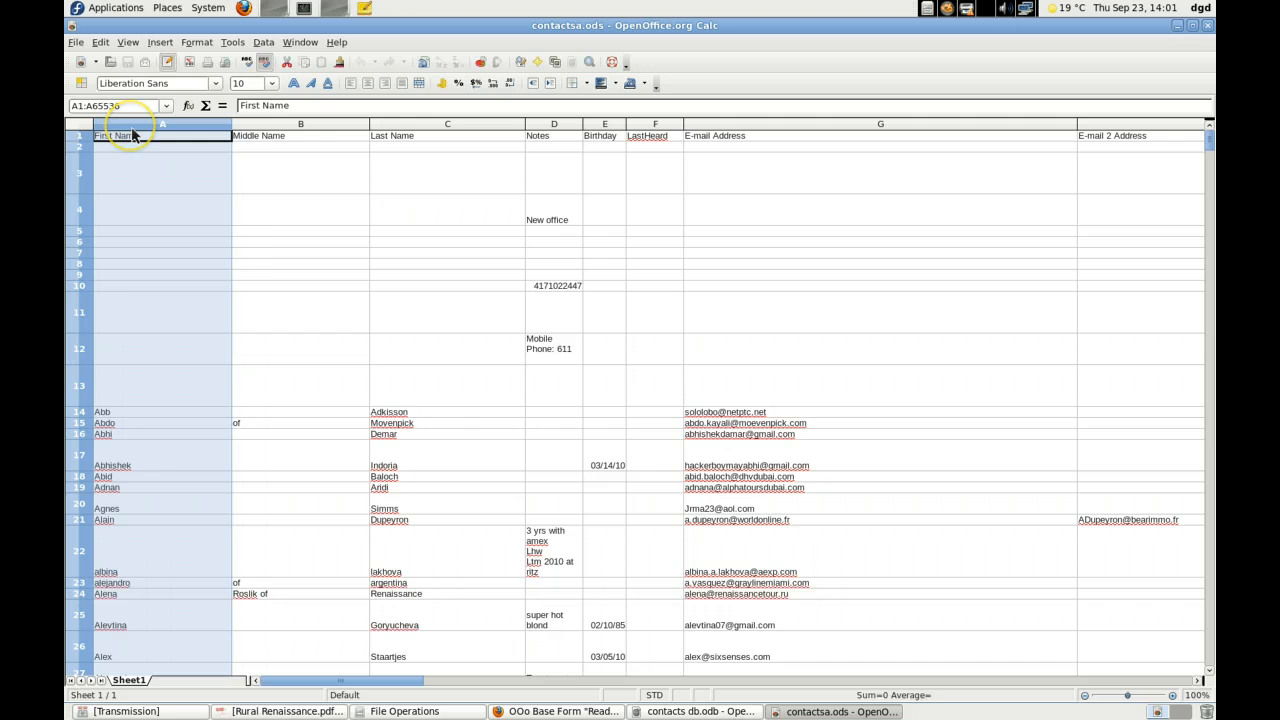
Insert a column before First Name, head it 'ID', and enter 1 in A2.
right_click(135, 135)
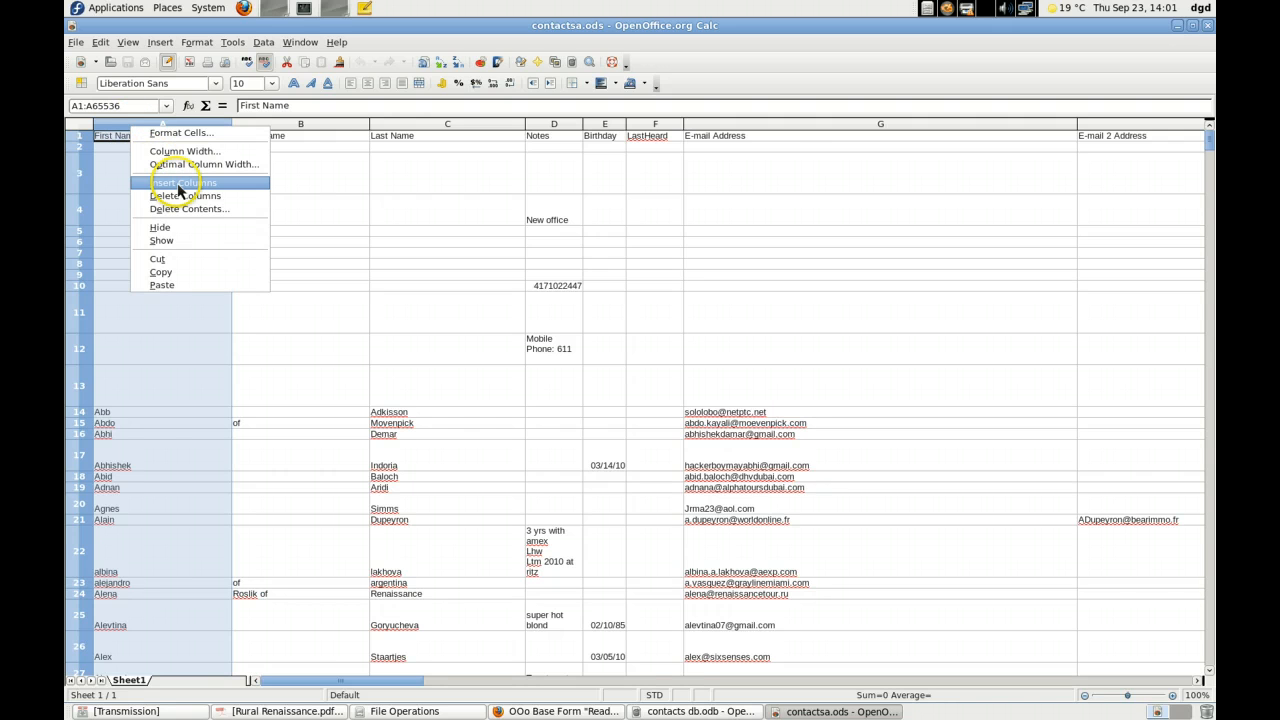
click(182, 181)
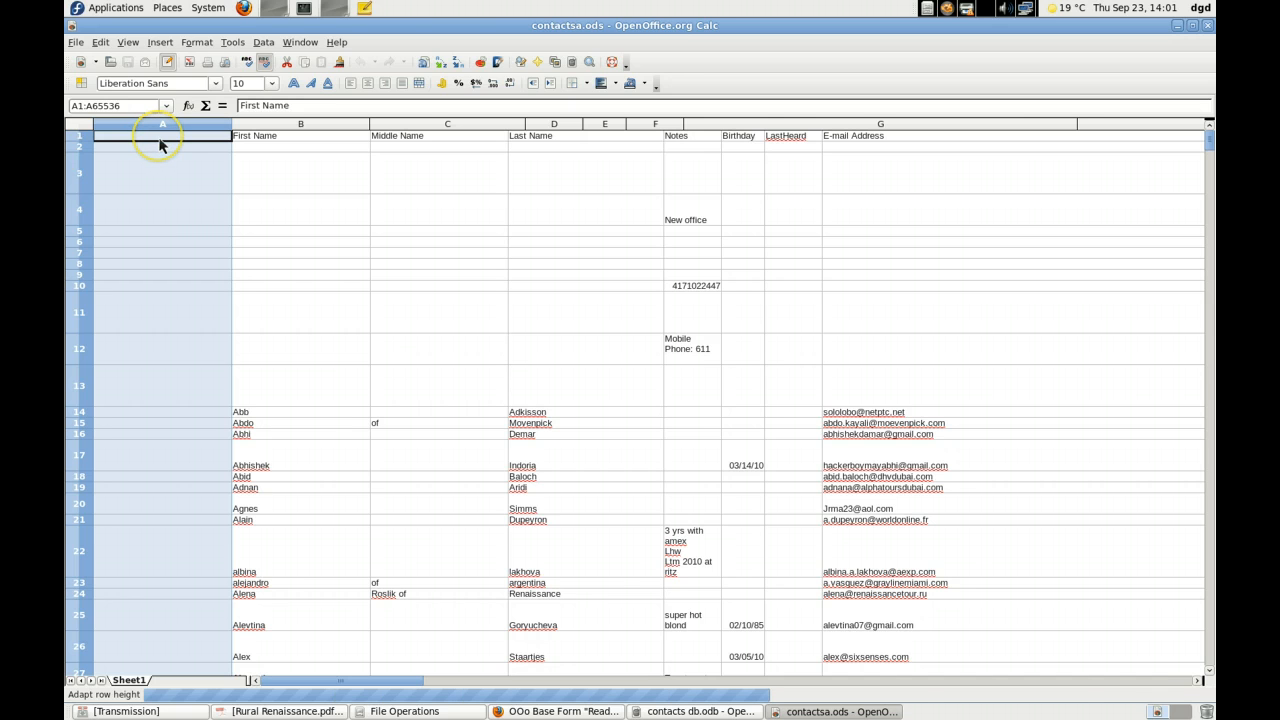
click(162, 146)
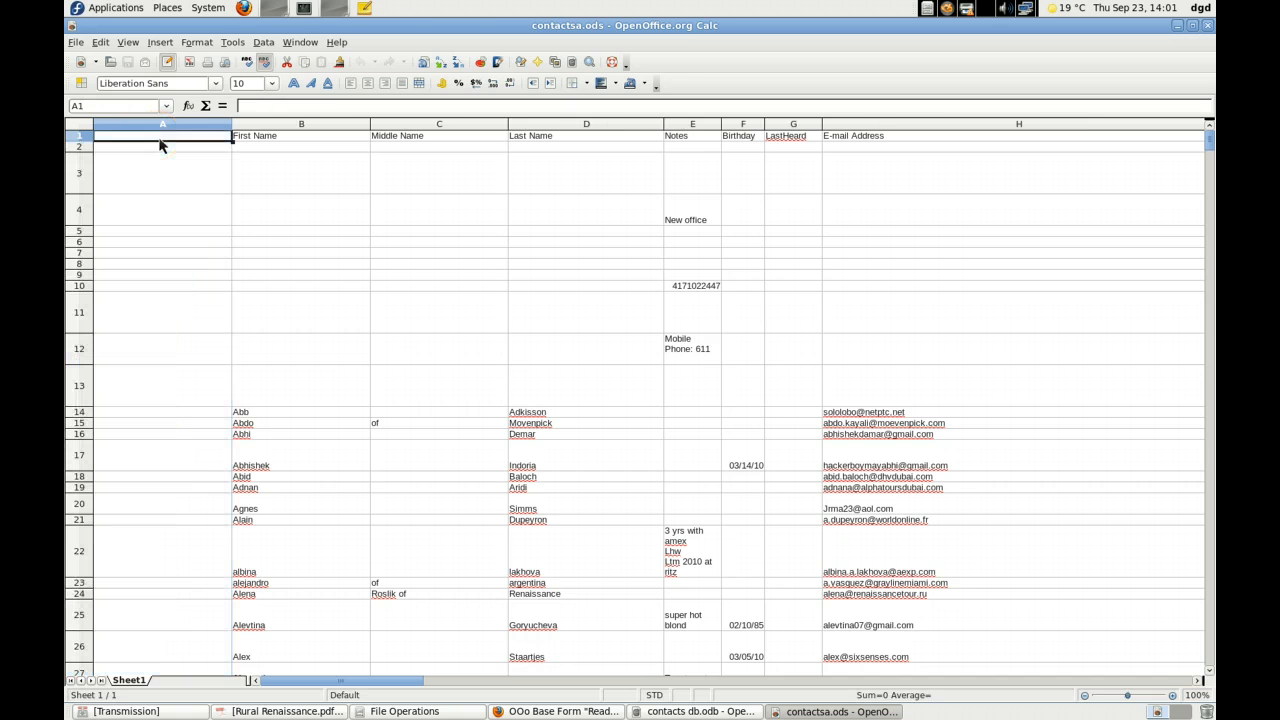
text(ID)
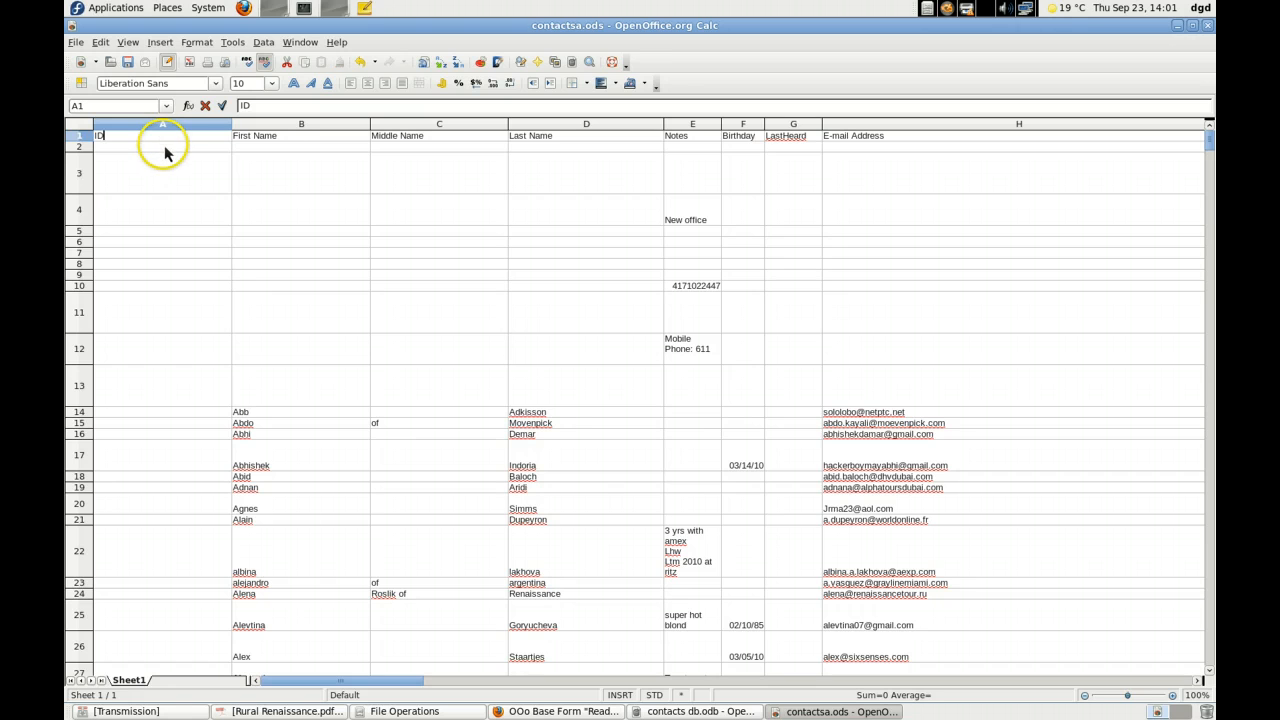
key(Return)
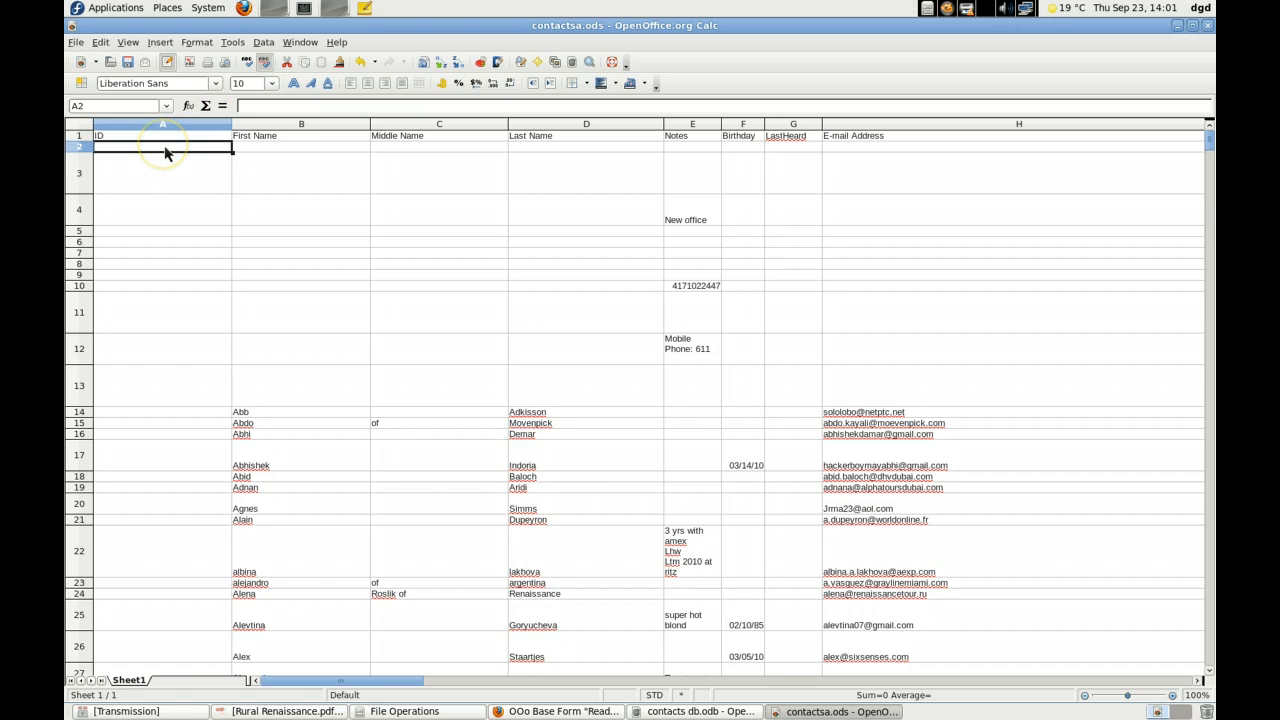
text(1)
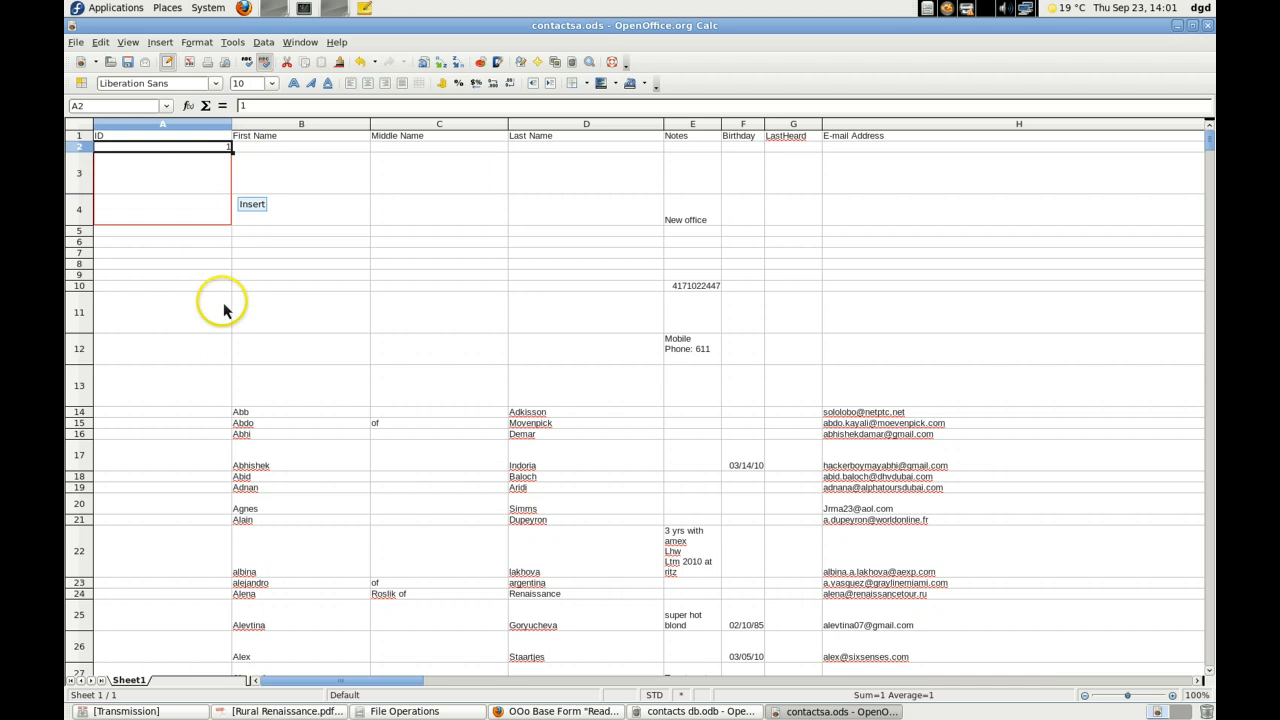
mouse_move(220, 560)
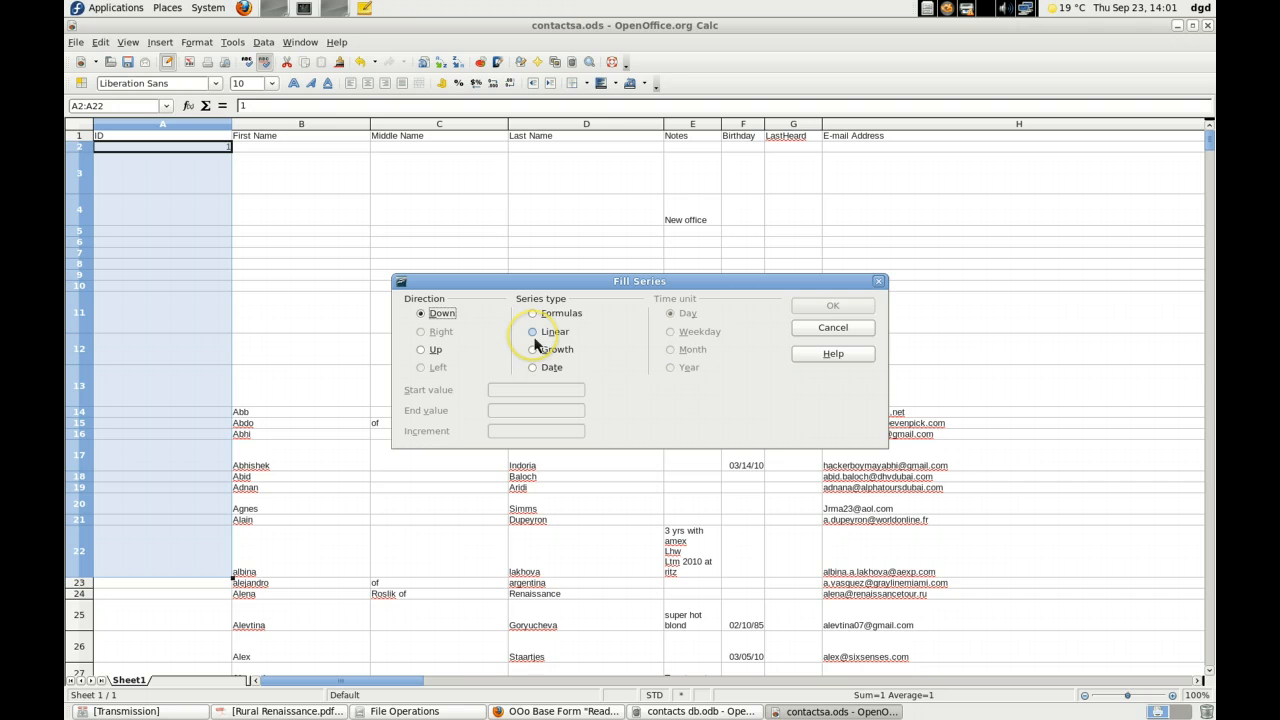
Fill A2:A22 with a linear series from 1, increment 1, giving IDs 1–21.
click(532, 331)
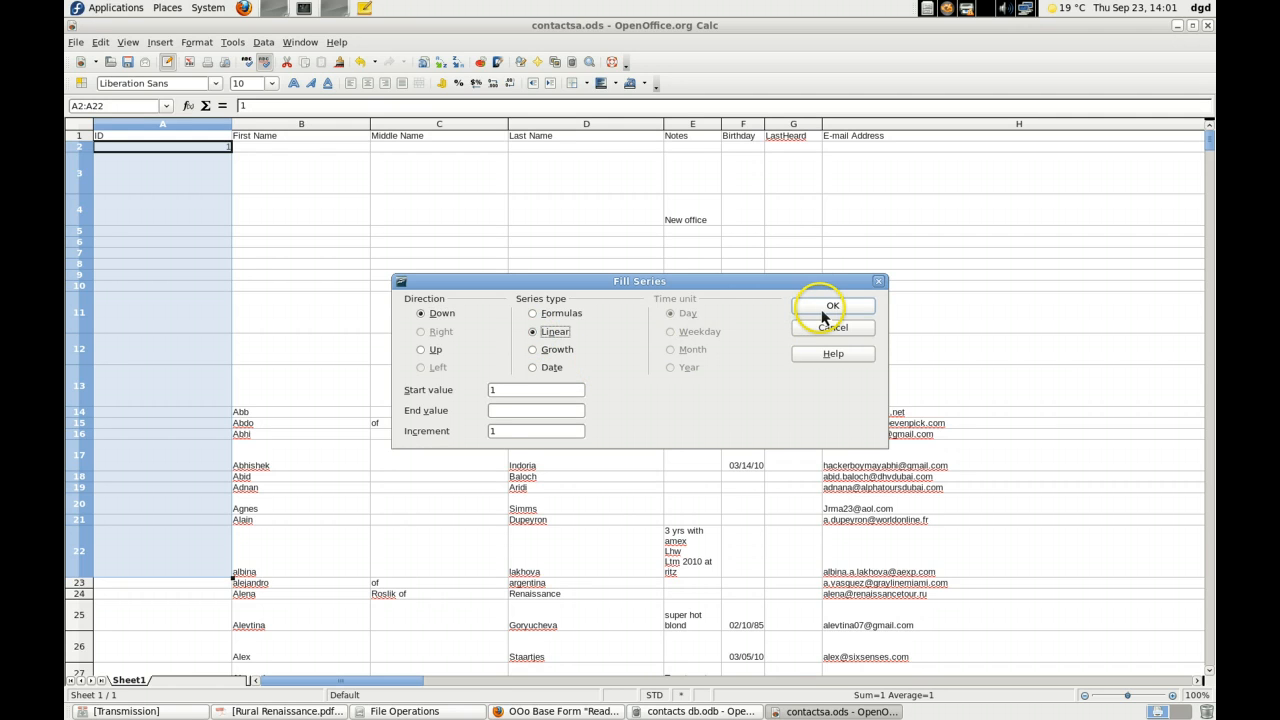
click(831, 306)
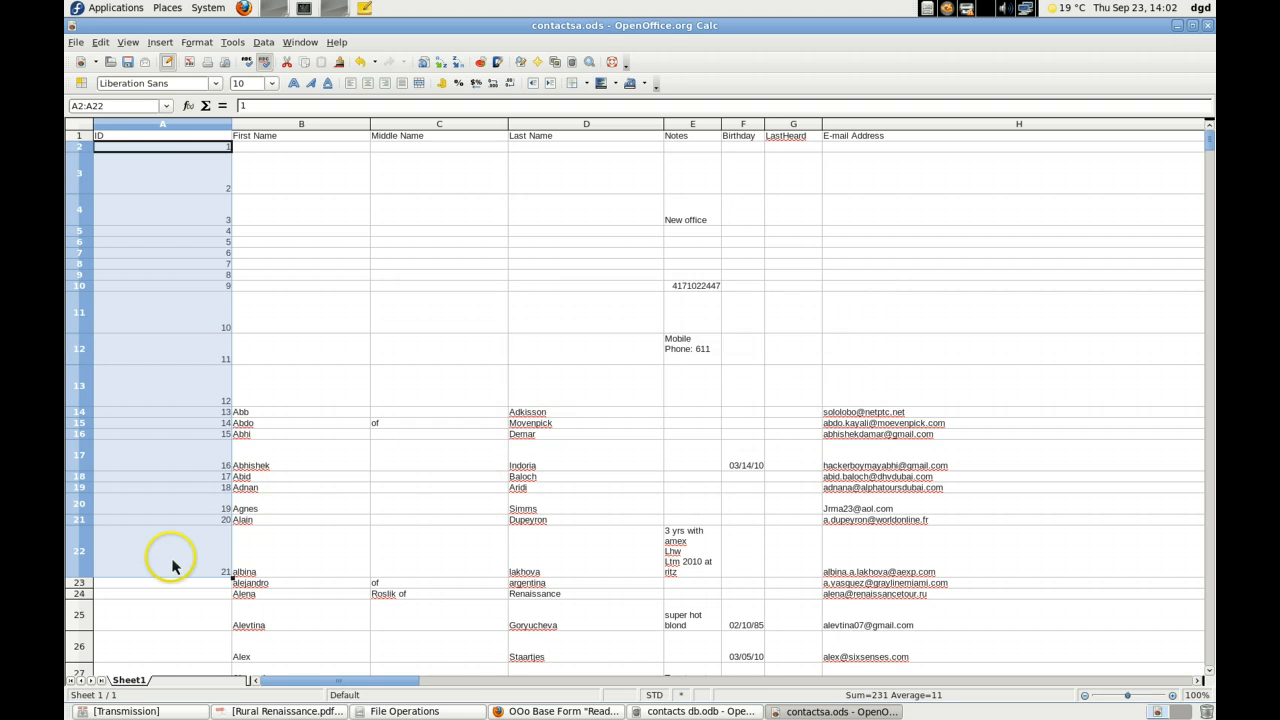
mouse_move(170, 130)
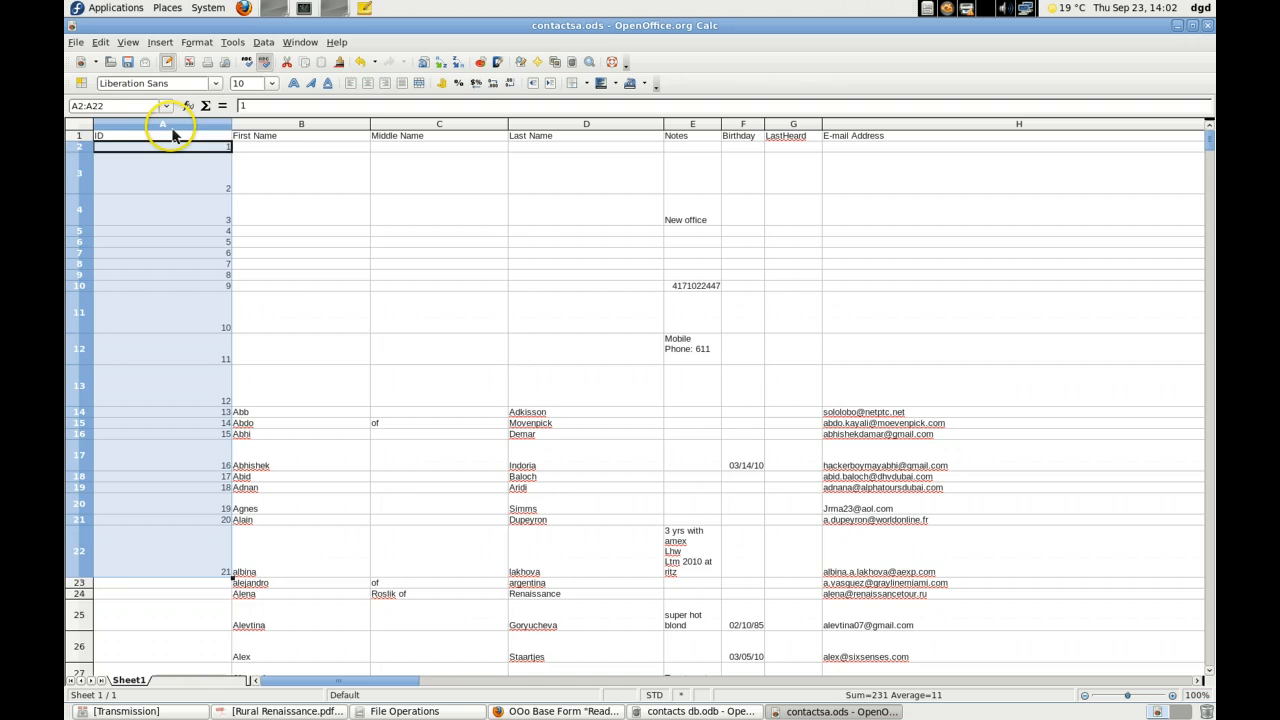
right_click(162, 135)
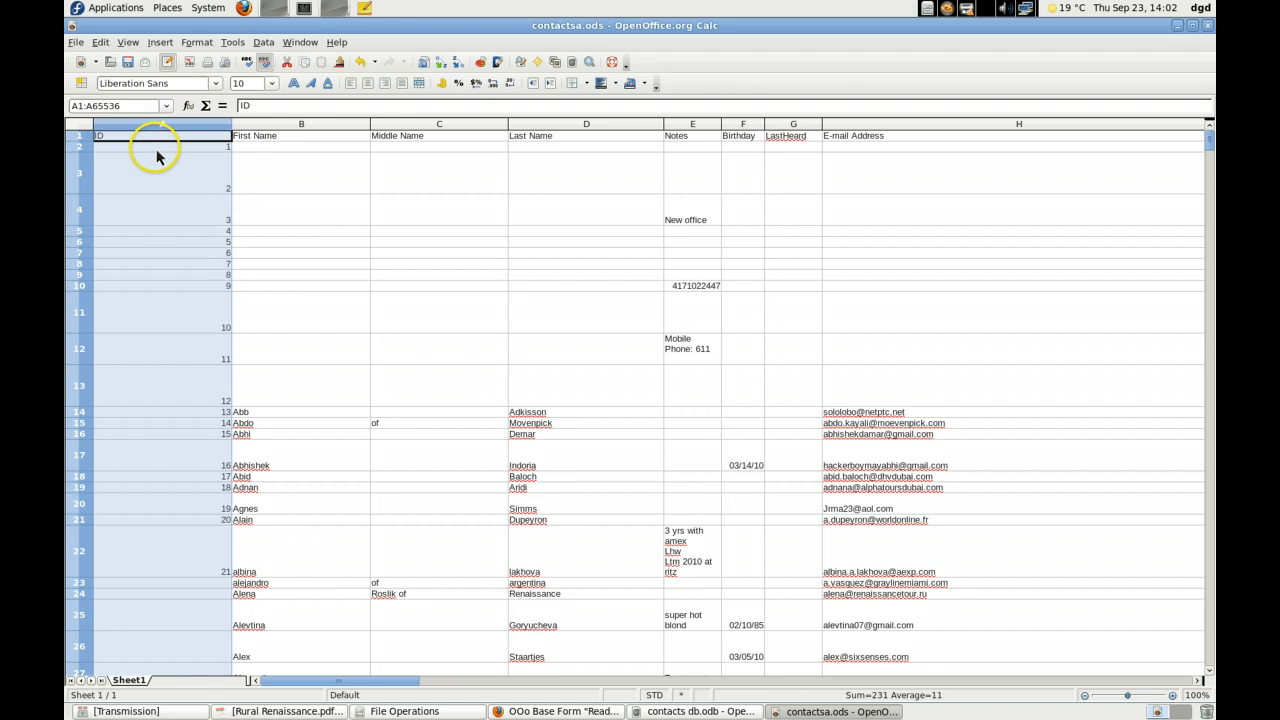
click(160, 146)
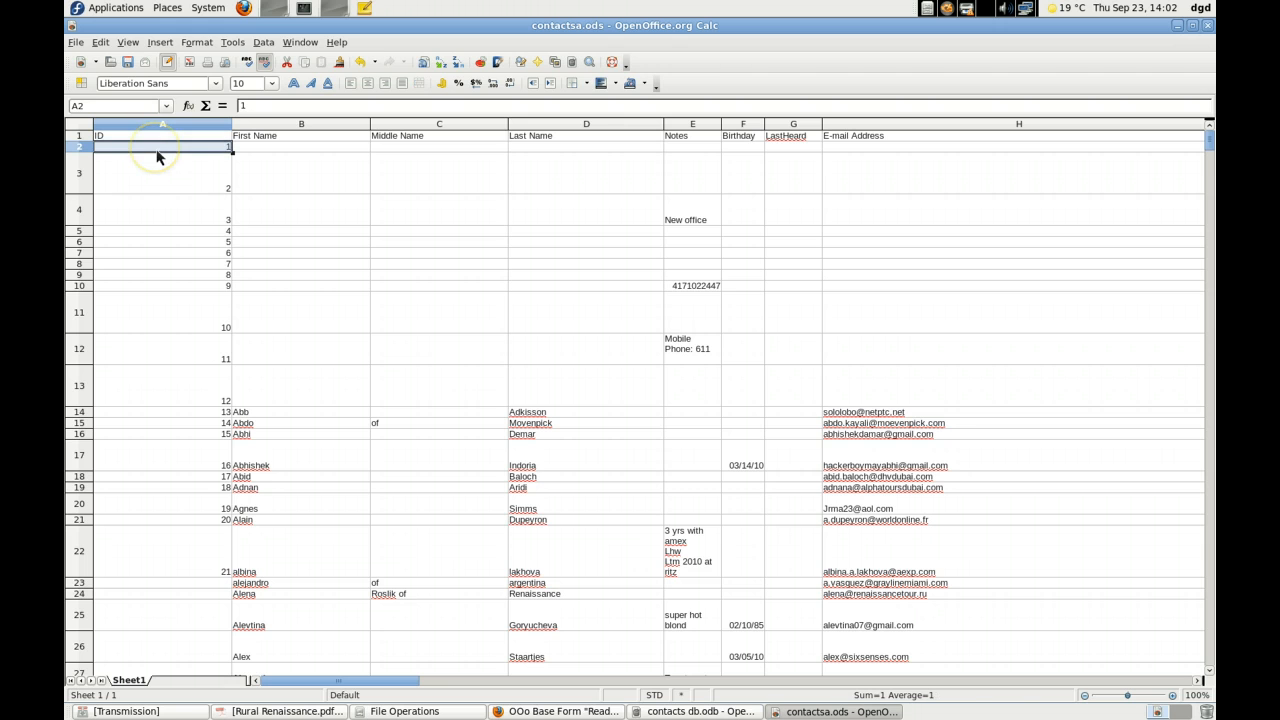
right_click(155, 147)
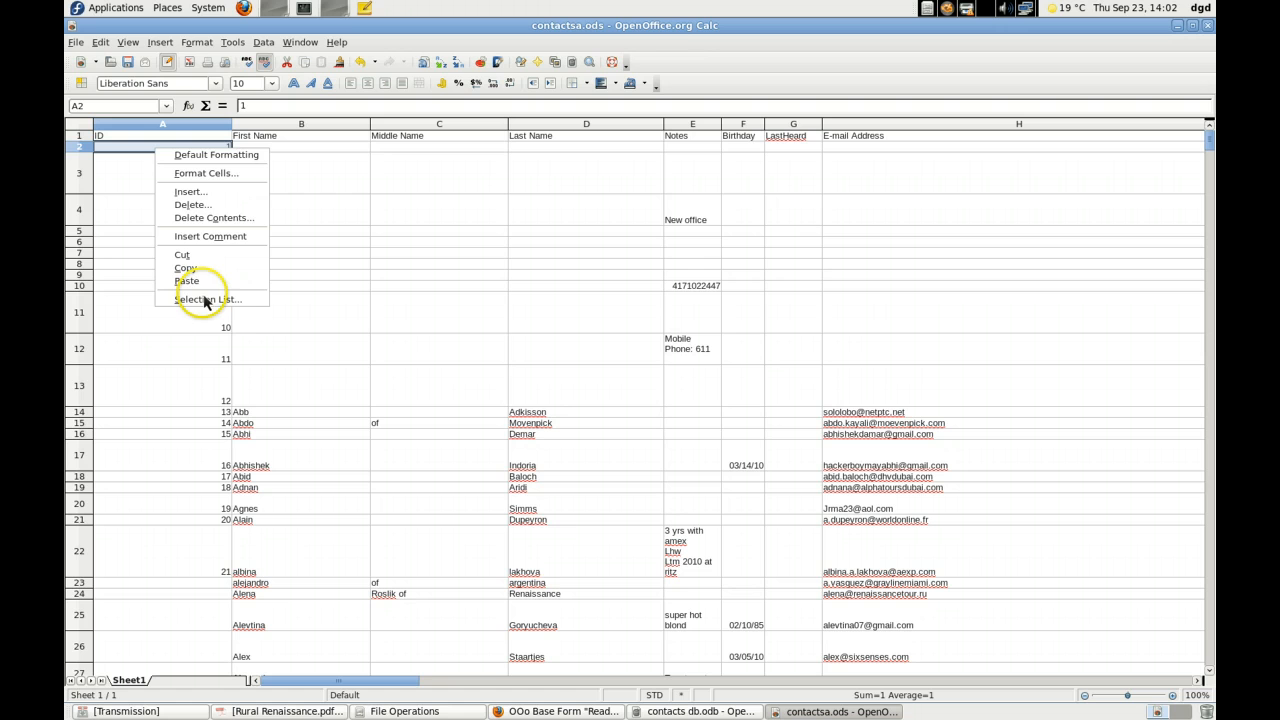
mouse_move(192, 204)
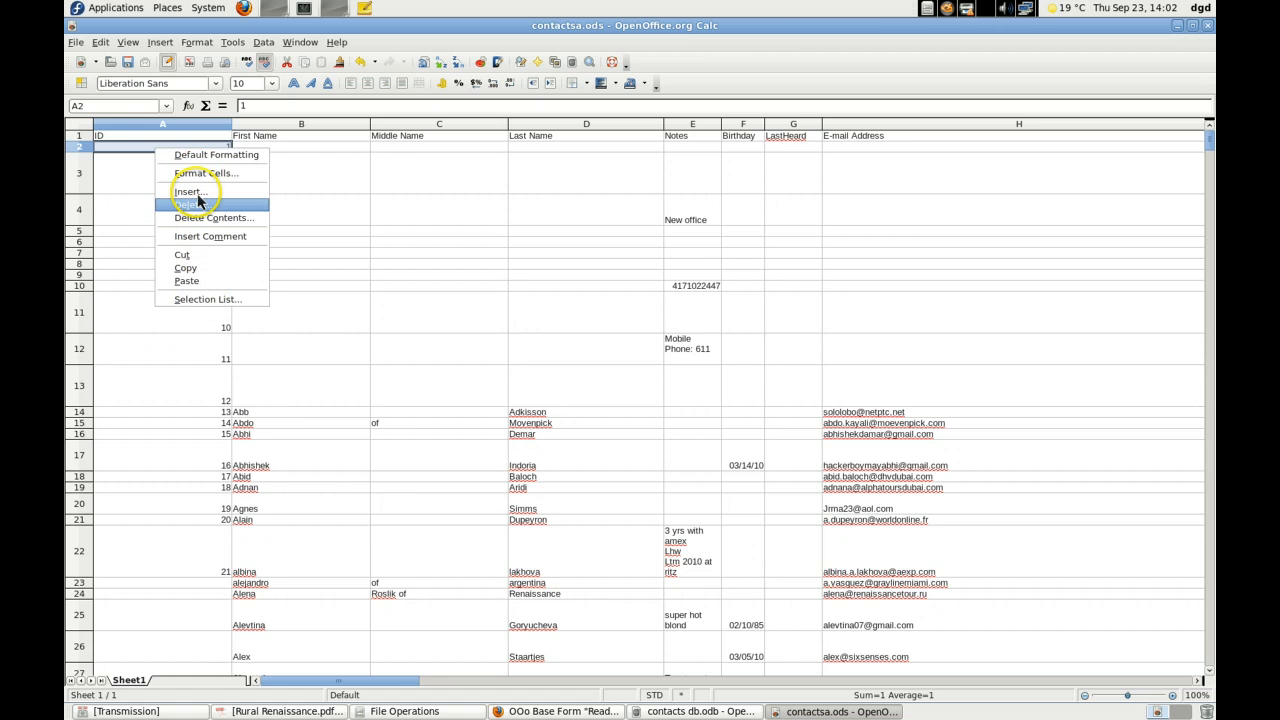
mouse_move(190, 191)
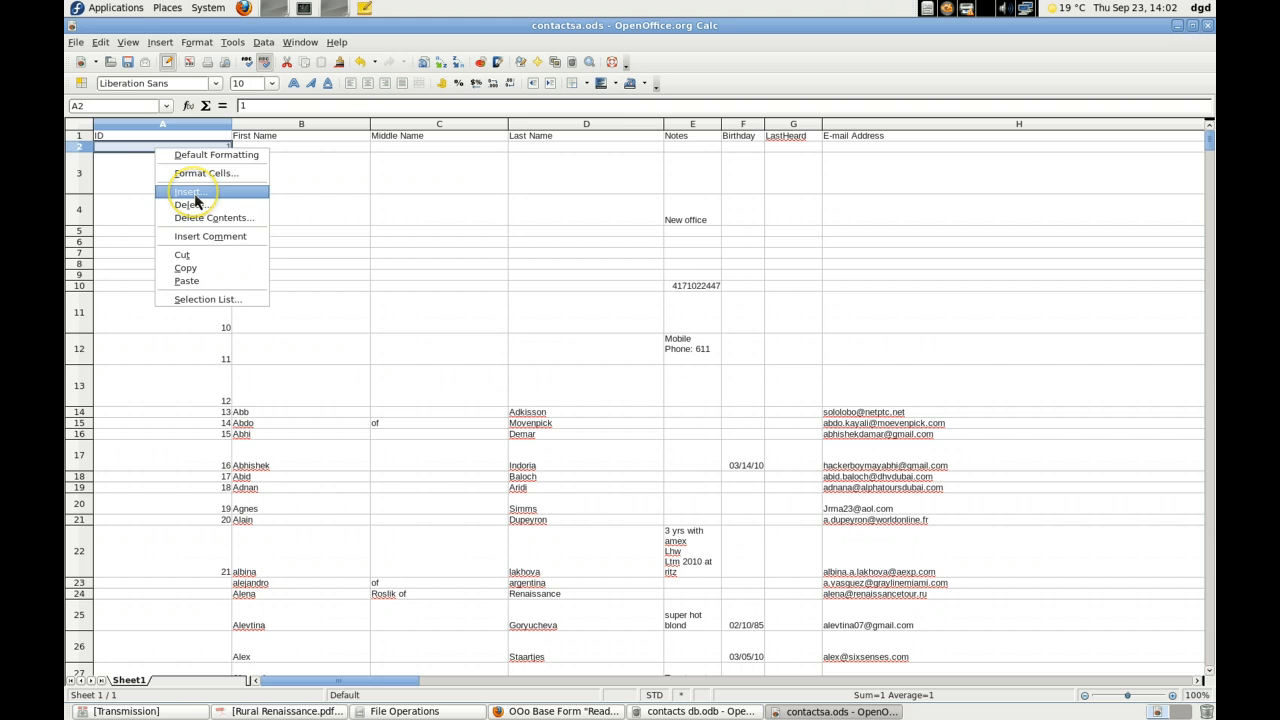
click(190, 191)
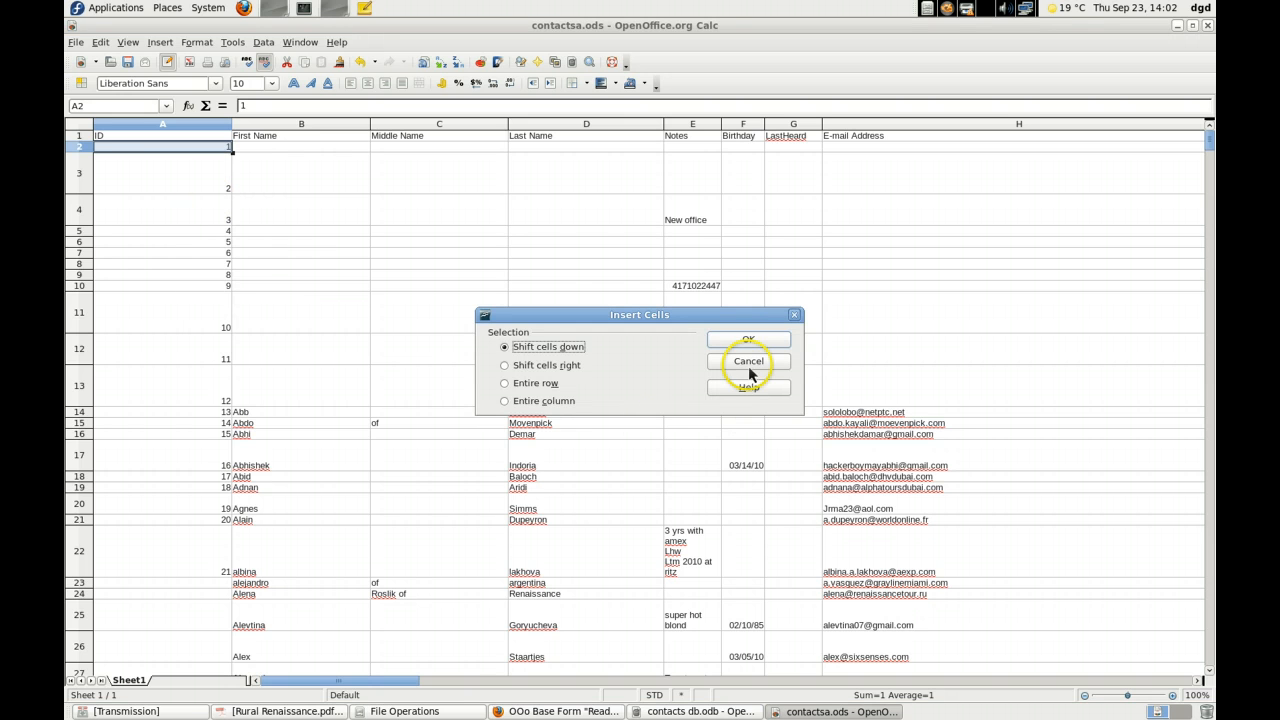
click(748, 361)
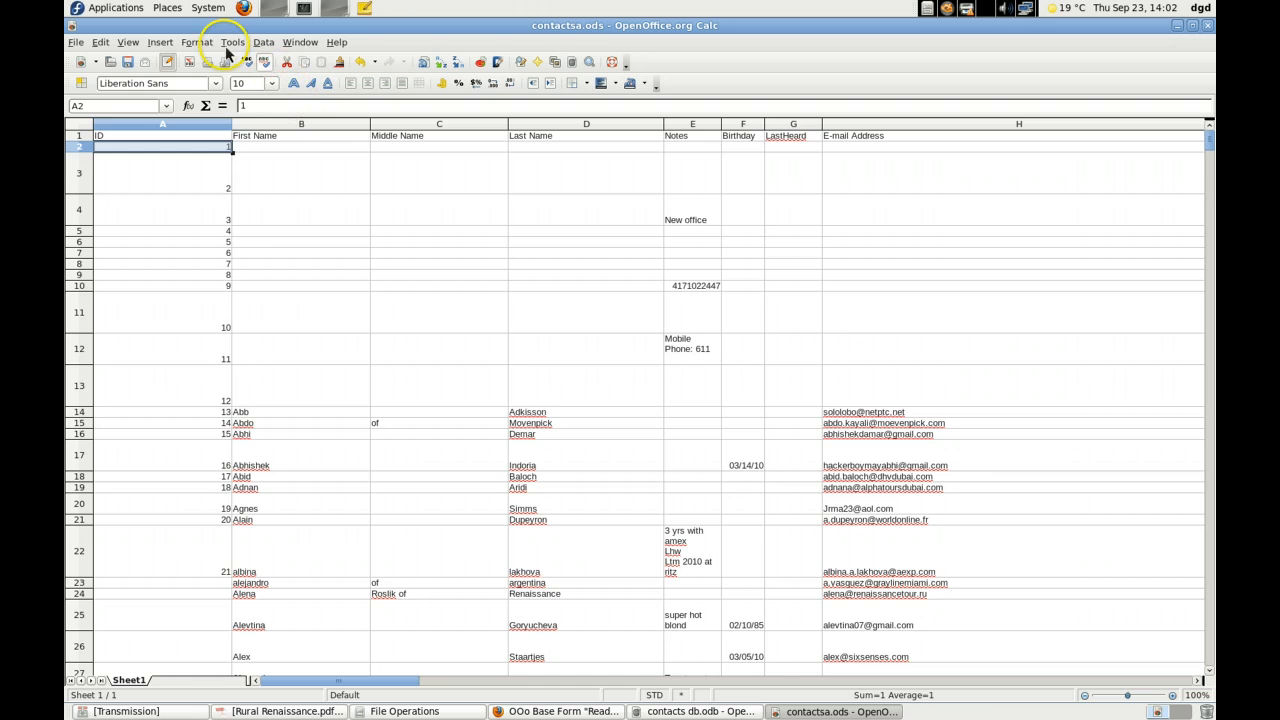
click(231, 42)
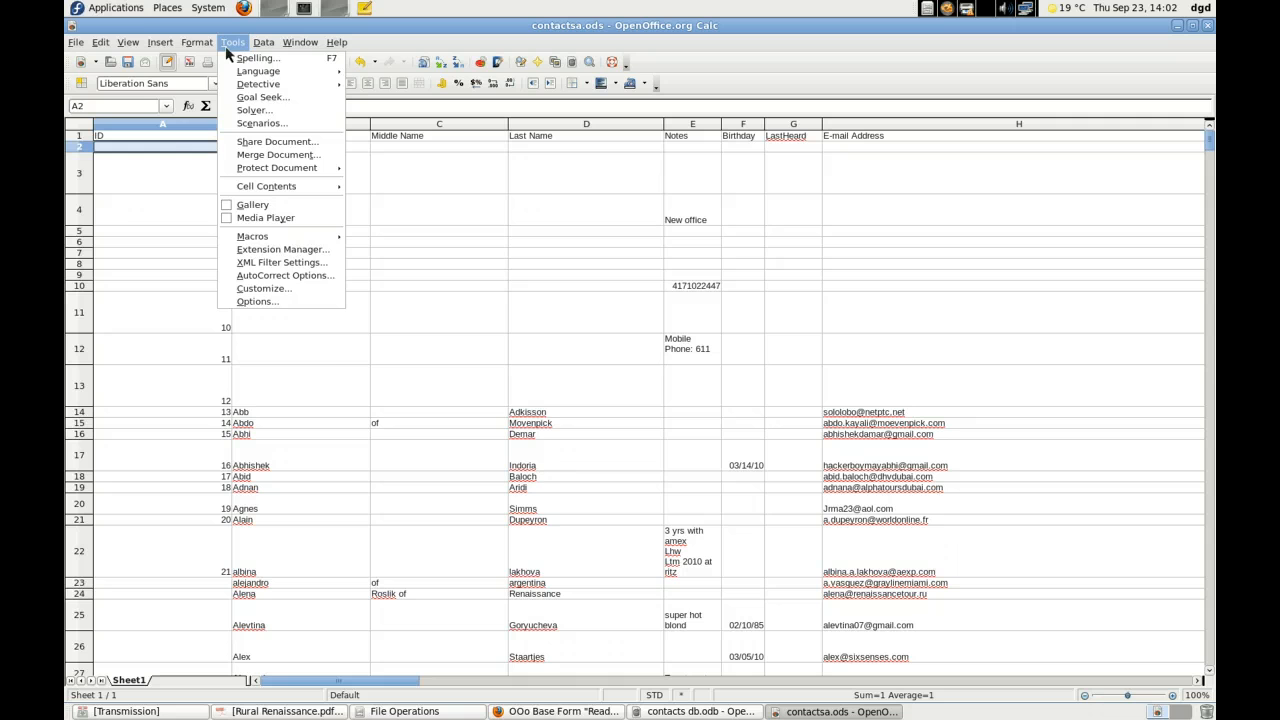
click(196, 42)
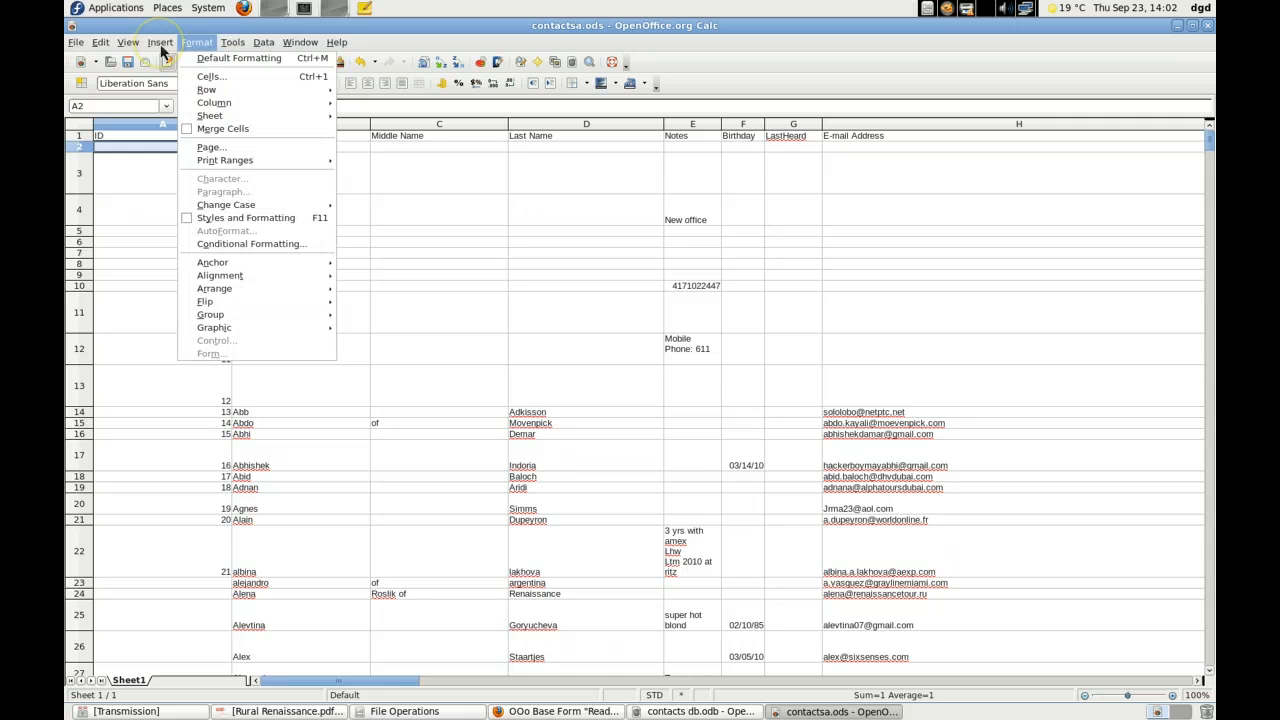
click(160, 42)
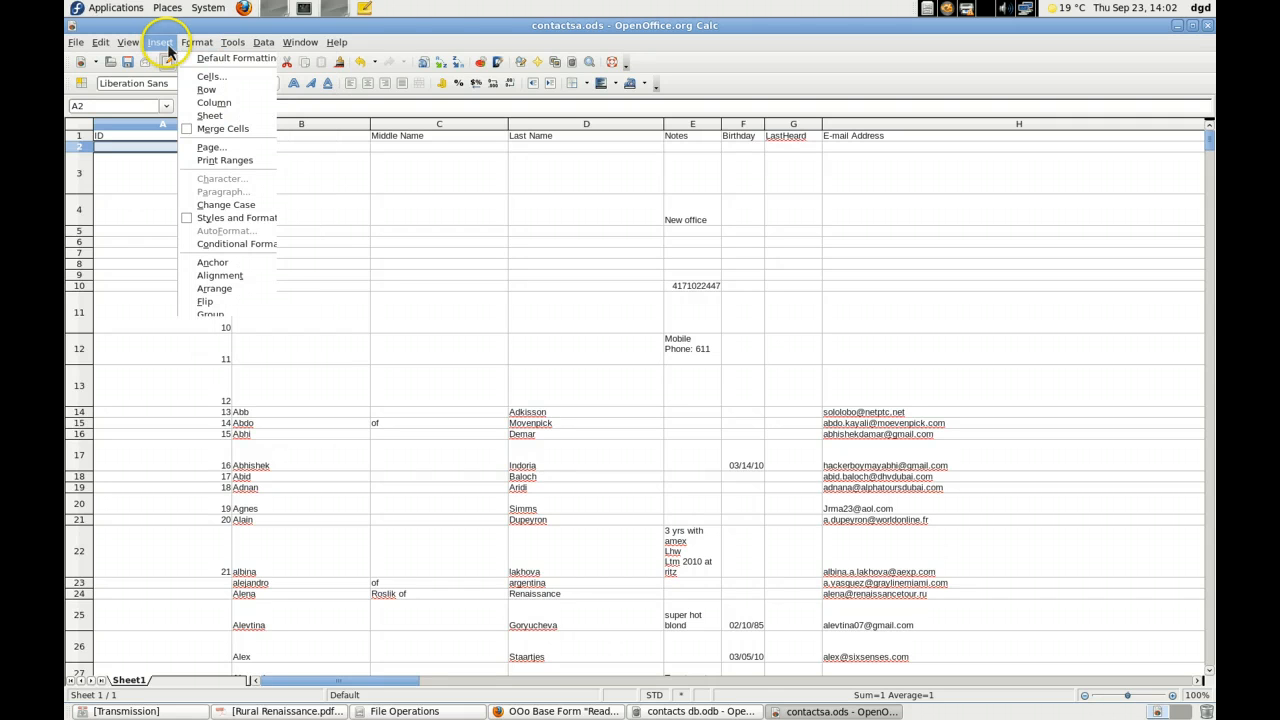
click(160, 42)
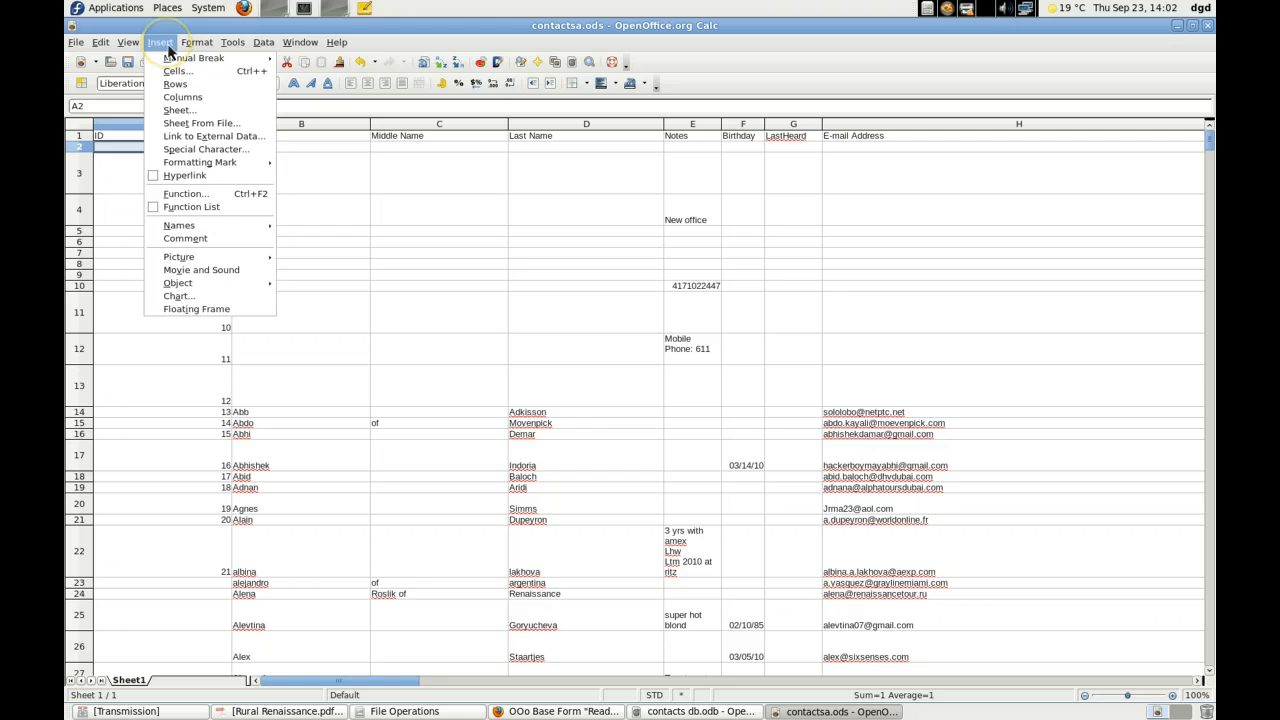
mouse_move(245, 48)
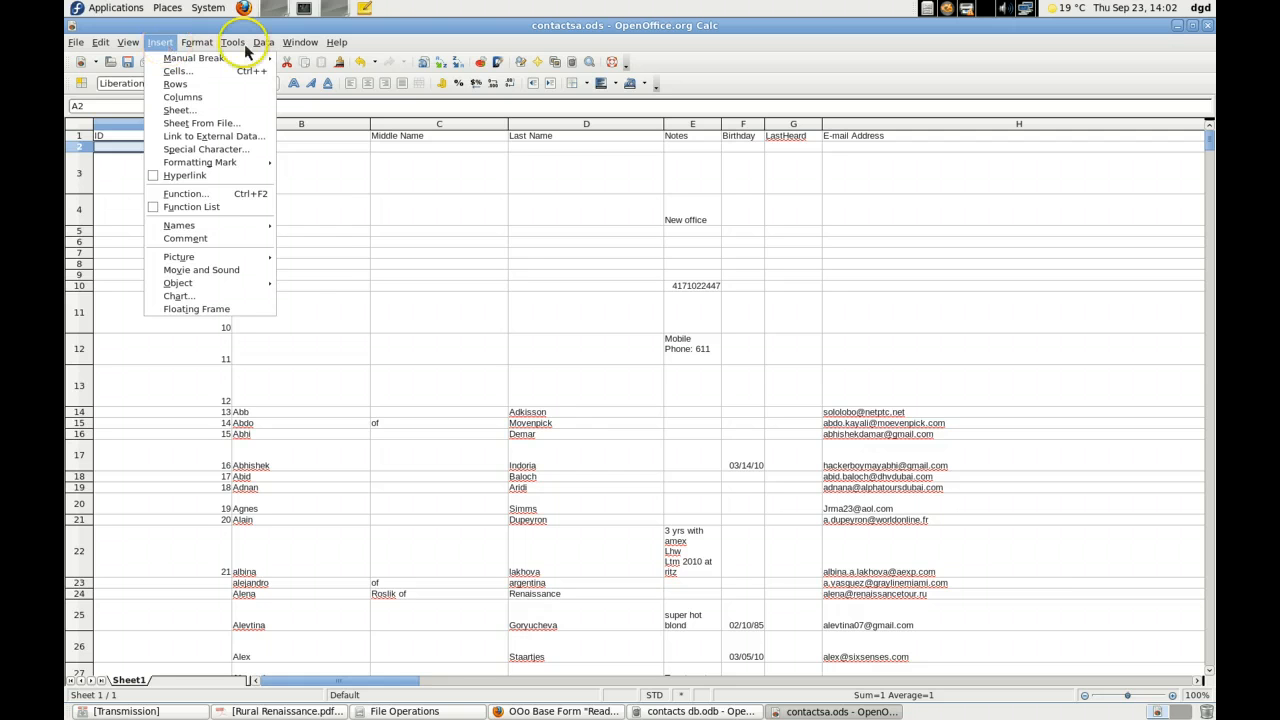
click(232, 42)
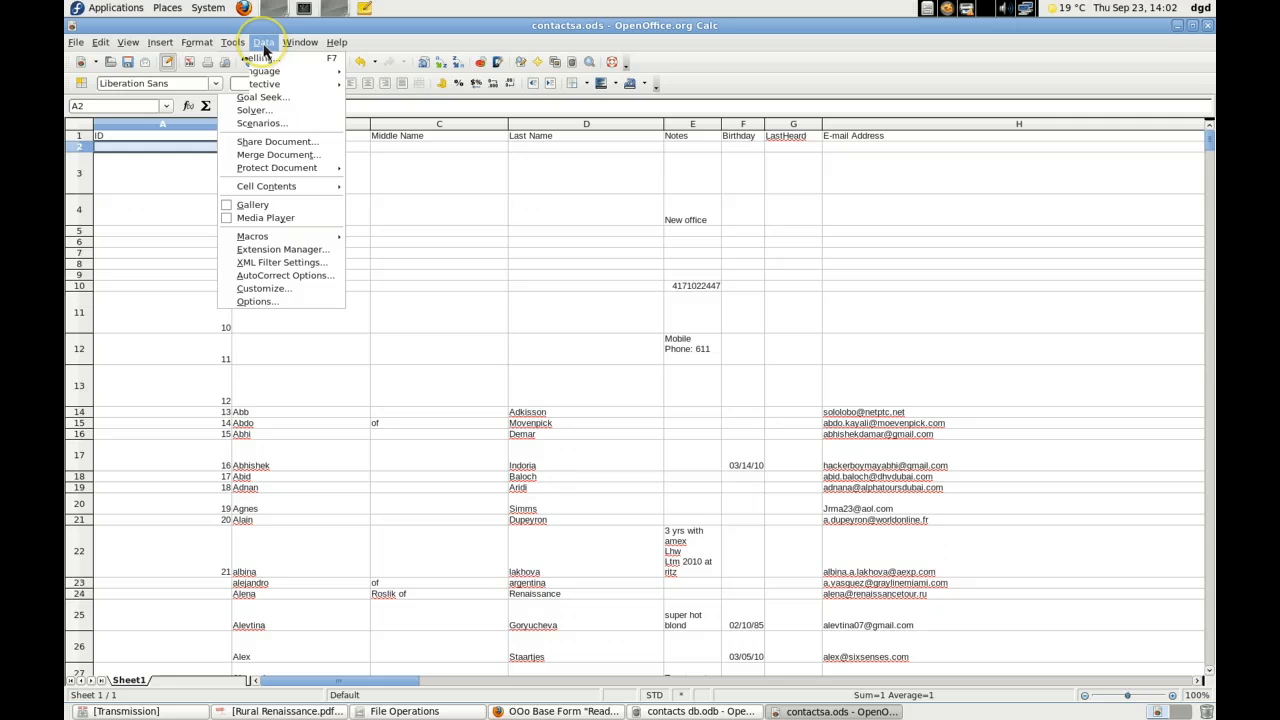
click(264, 42)
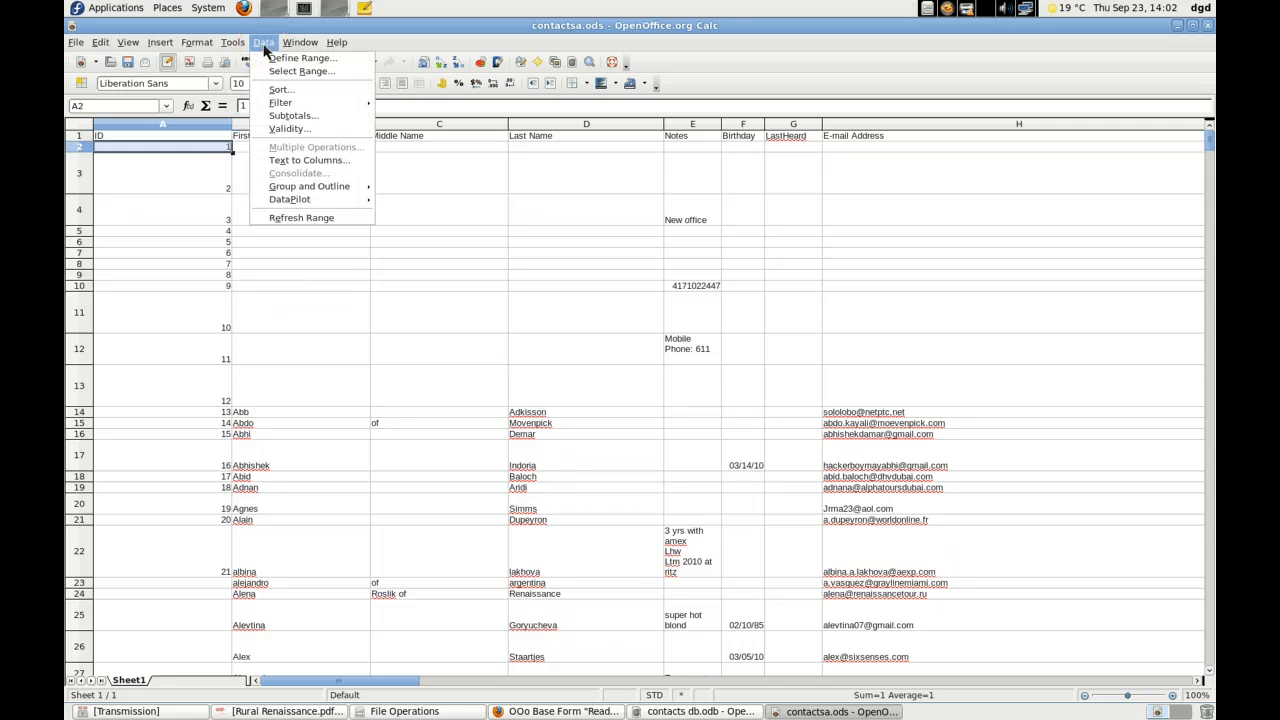
mouse_move(337, 42)
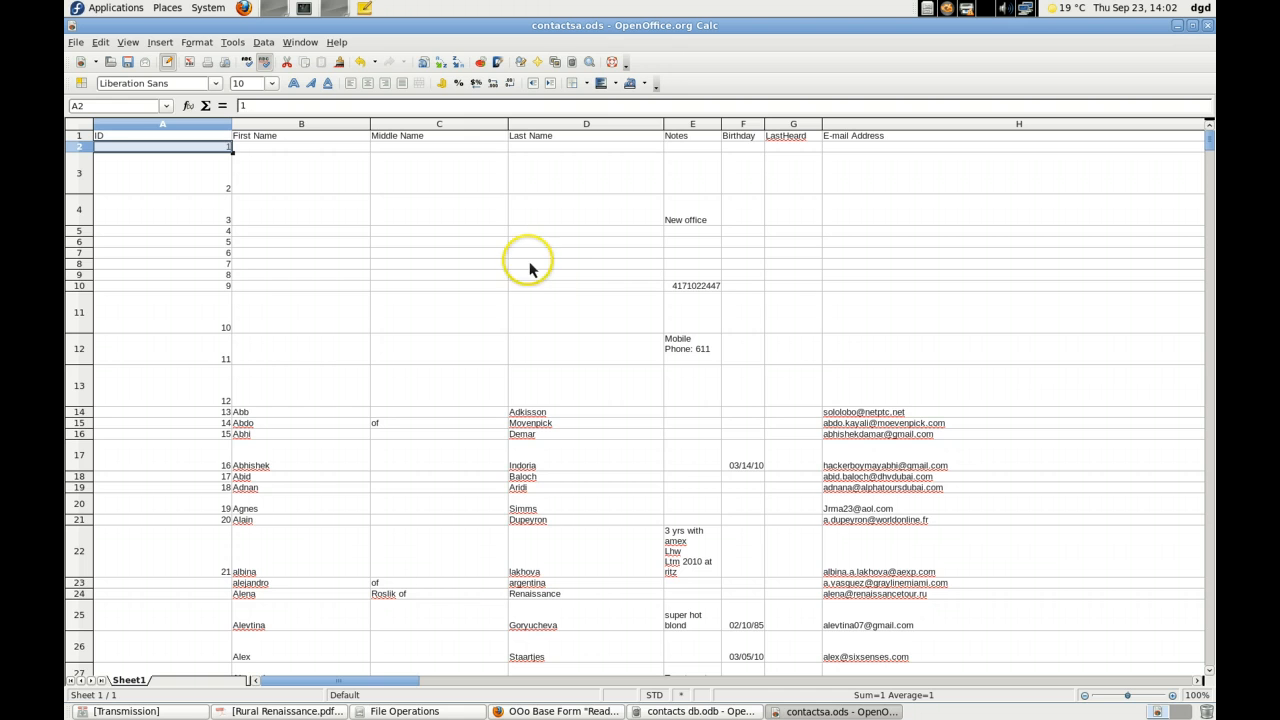
mouse_move(337, 42)
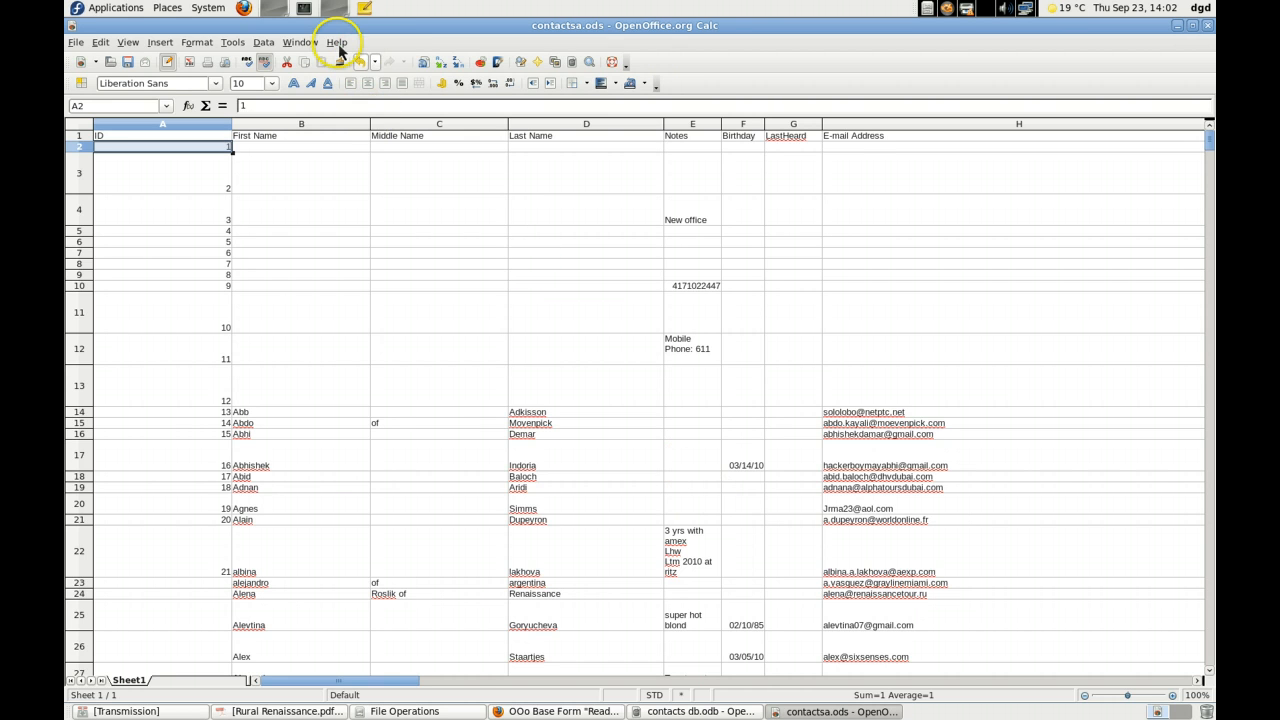
Search the Help index for 'fill down', 'fill' and 'increment', then close Help.
click(337, 42)
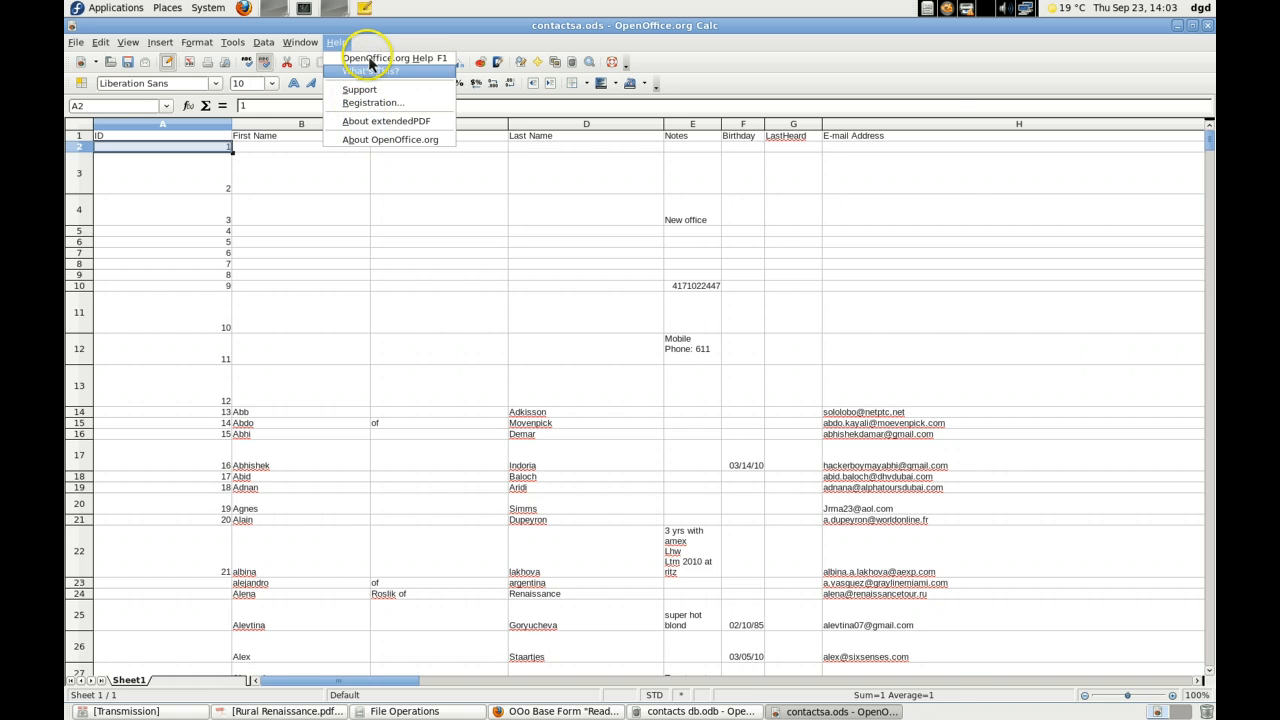
click(388, 57)
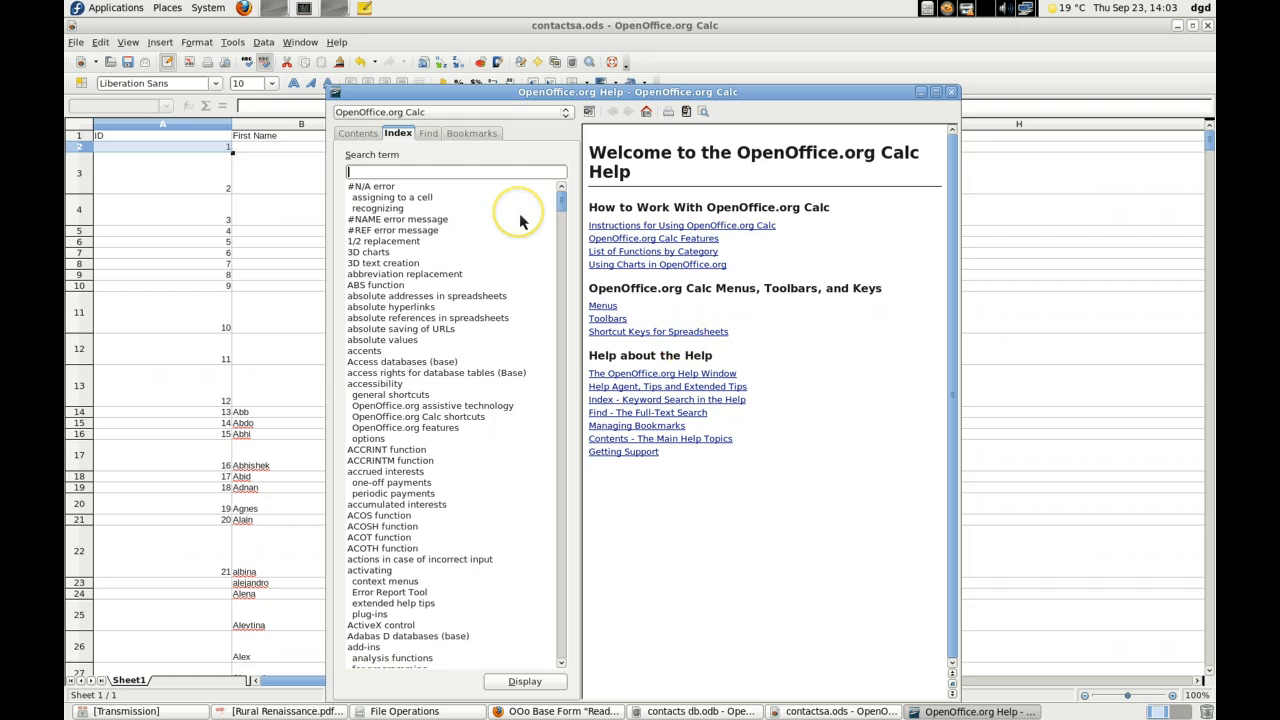
text(fill down)
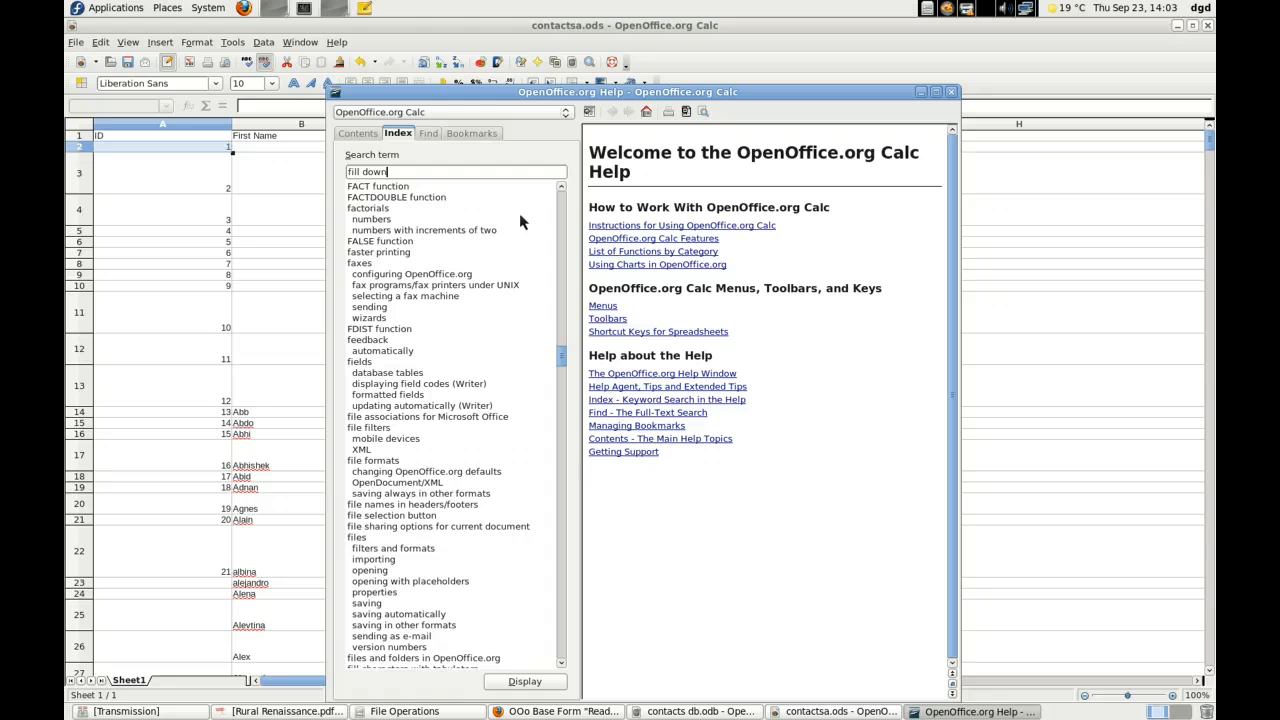
key(BackSpace)
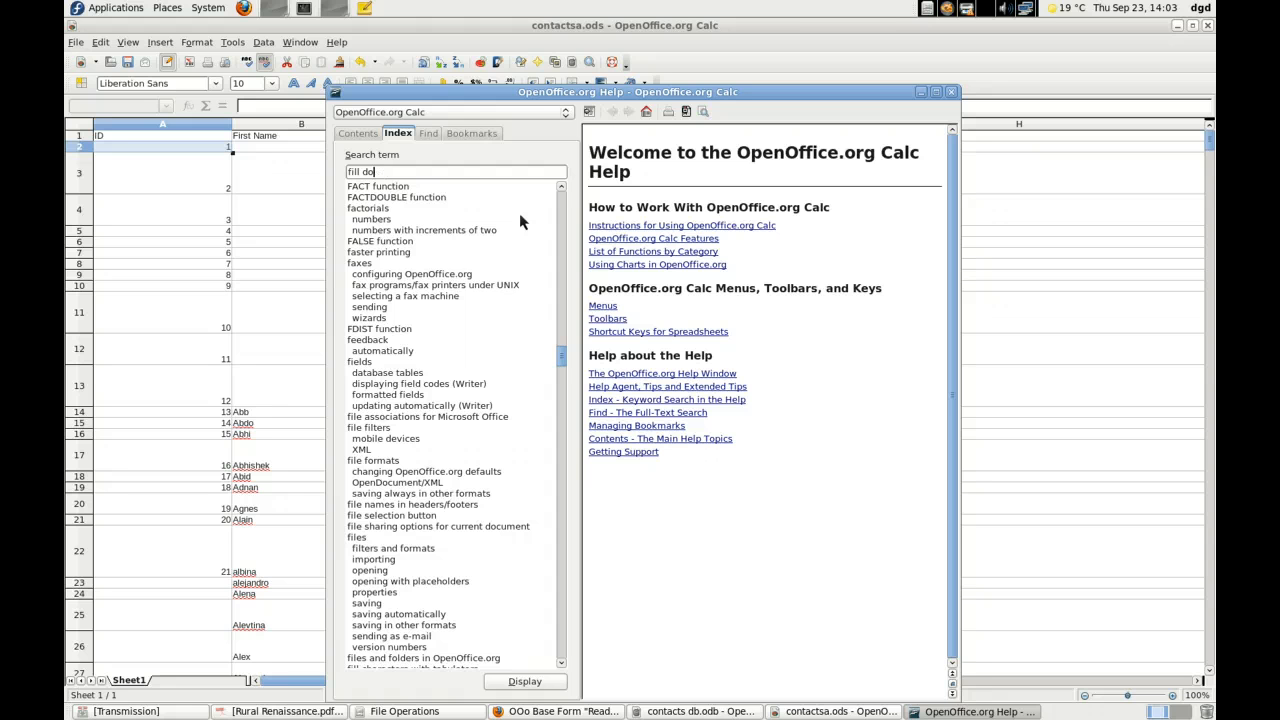
key(BackSpace)
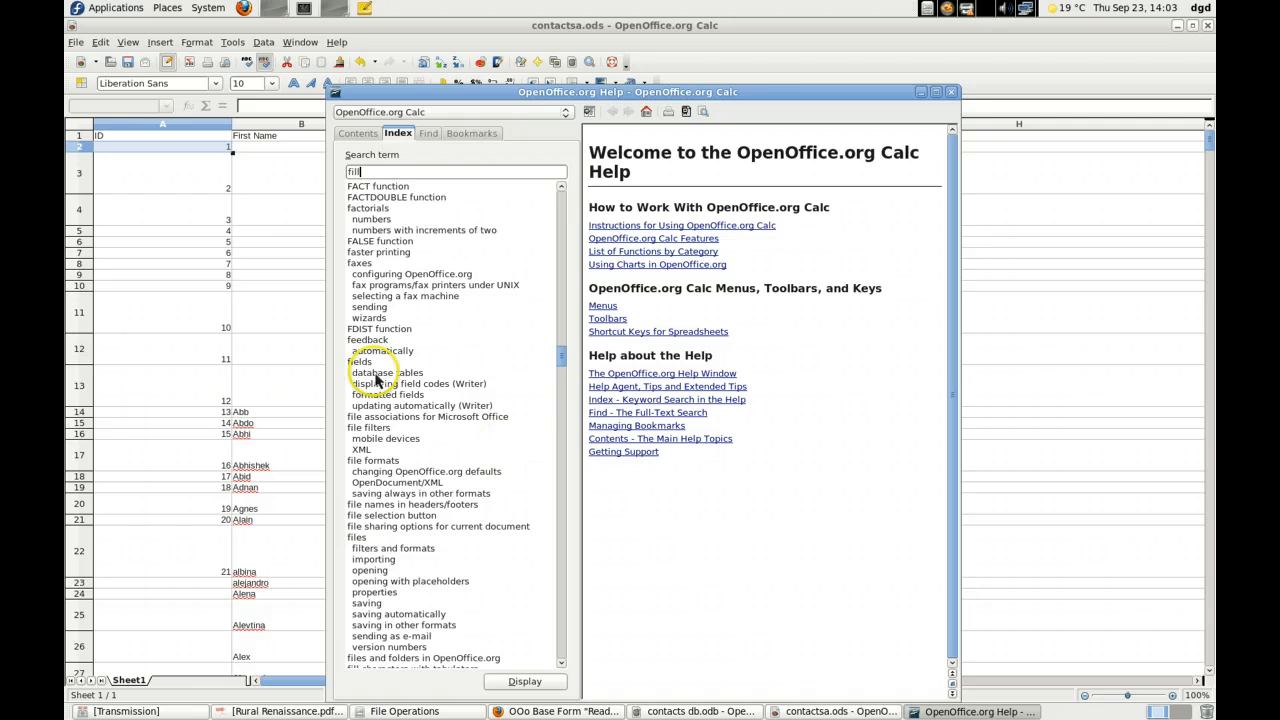
mouse_move(420, 490)
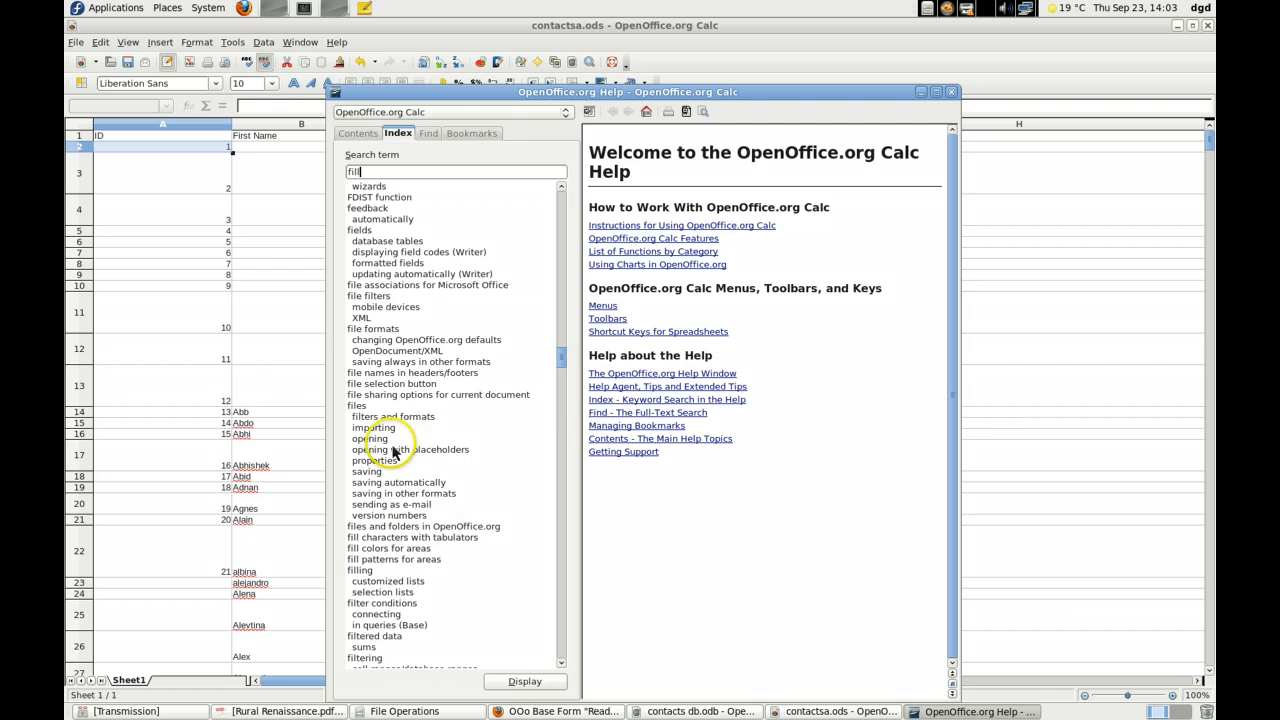
mouse_move(513, 558)
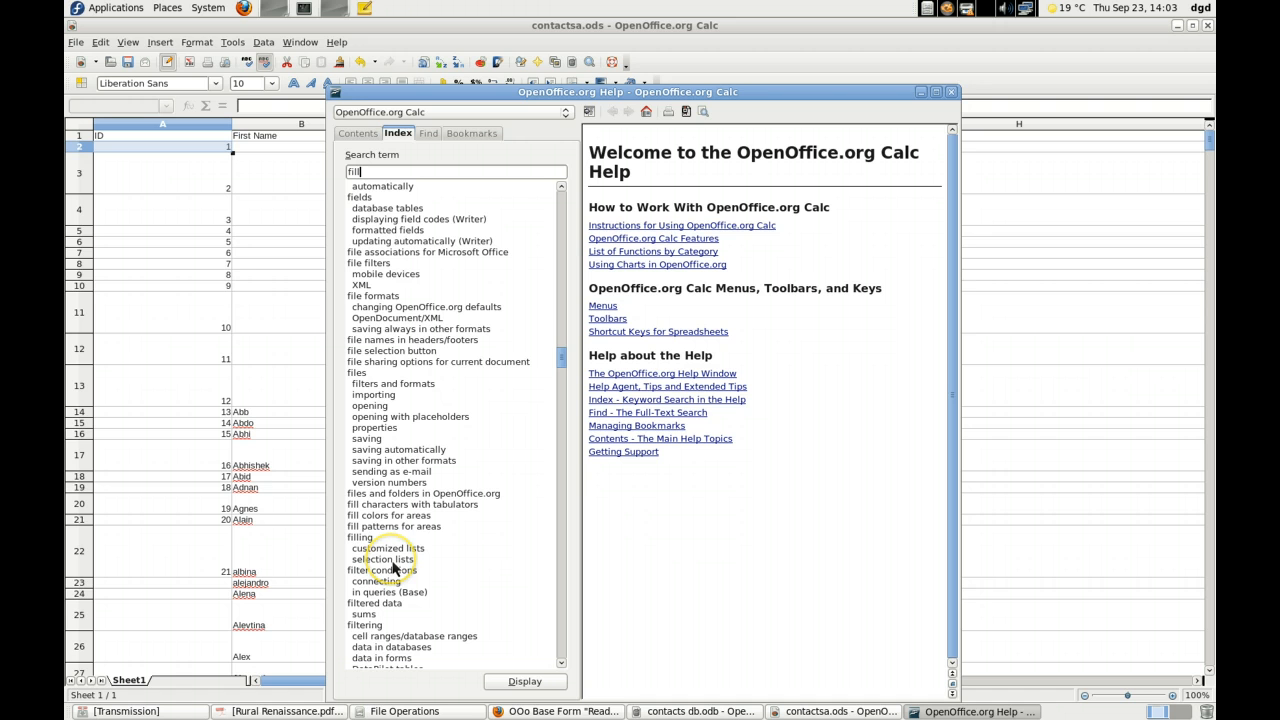
mouse_move(513, 473)
text(increme)
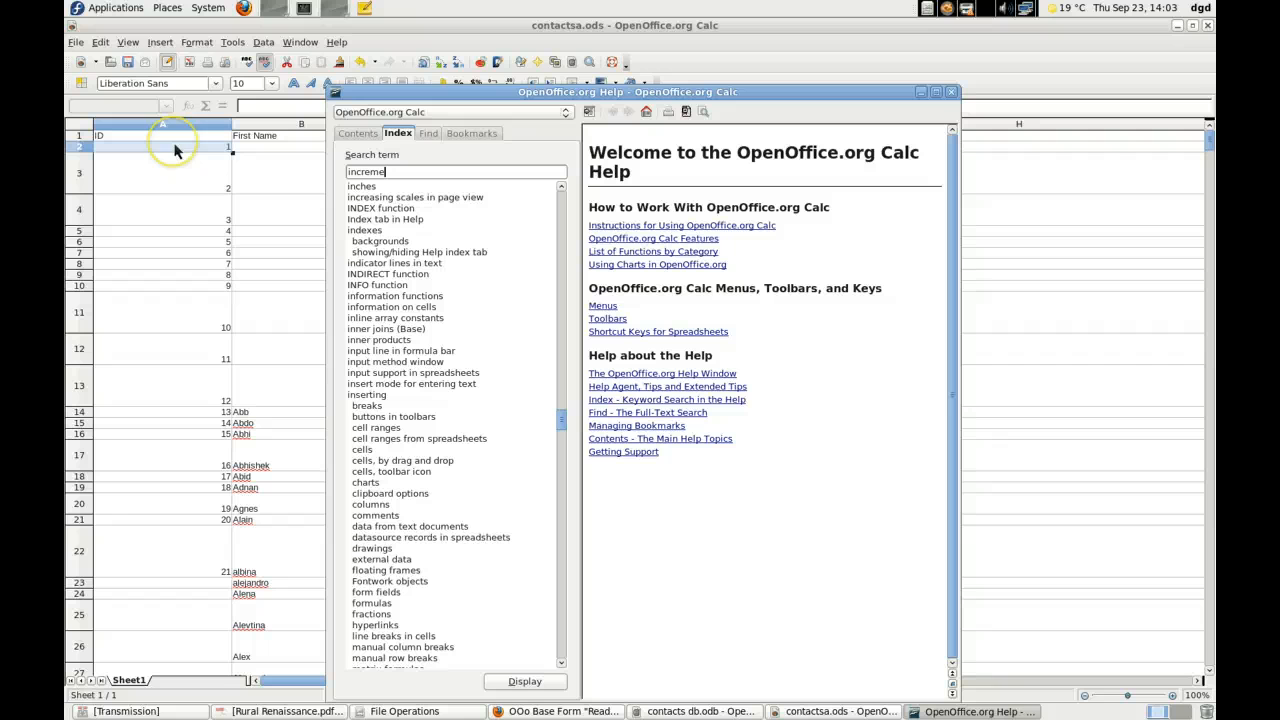
mouse_move(197, 550)
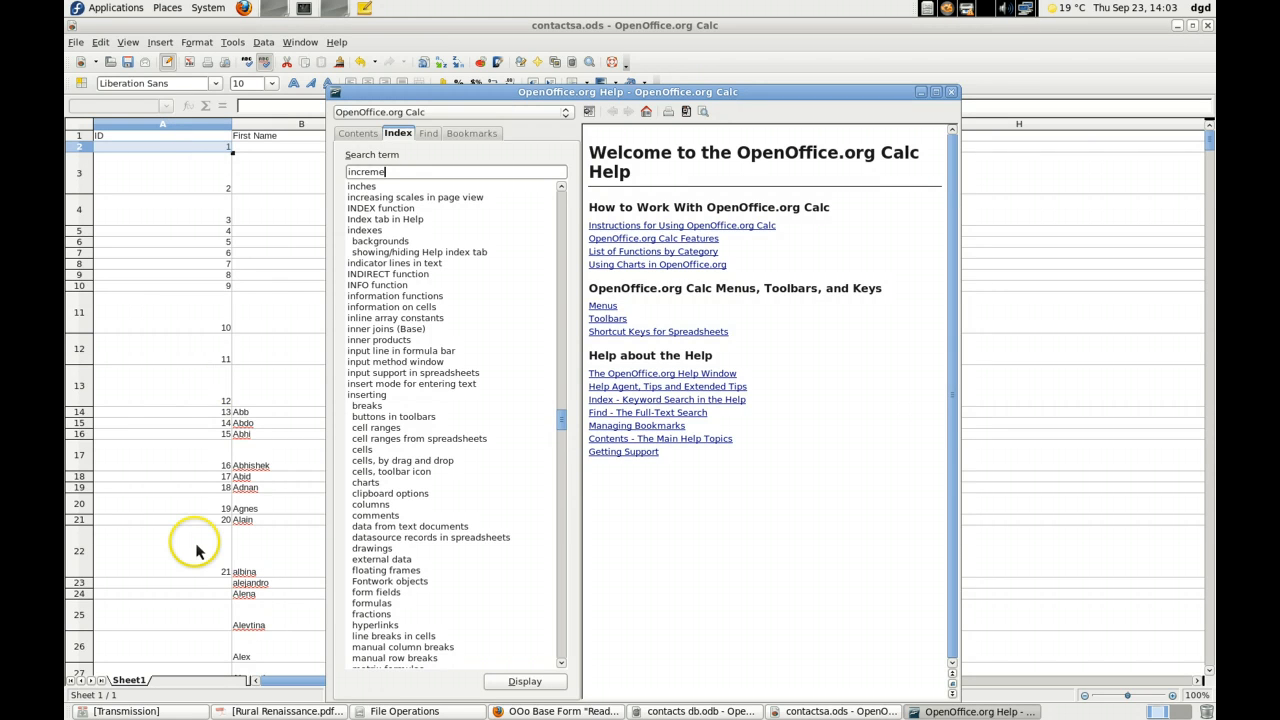
click(951, 91)
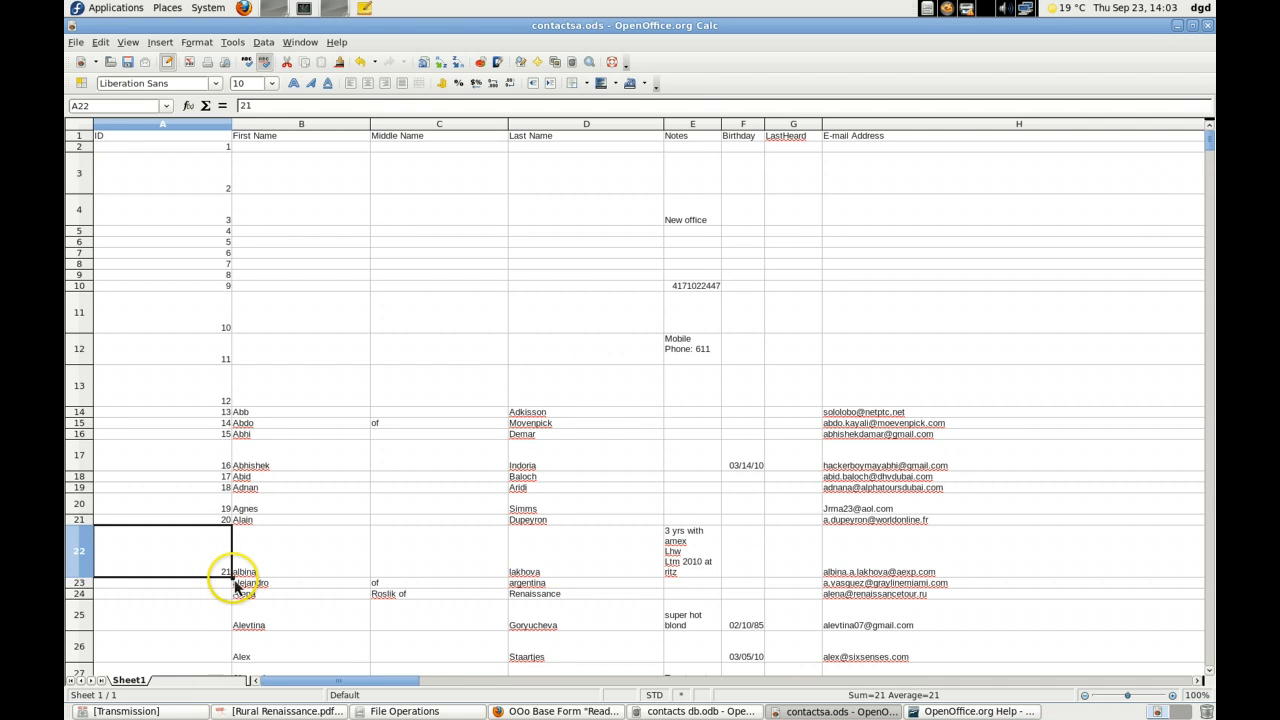
Fill A22:A88 with a linear series starting at 21, increment 1.
scroll(down, 3)
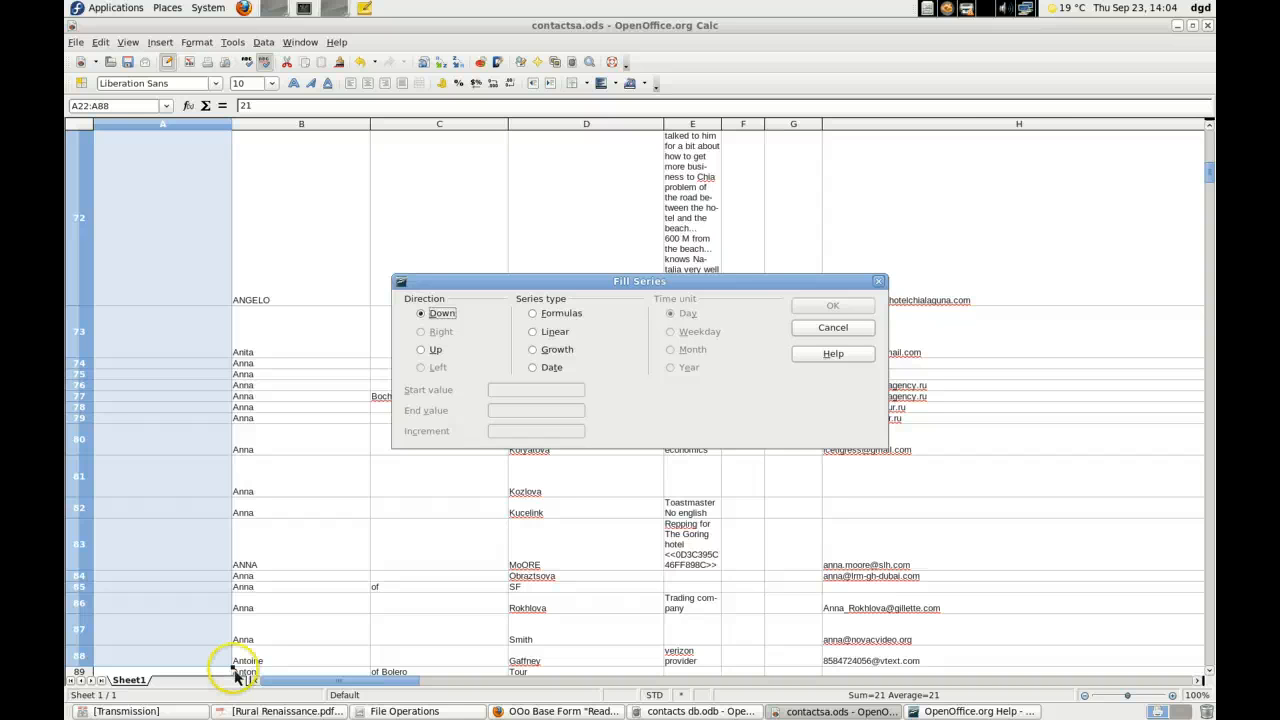
mouse_move(462, 434)
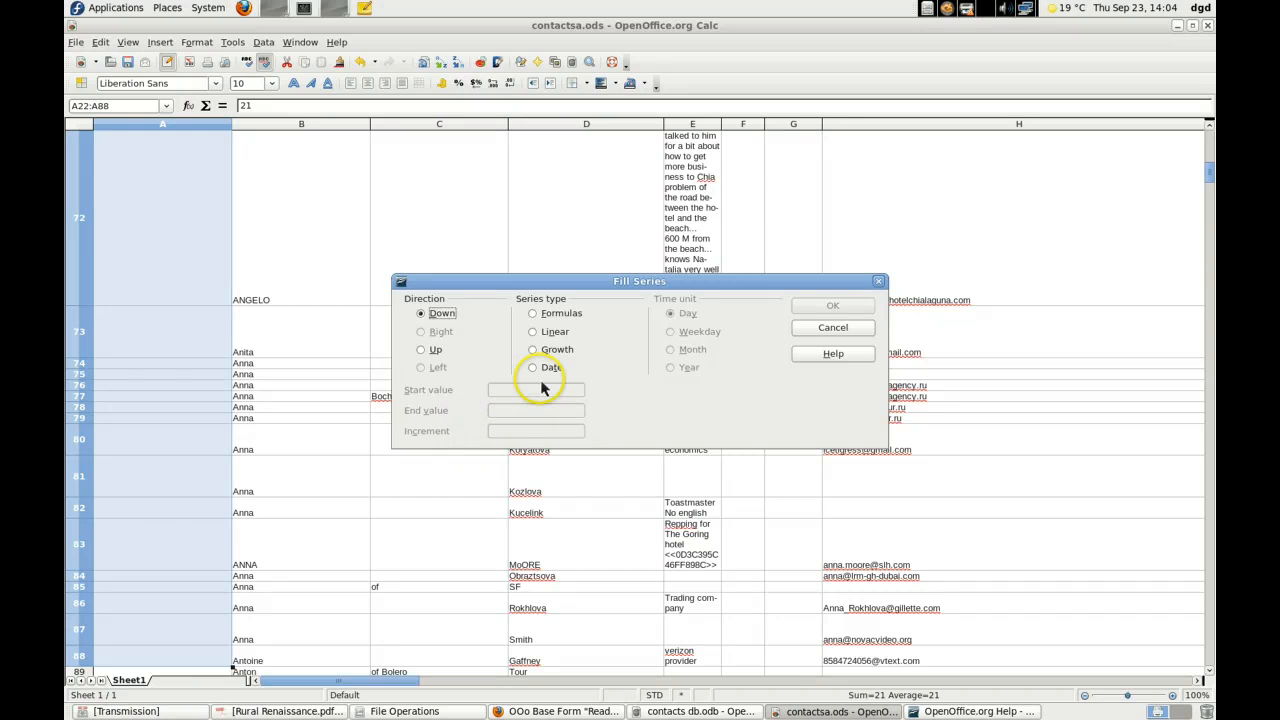
click(533, 331)
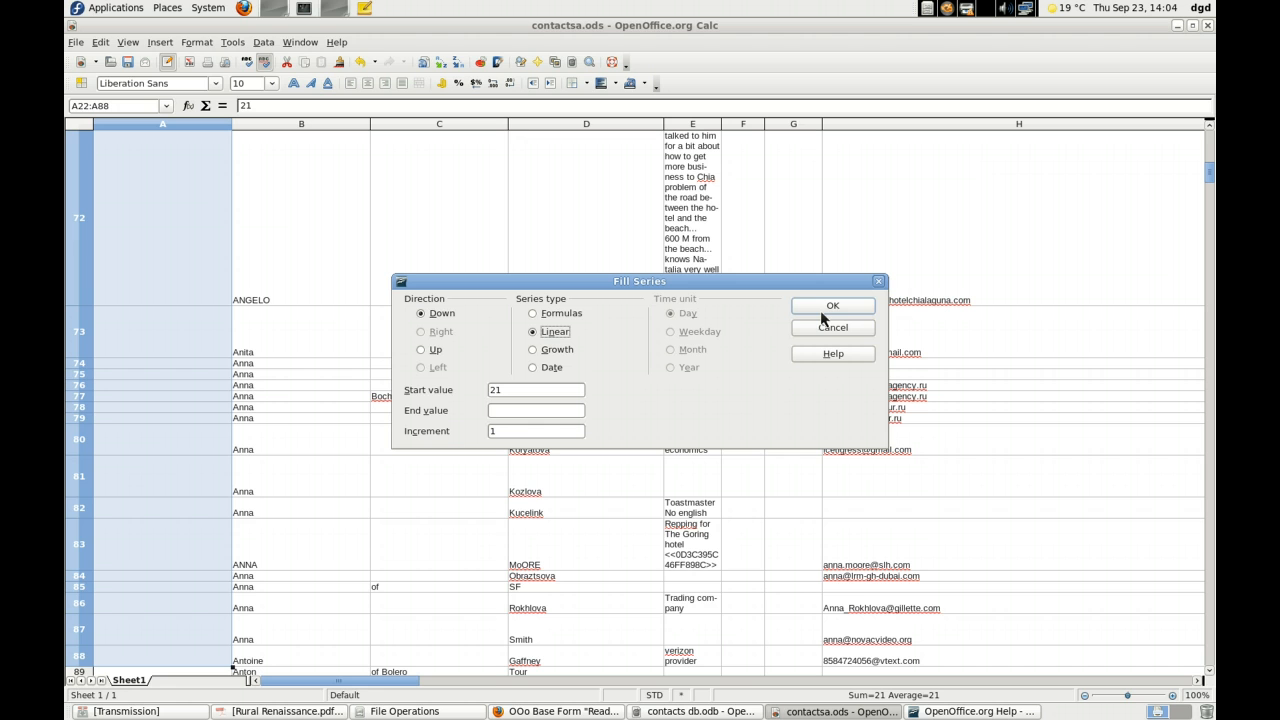
click(832, 305)
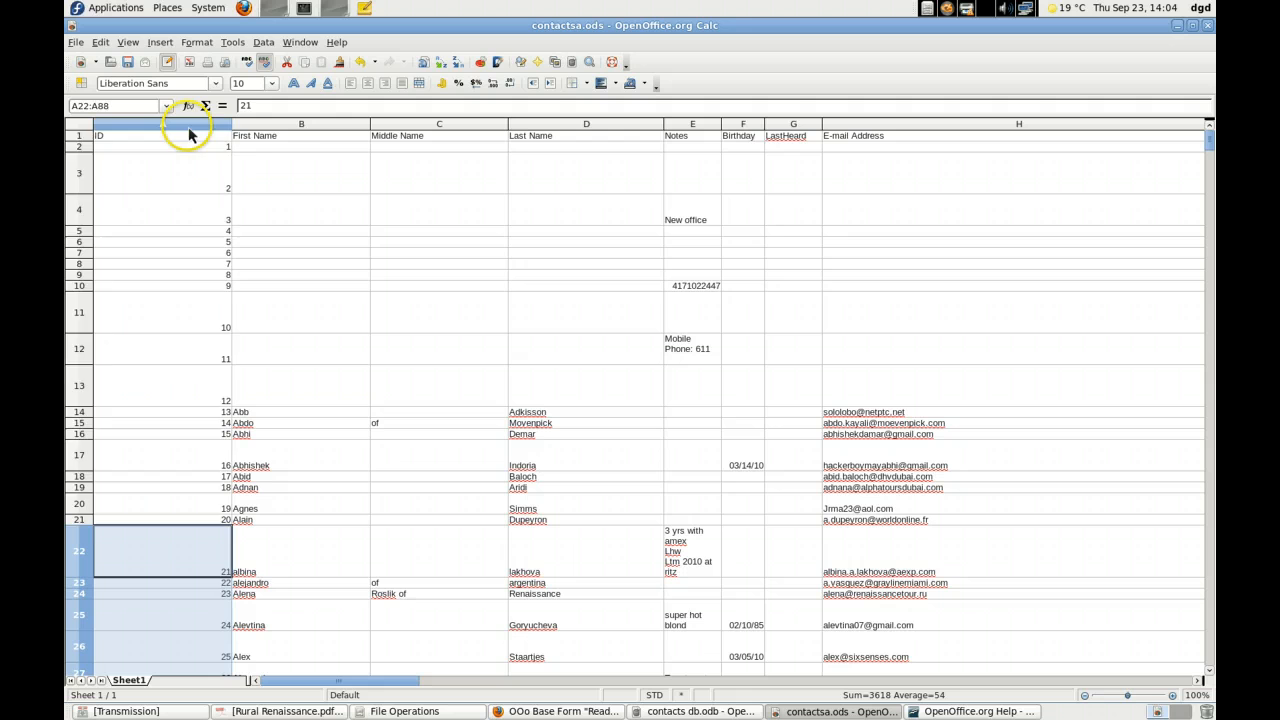
right_click(161, 123)
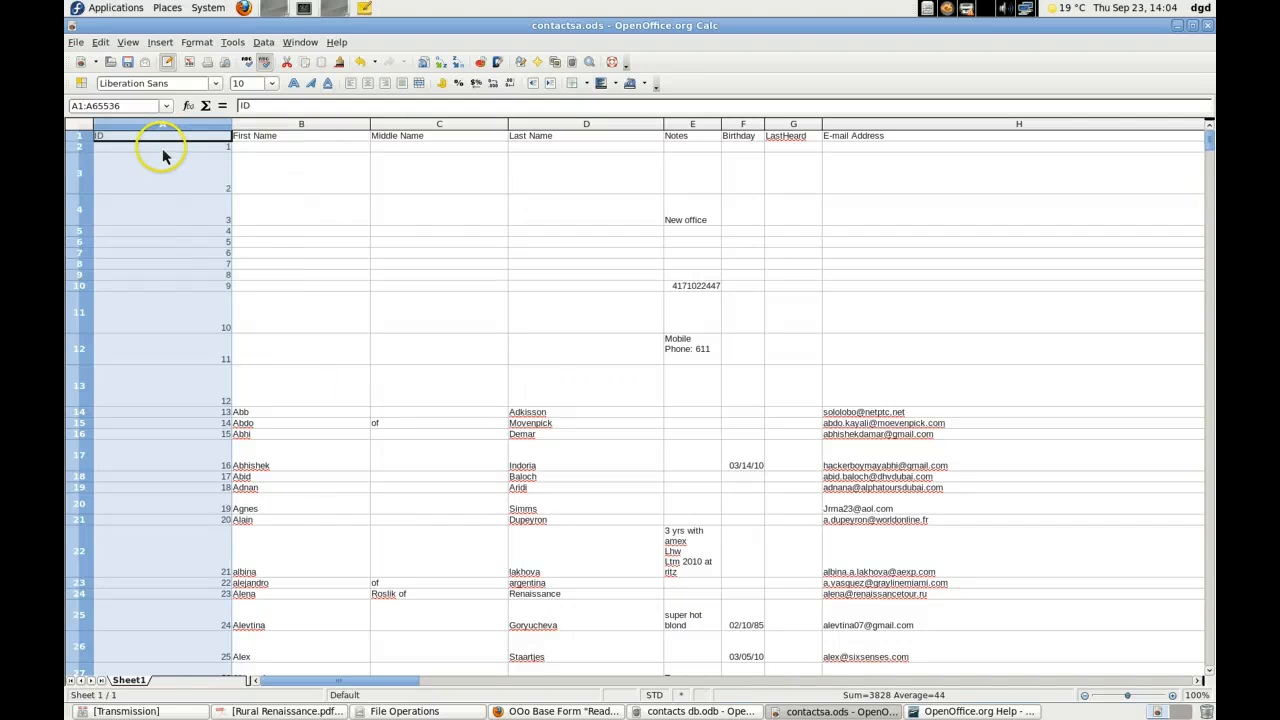
click(160, 146)
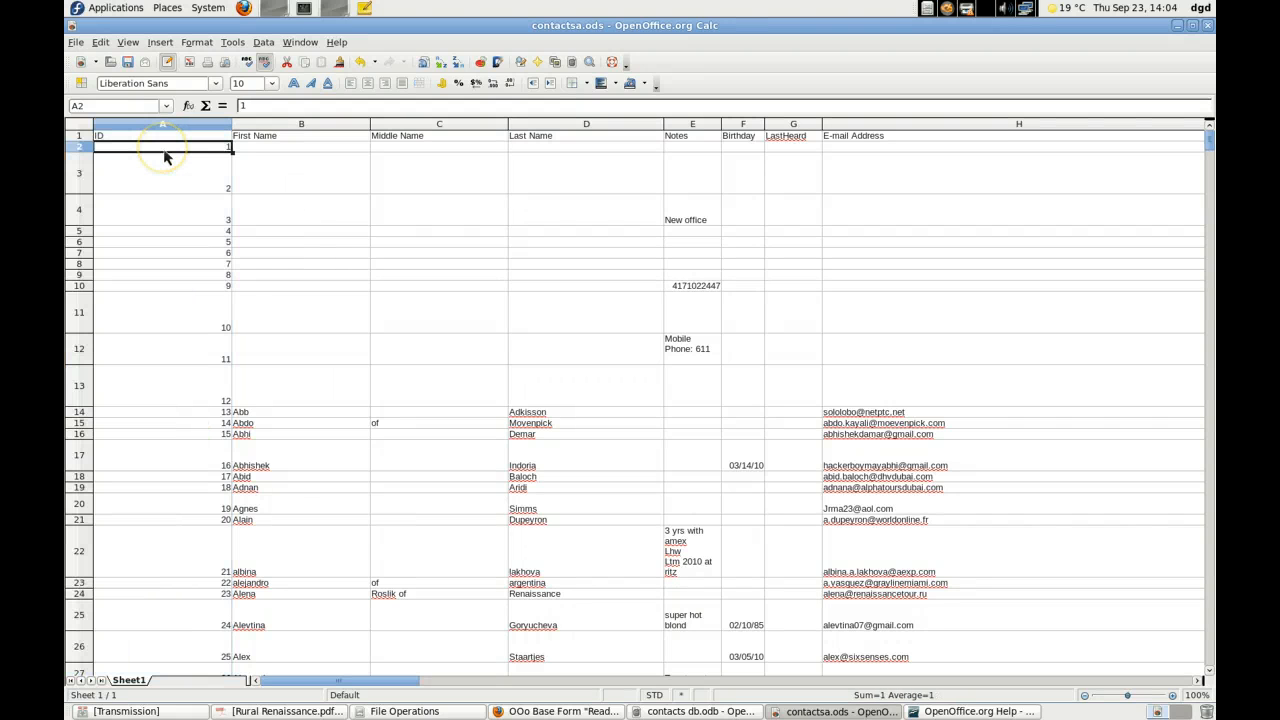
scroll(down, 3)
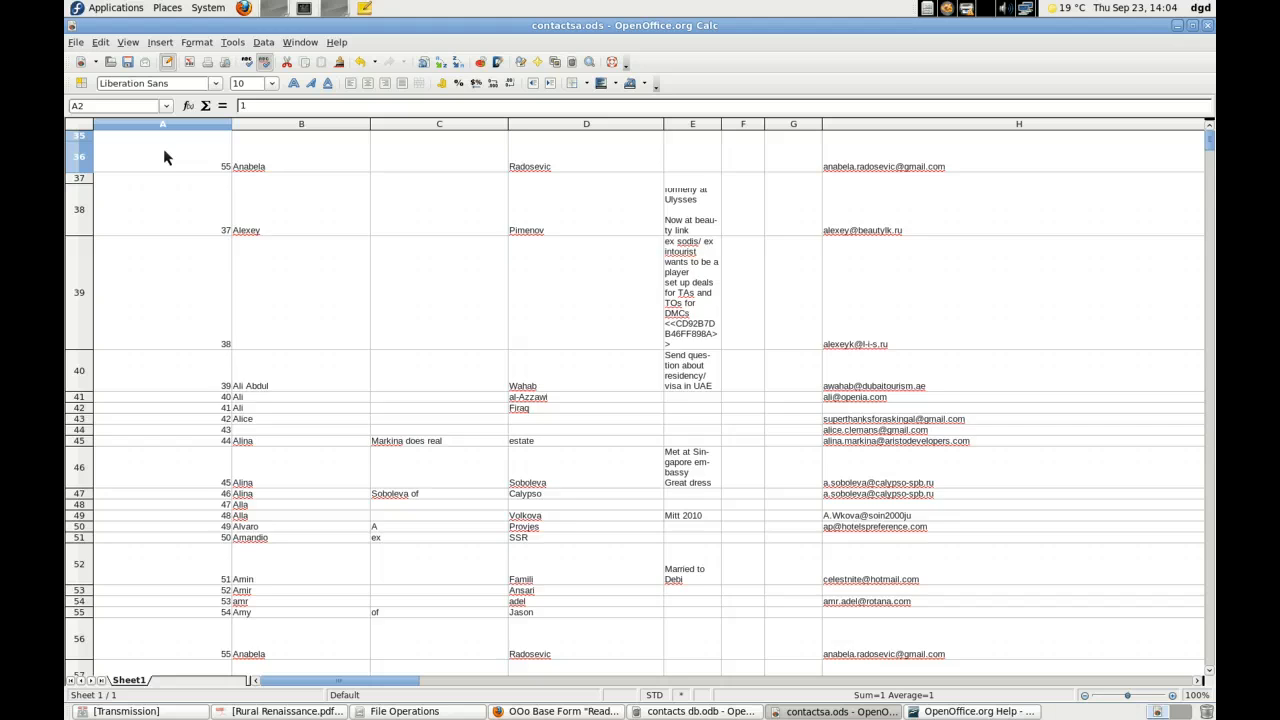
scroll(down, 3)
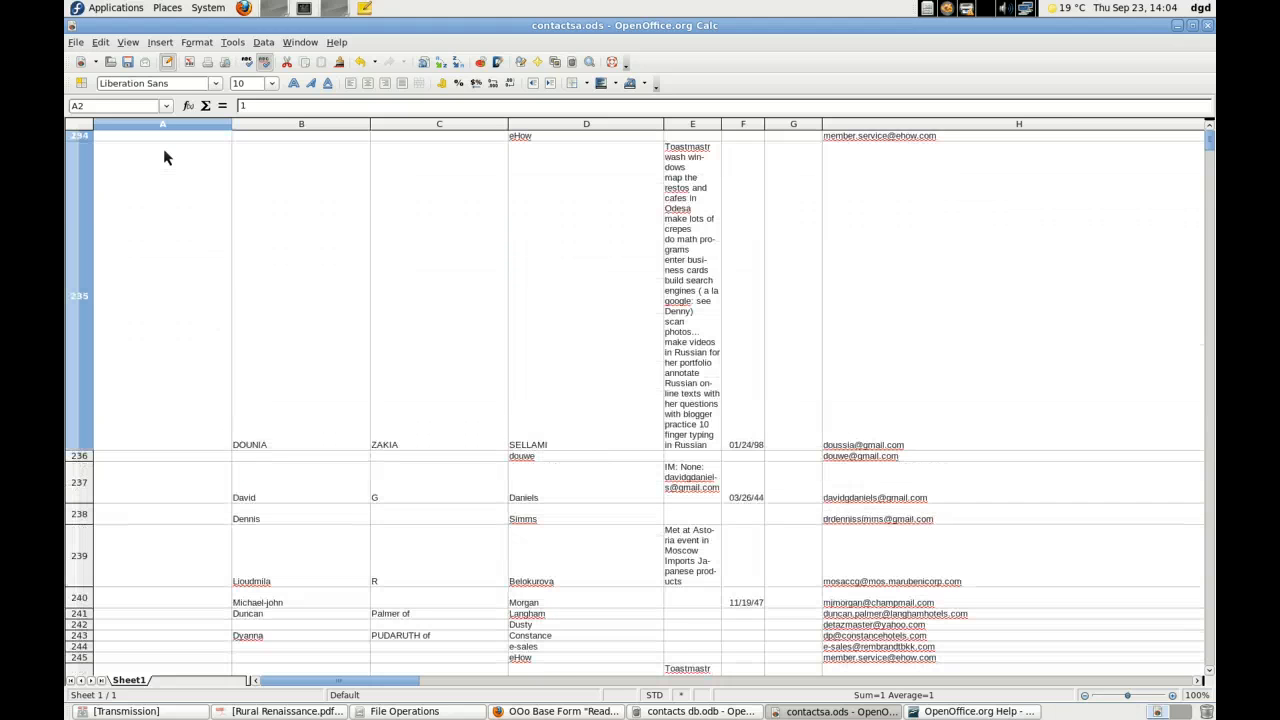
scroll(down, 3)
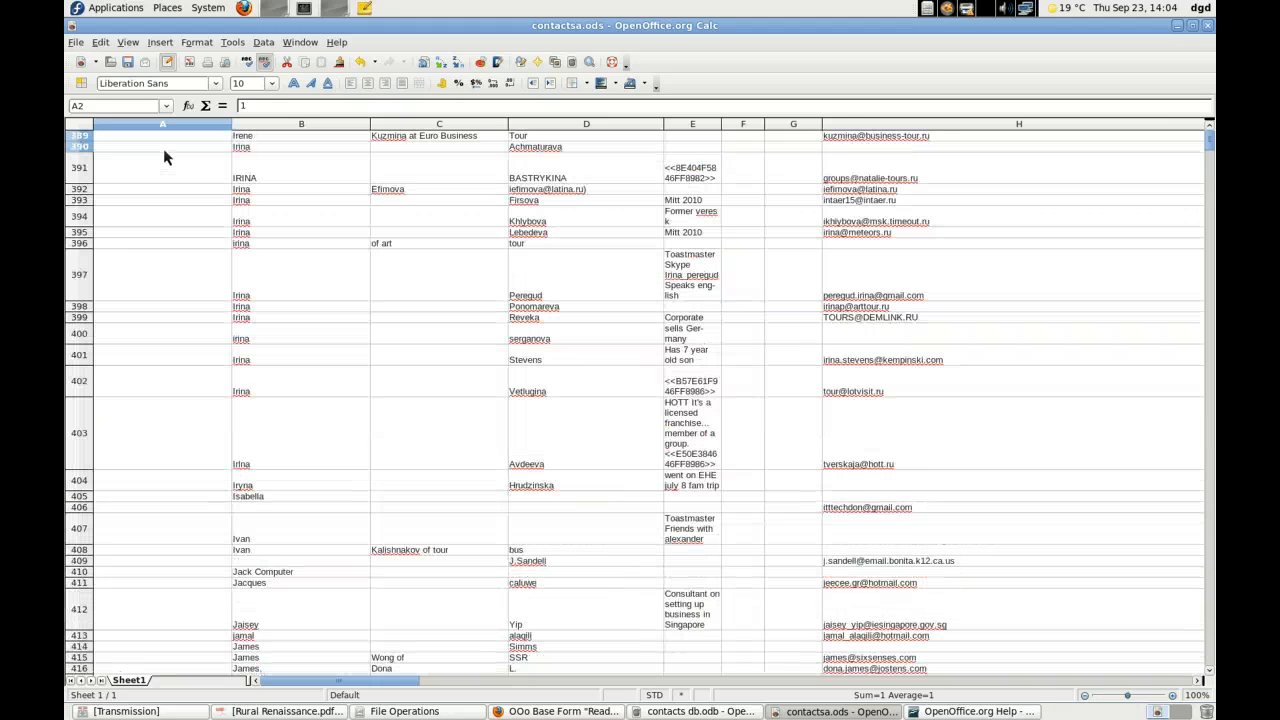
scroll(down, 3)
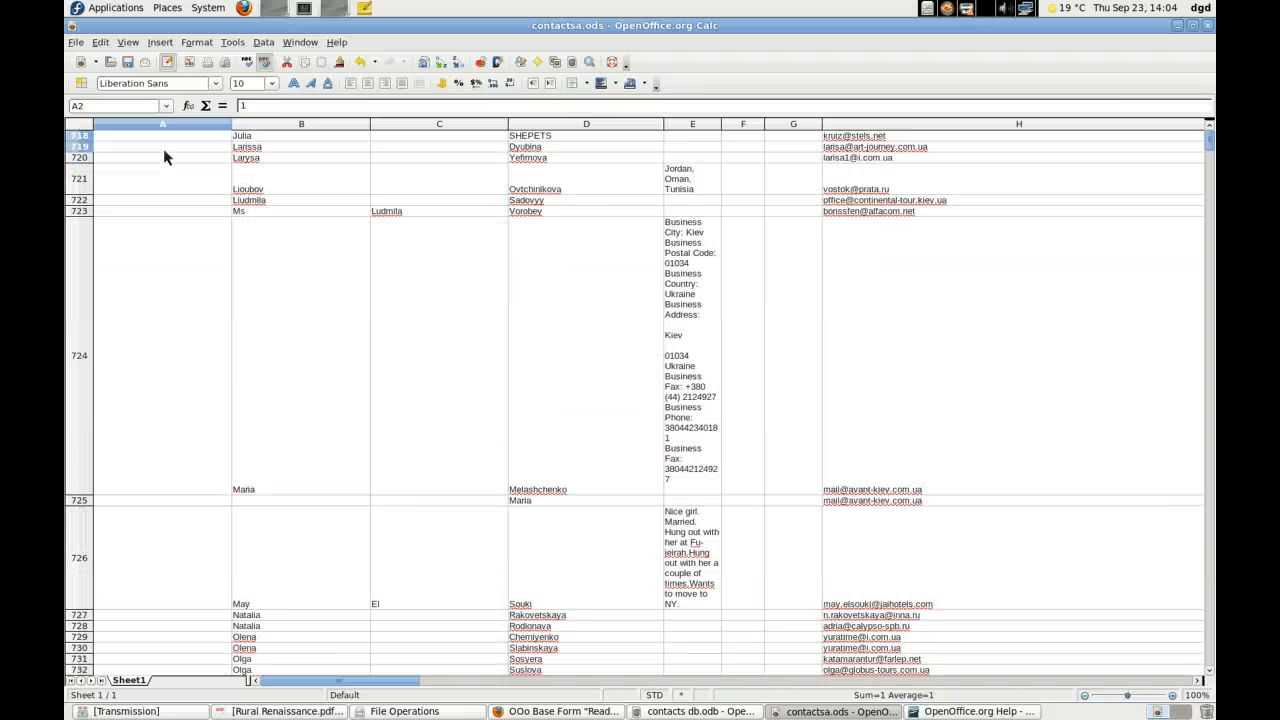
scroll(down, 3)
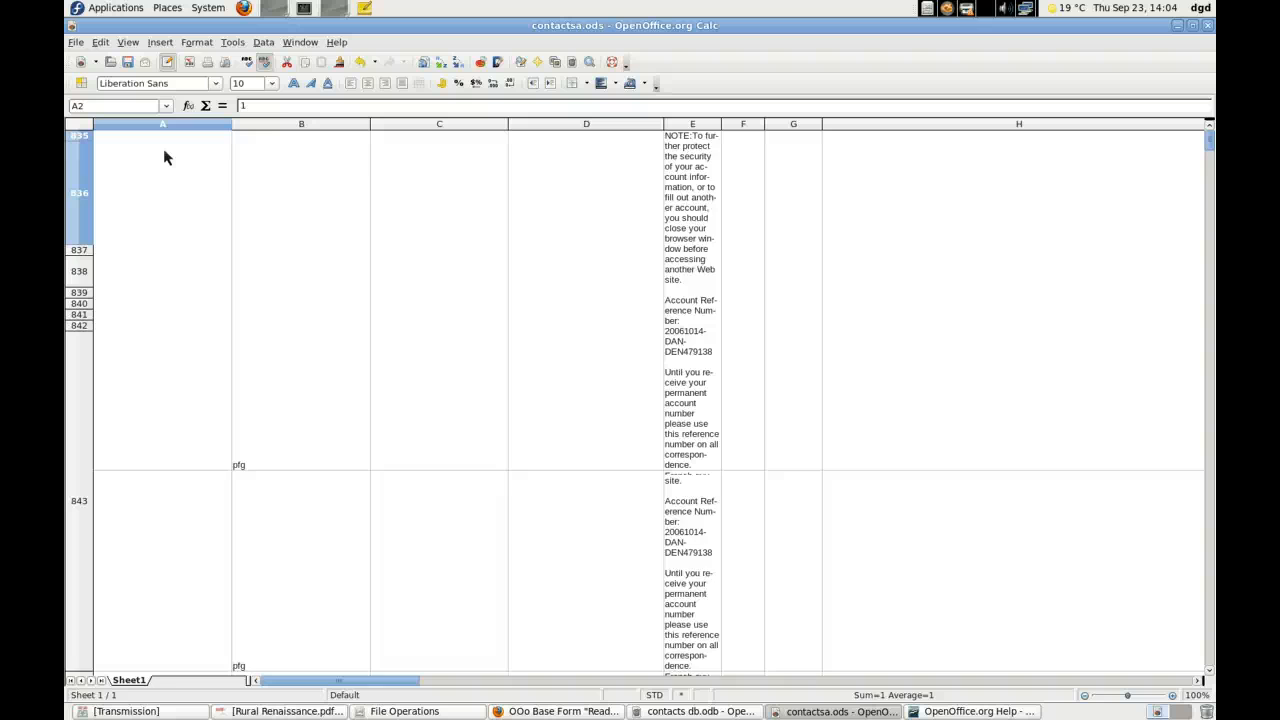
scroll(down, 3)
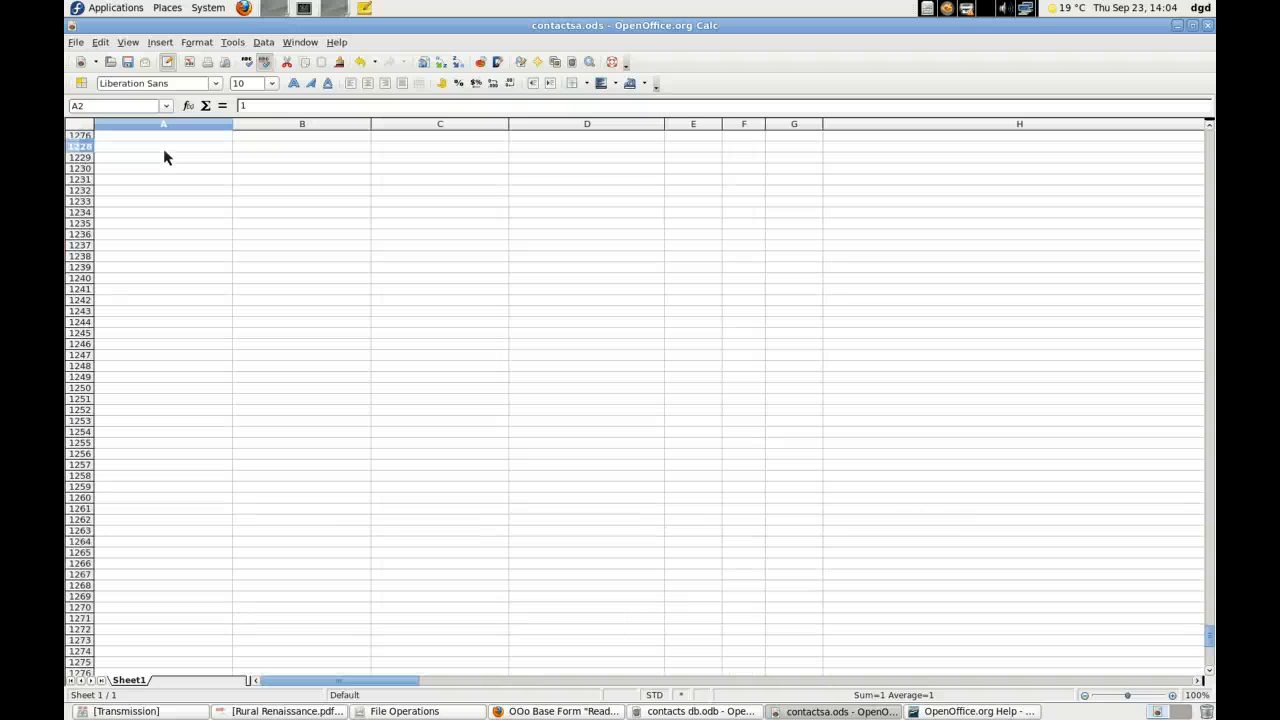
scroll(down, 3)
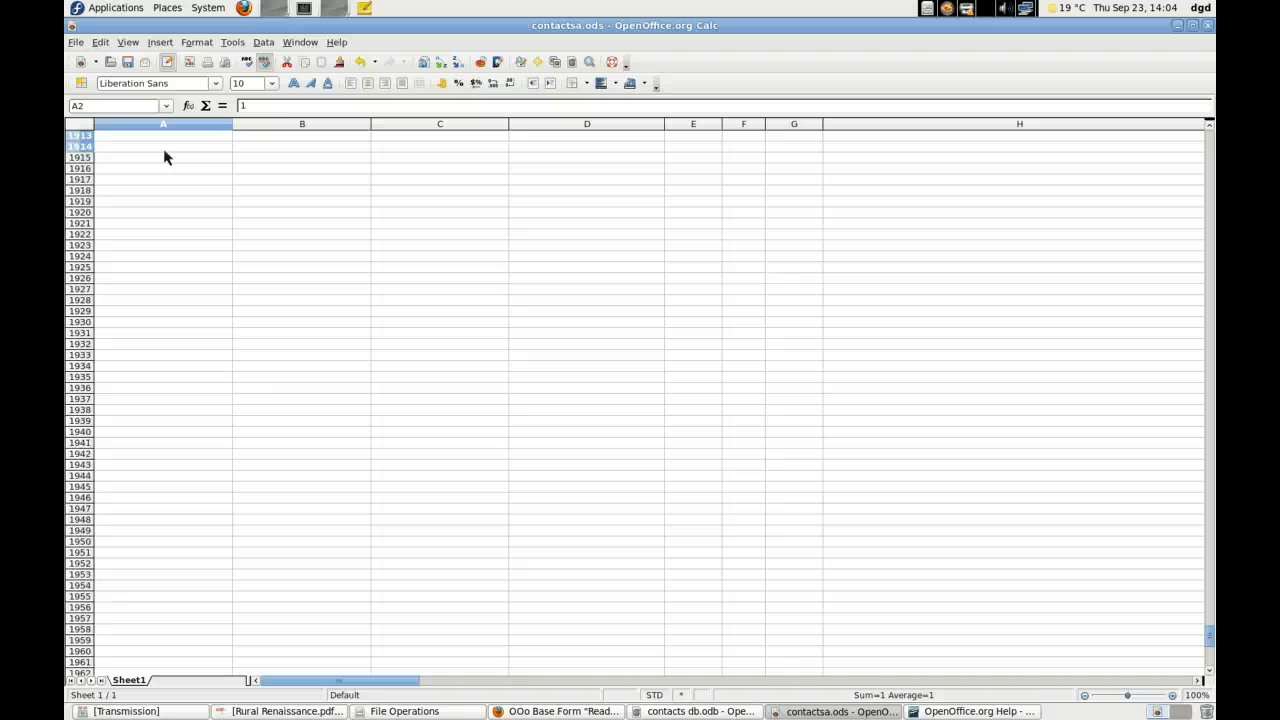
scroll(down, 3)
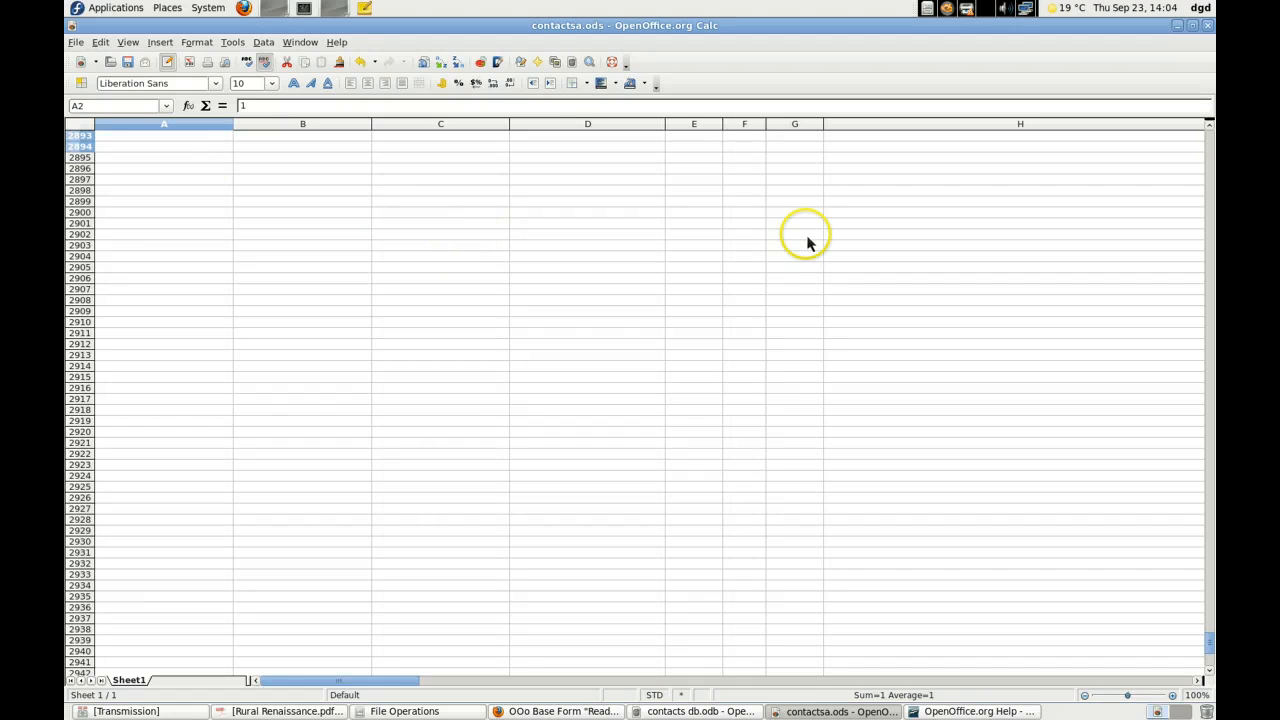
scroll(down, 3)
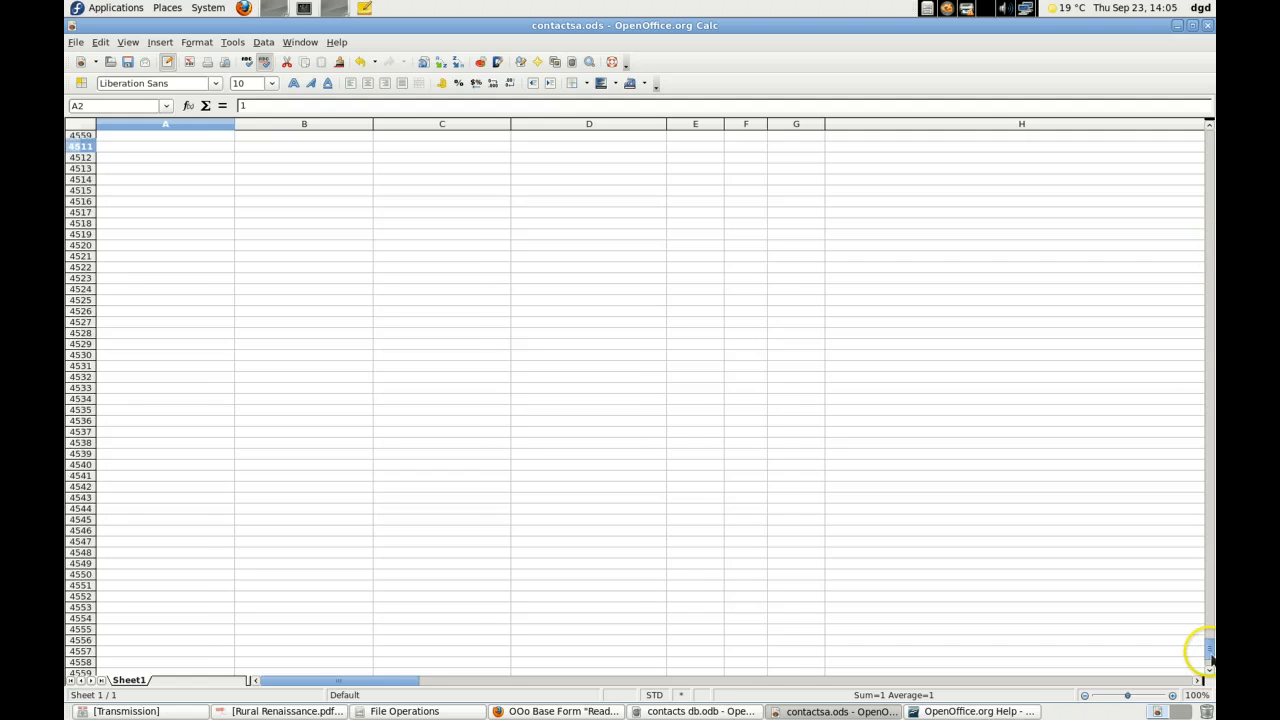
scroll(down, 3)
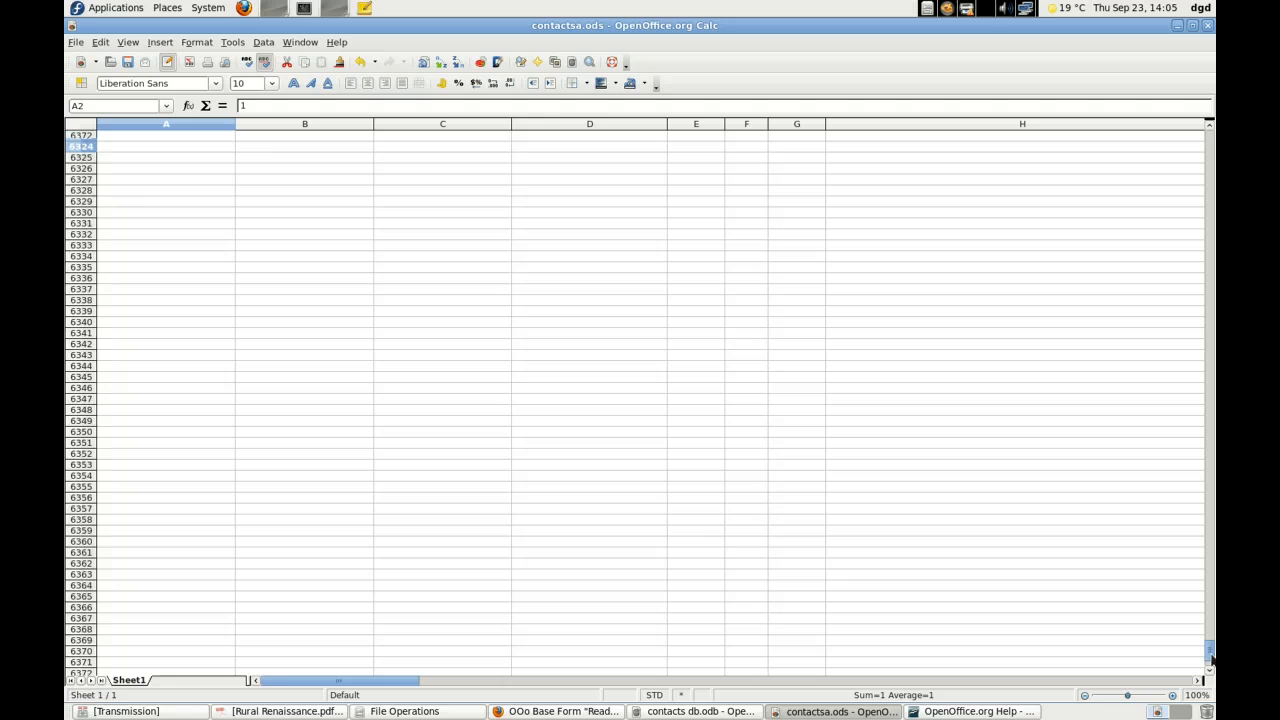
scroll(down, 3)
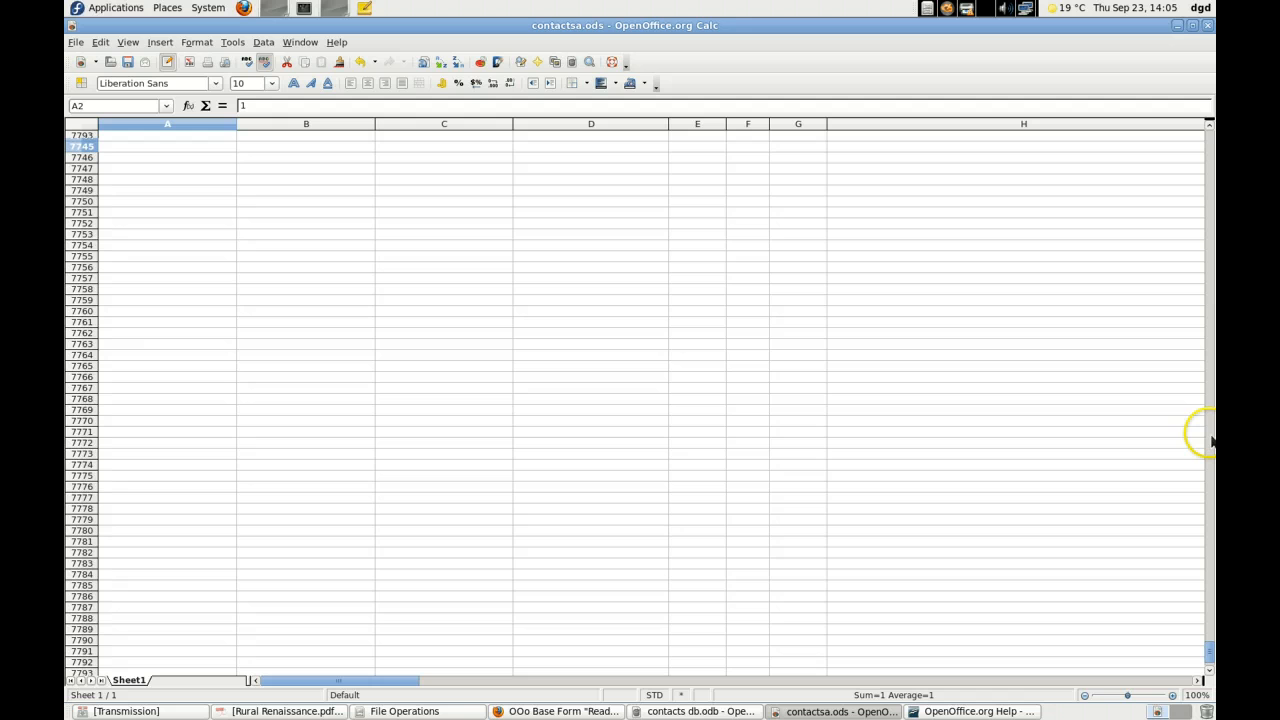
scroll(down, 3)
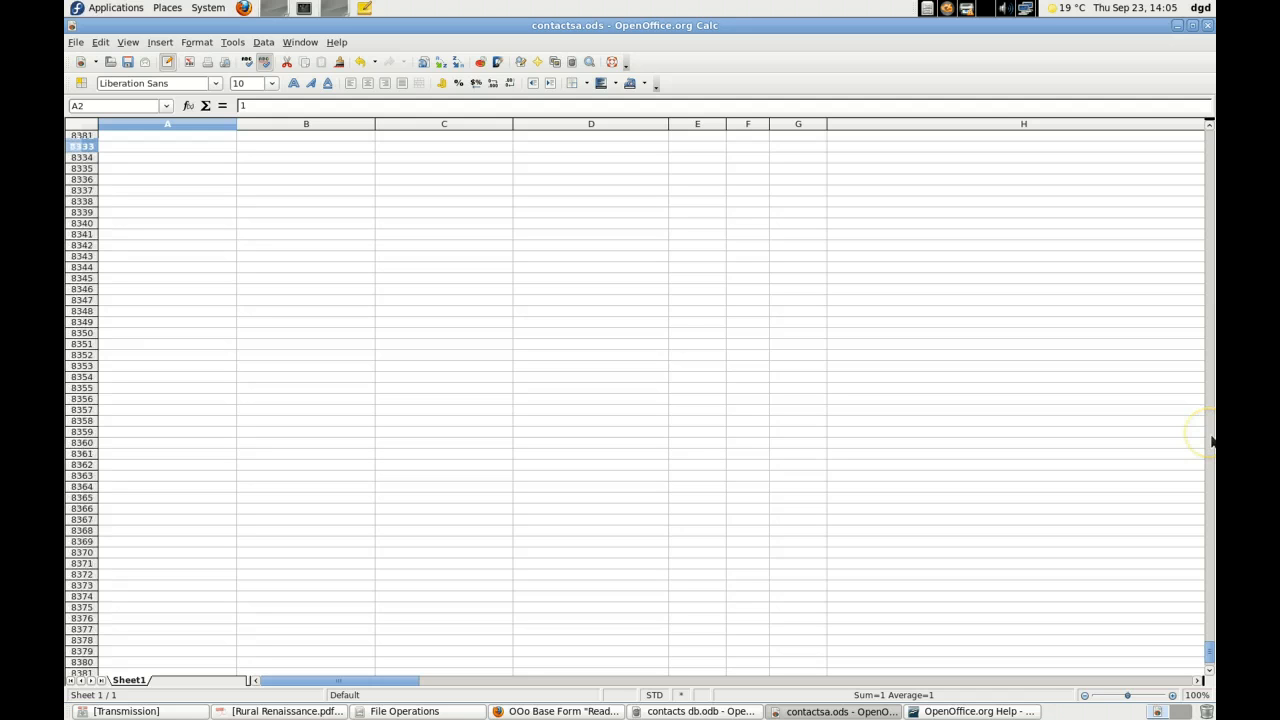
scroll(down, 3)
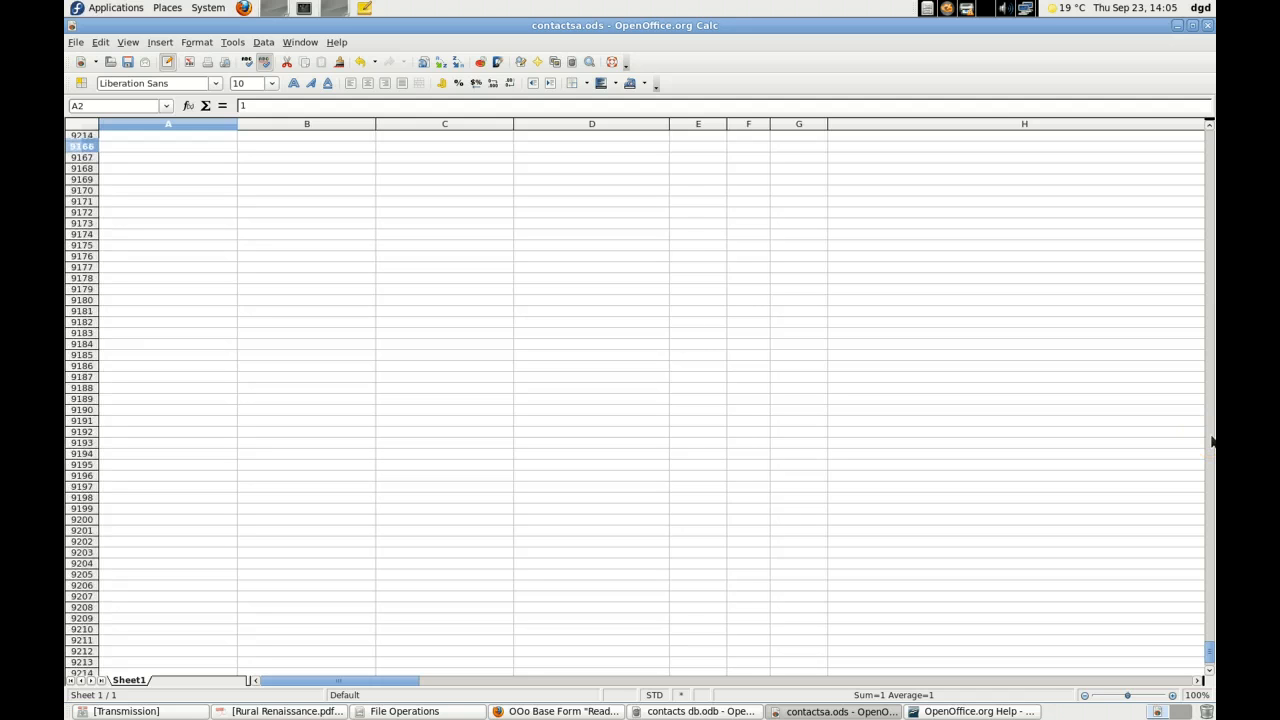
scroll(down, 3)
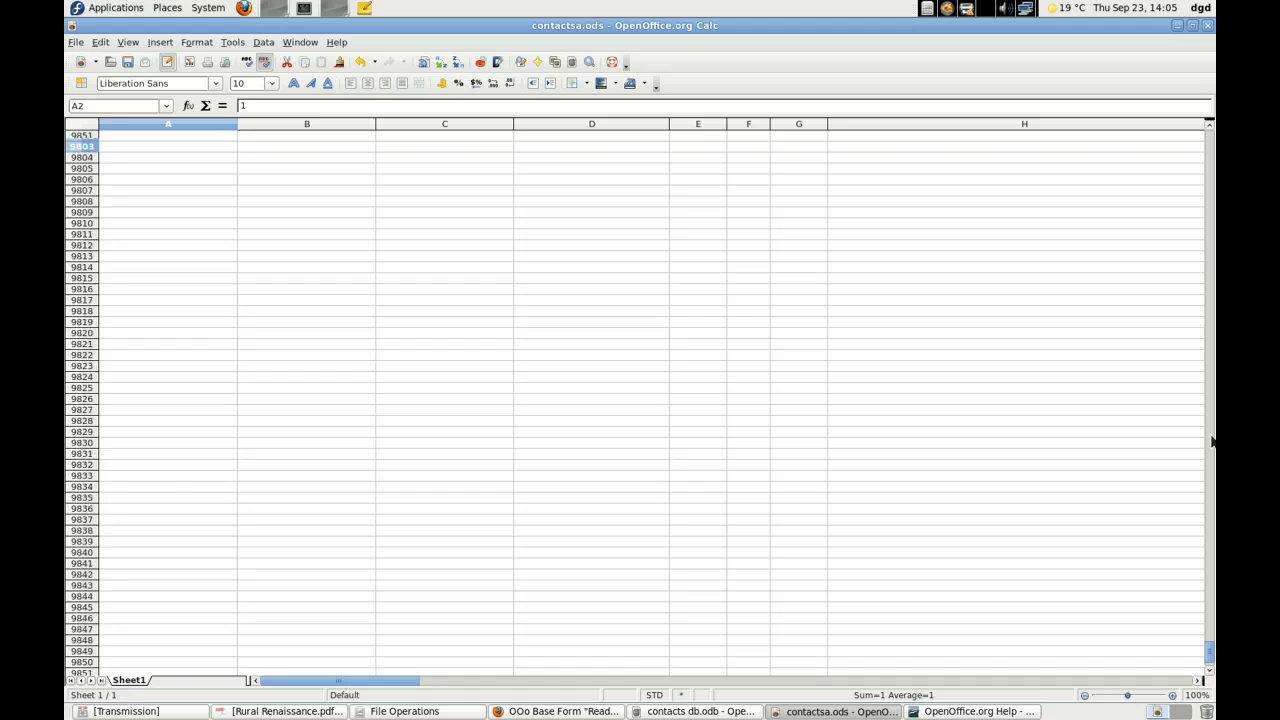
scroll(down, 3)
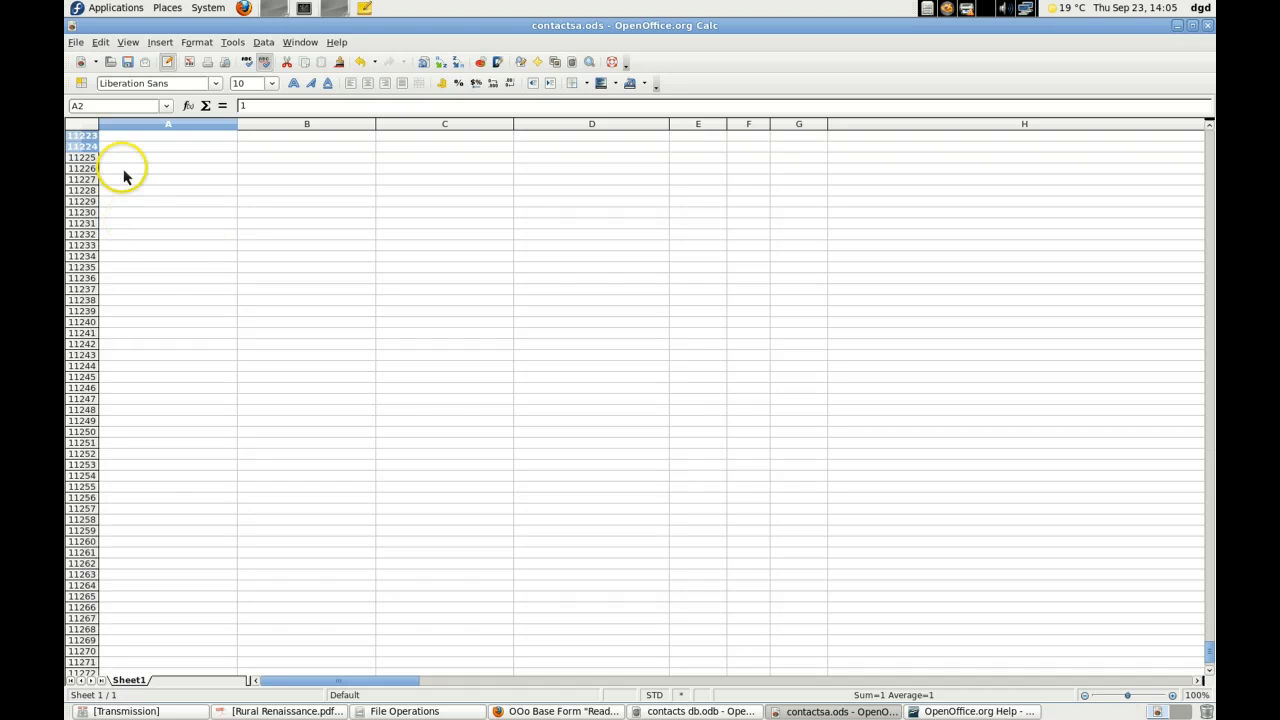